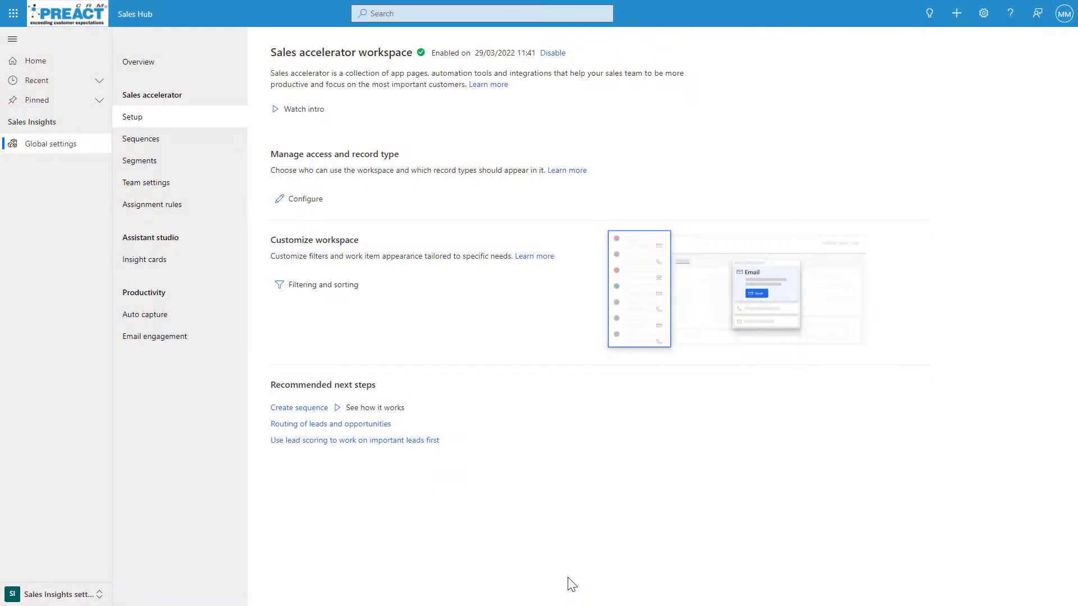
mouse_move(403, 543)
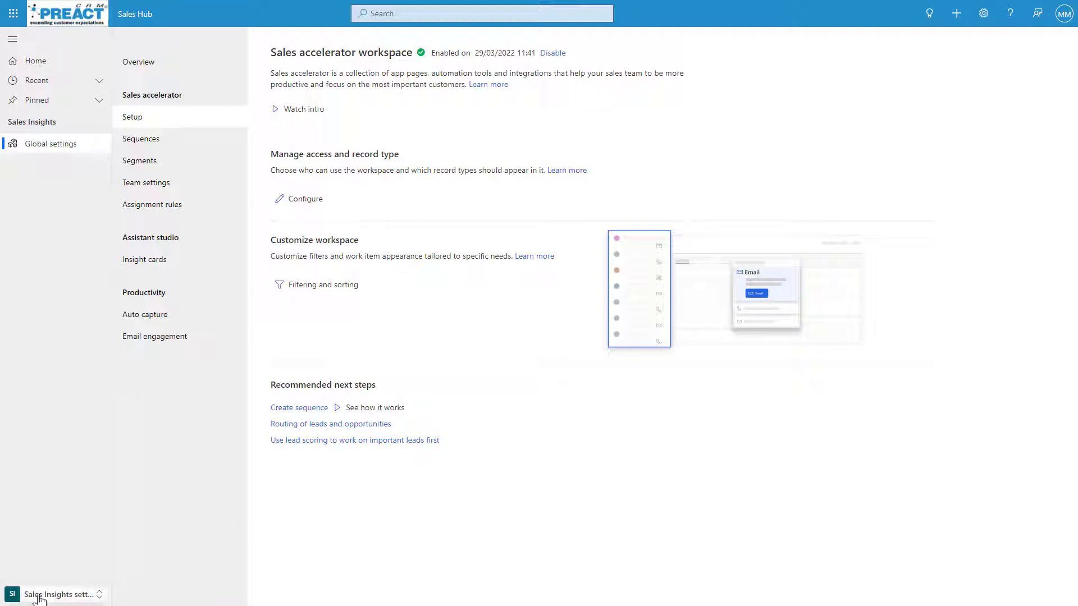
Open Manage access and record type to review the security roles and enabled record types
left_click(56, 594)
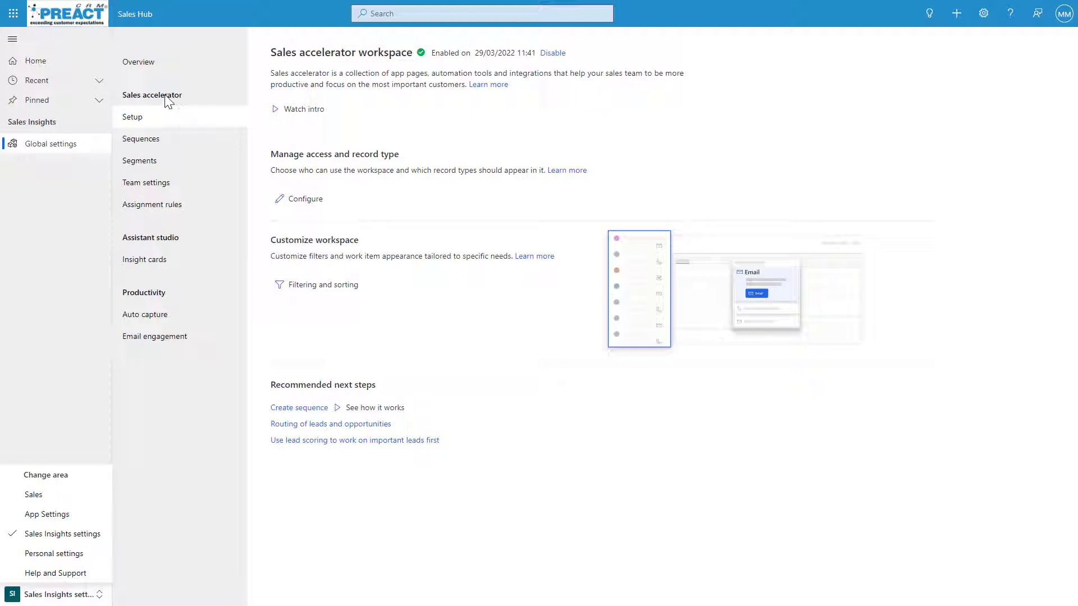
mouse_move(172, 105)
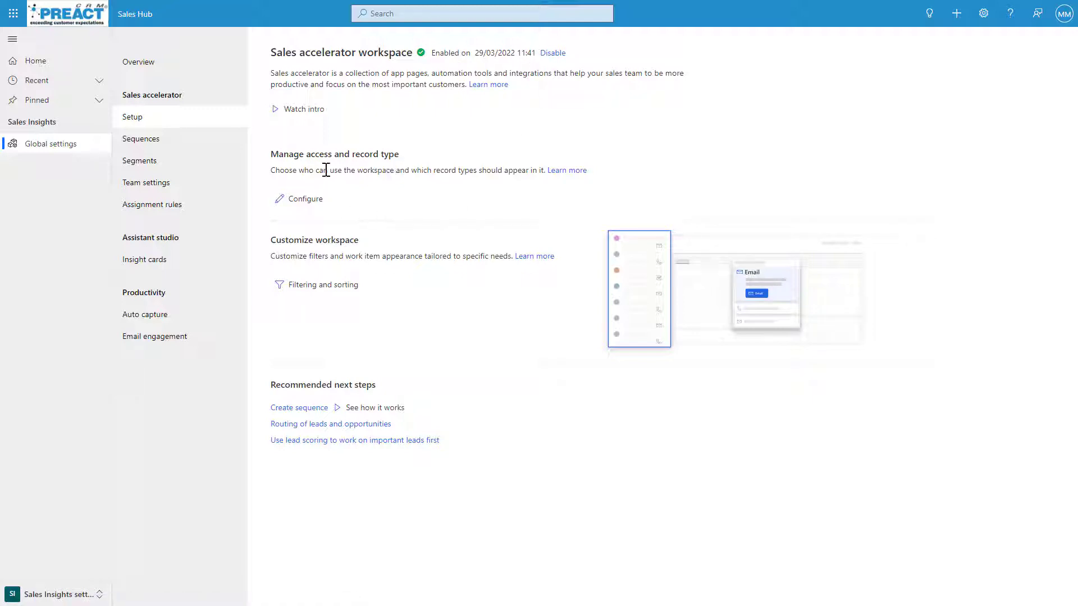
mouse_move(299, 232)
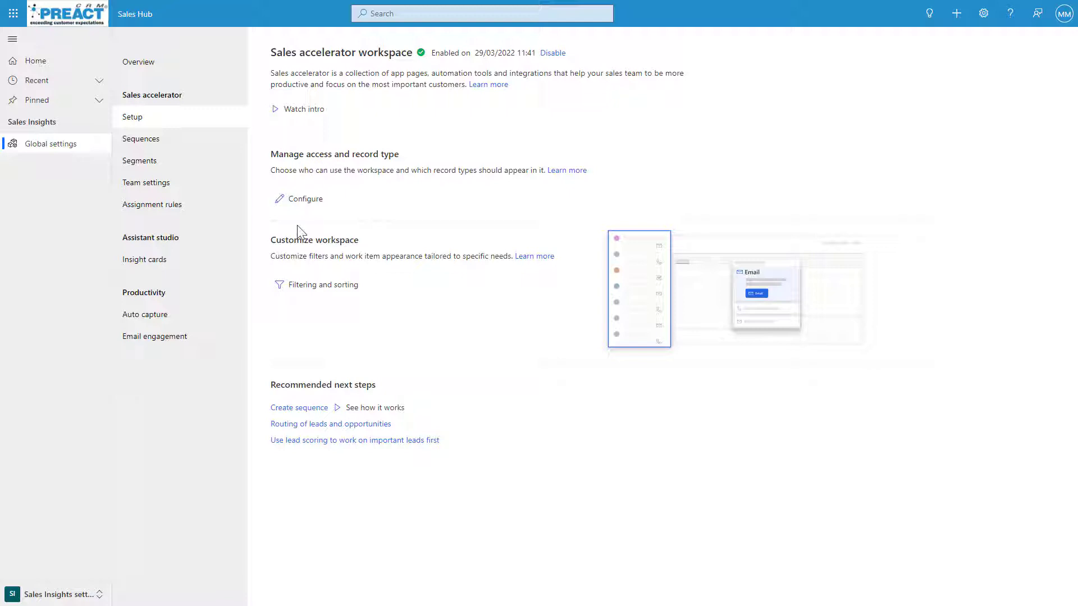
mouse_move(278, 199)
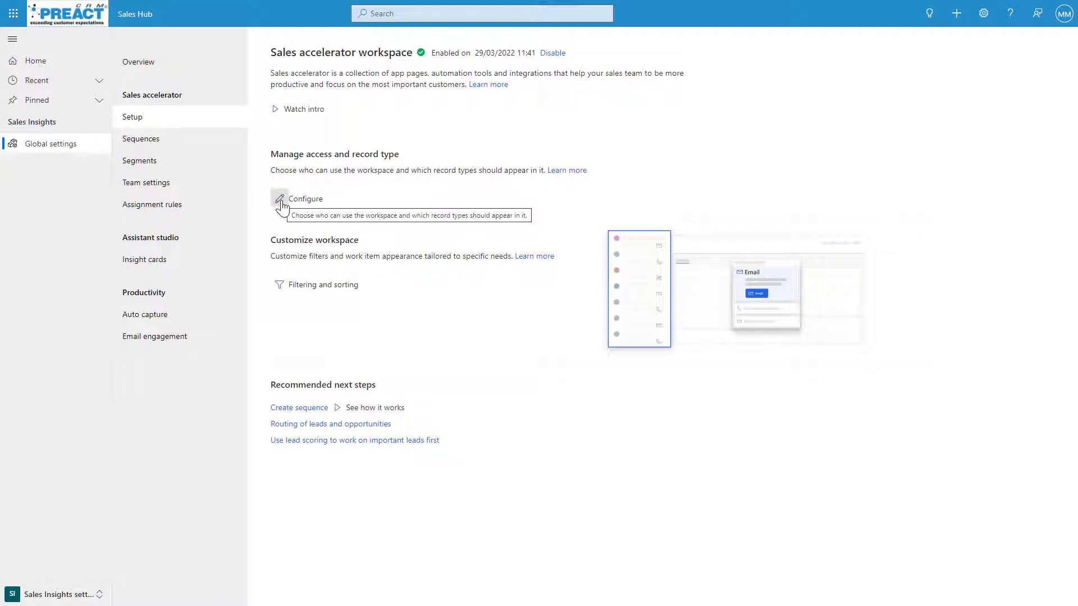
left_click(279, 199)
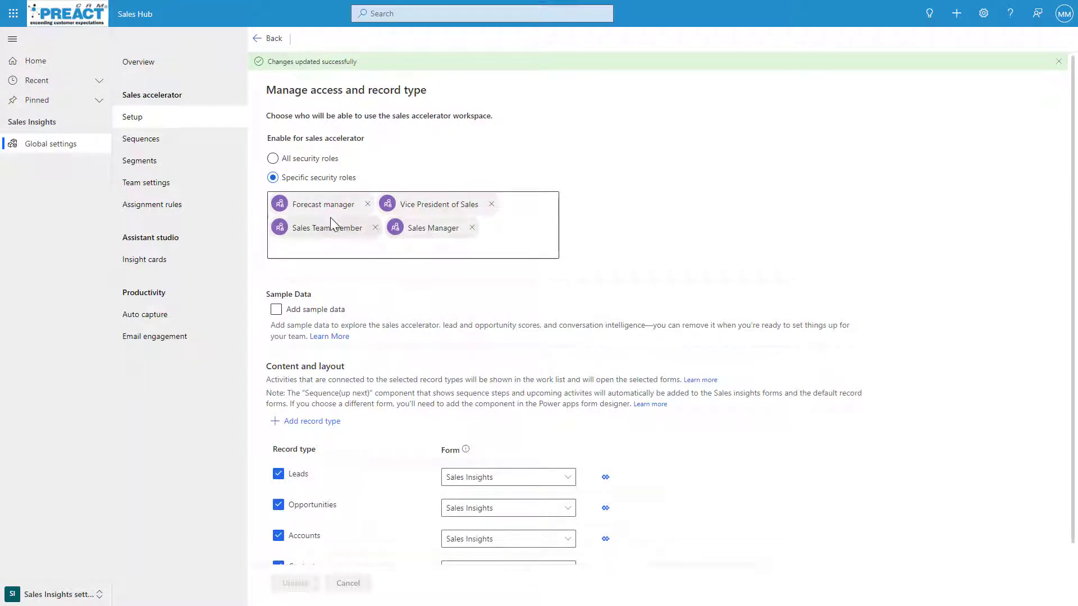
left_click(272, 159)
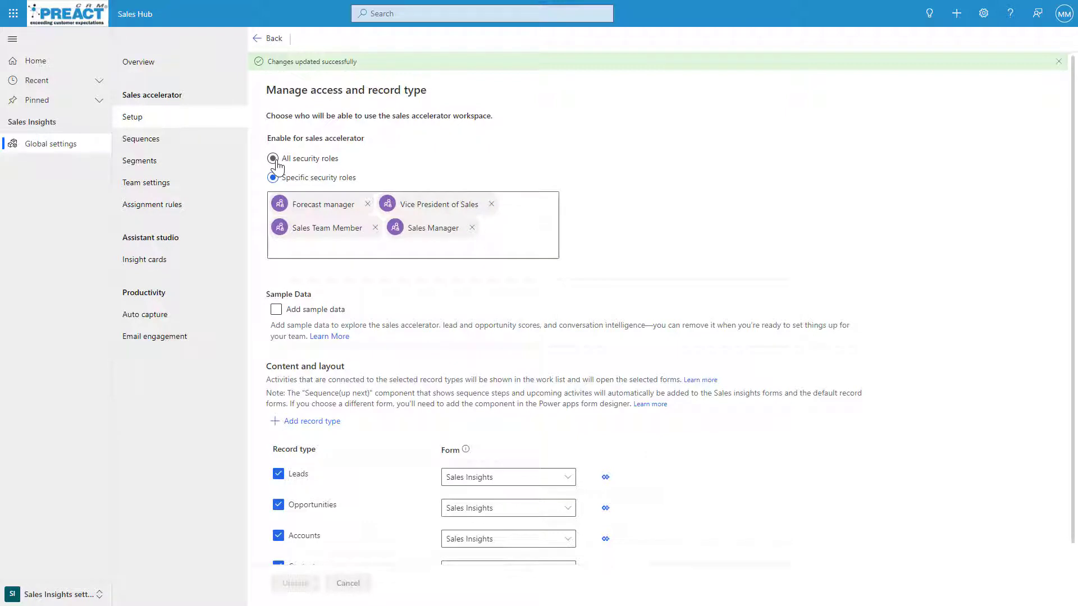
left_click(412, 246)
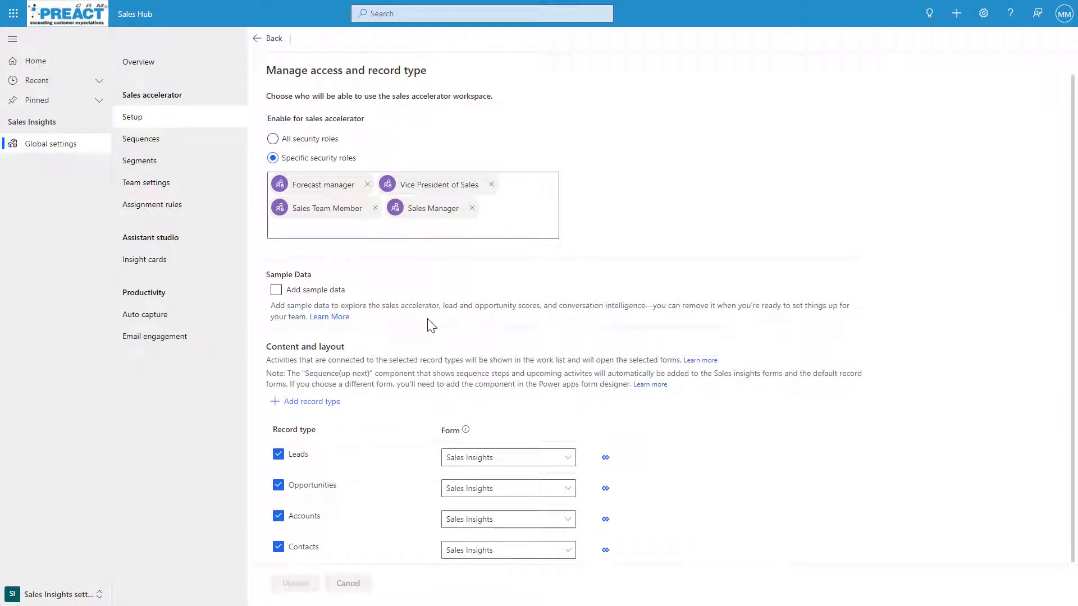
mouse_move(418, 325)
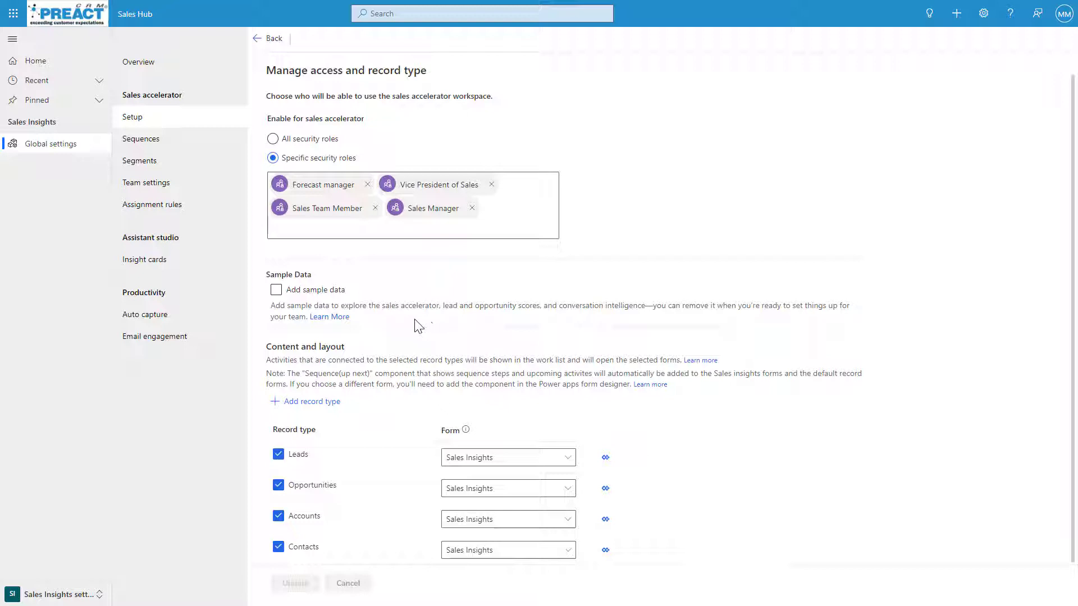
mouse_move(420, 504)
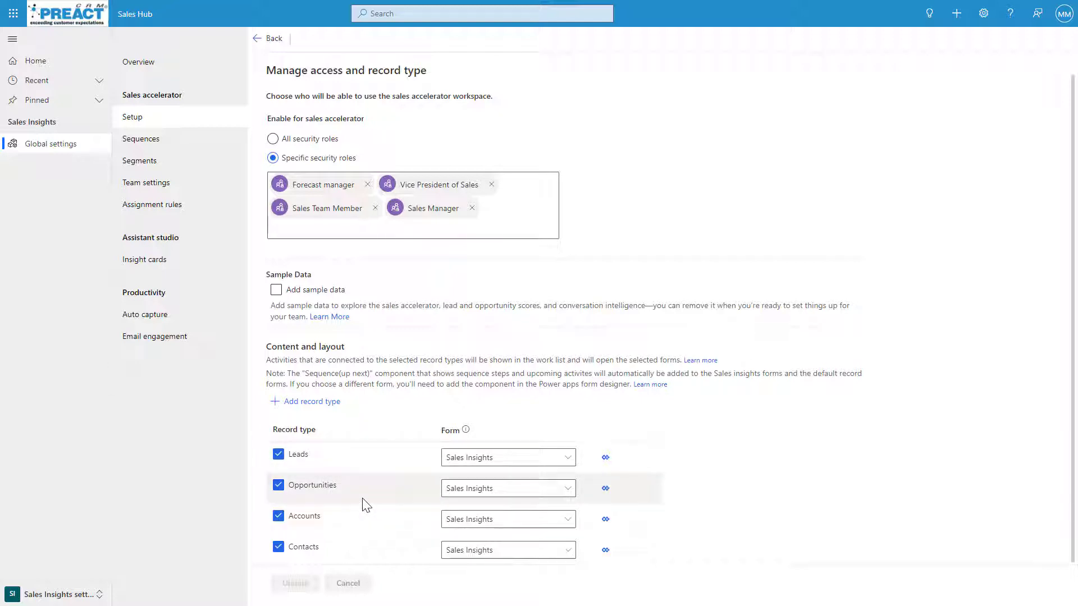
mouse_move(307, 462)
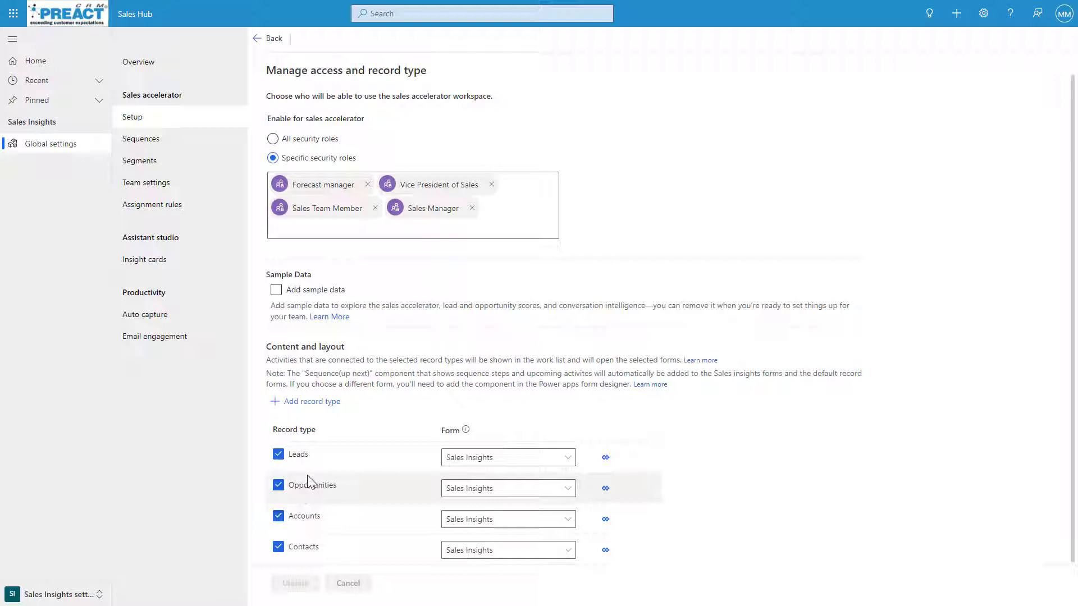
mouse_move(524, 517)
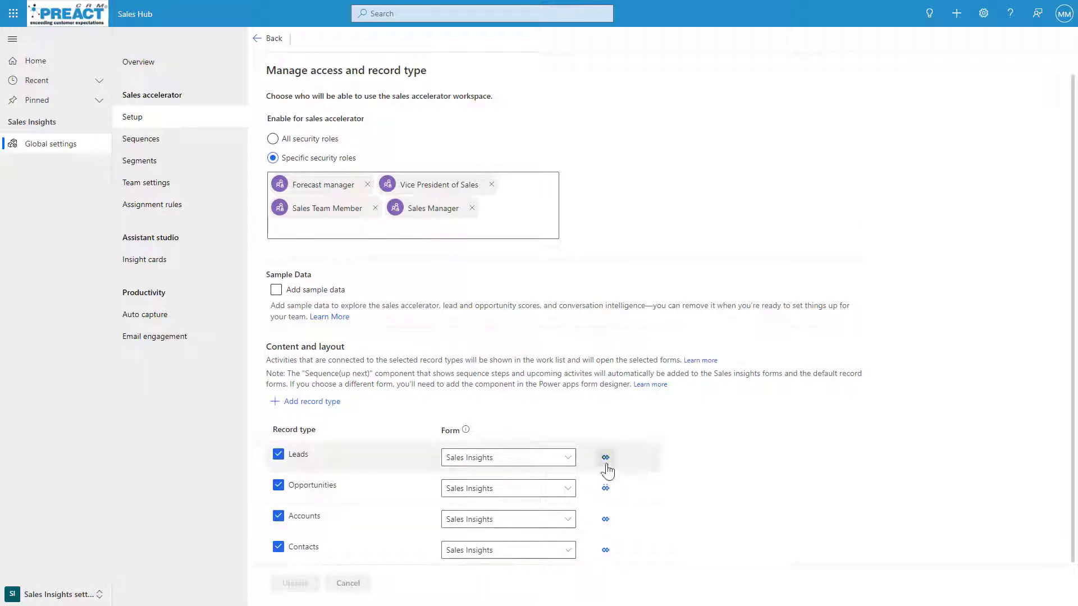
mouse_move(606, 458)
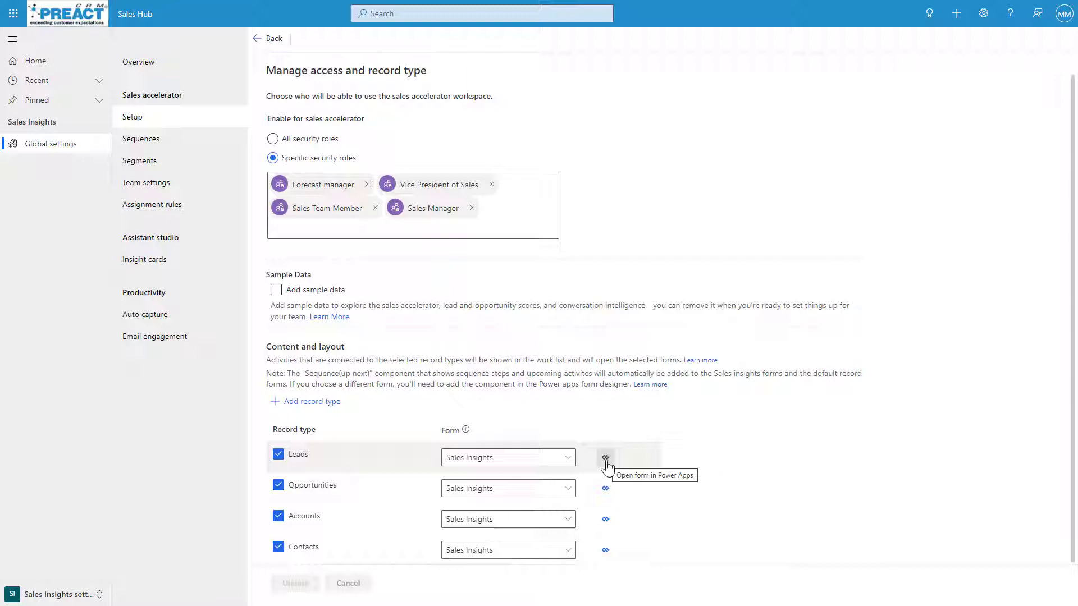
mouse_move(418, 403)
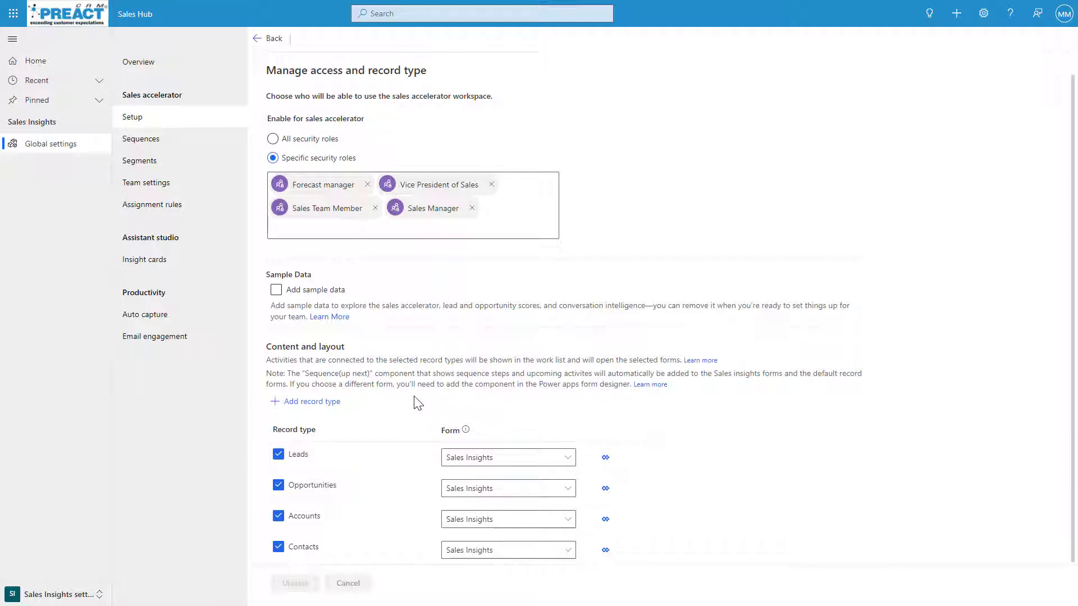
mouse_move(139, 161)
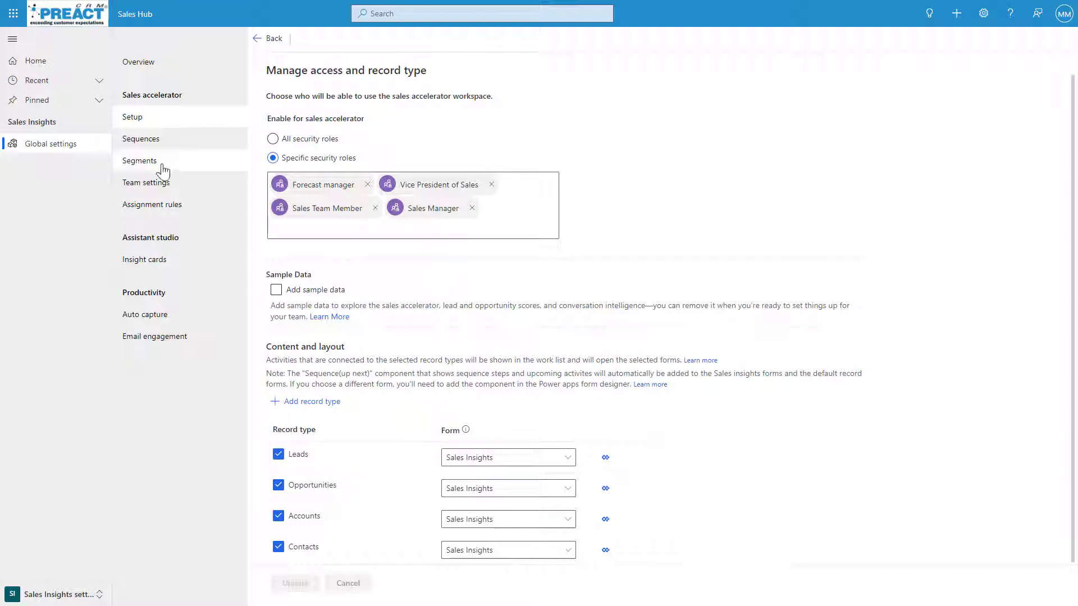
Show the Segments list with the six lead, opportunity and account segments
left_click(140, 160)
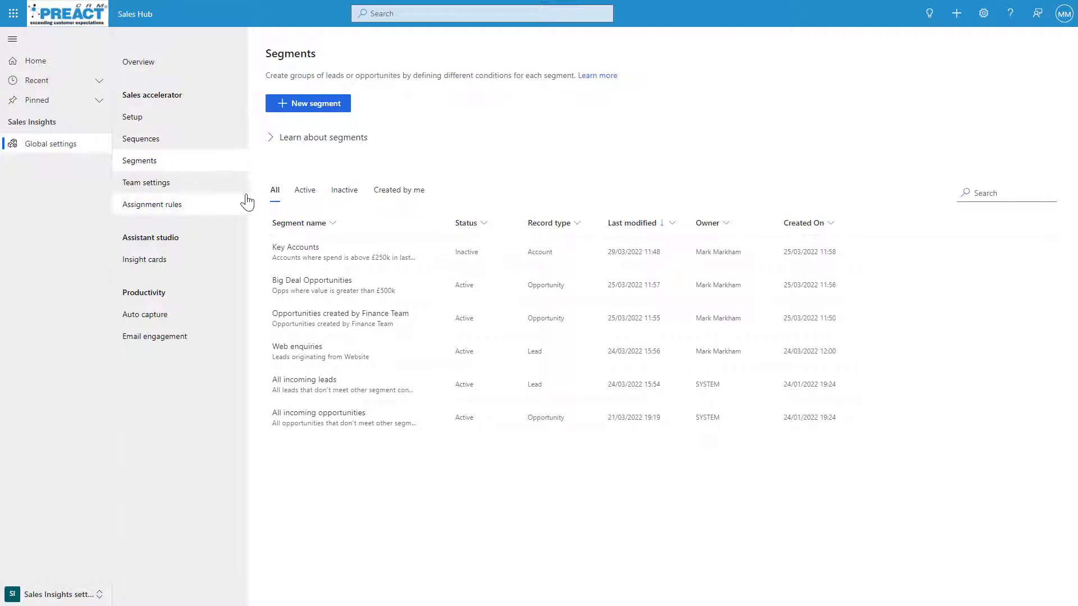
mouse_move(505, 418)
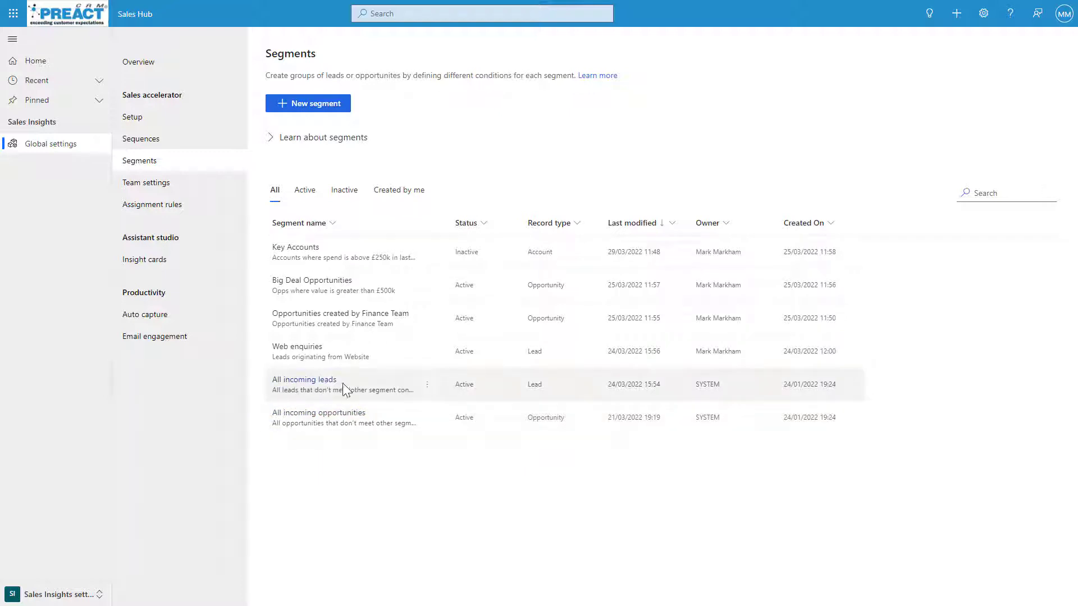
mouse_move(575, 389)
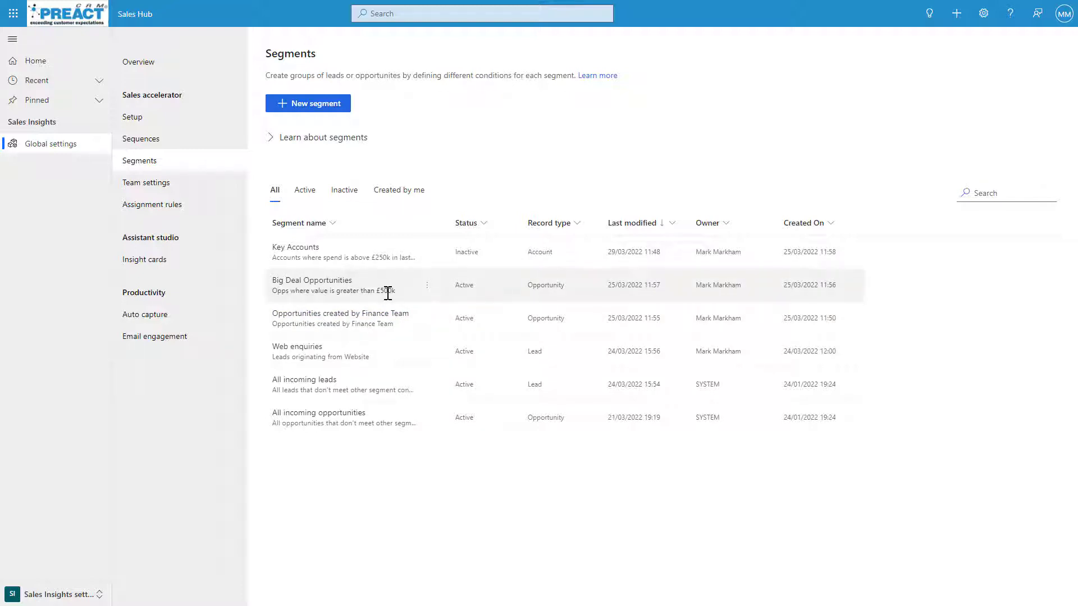
mouse_move(388, 291)
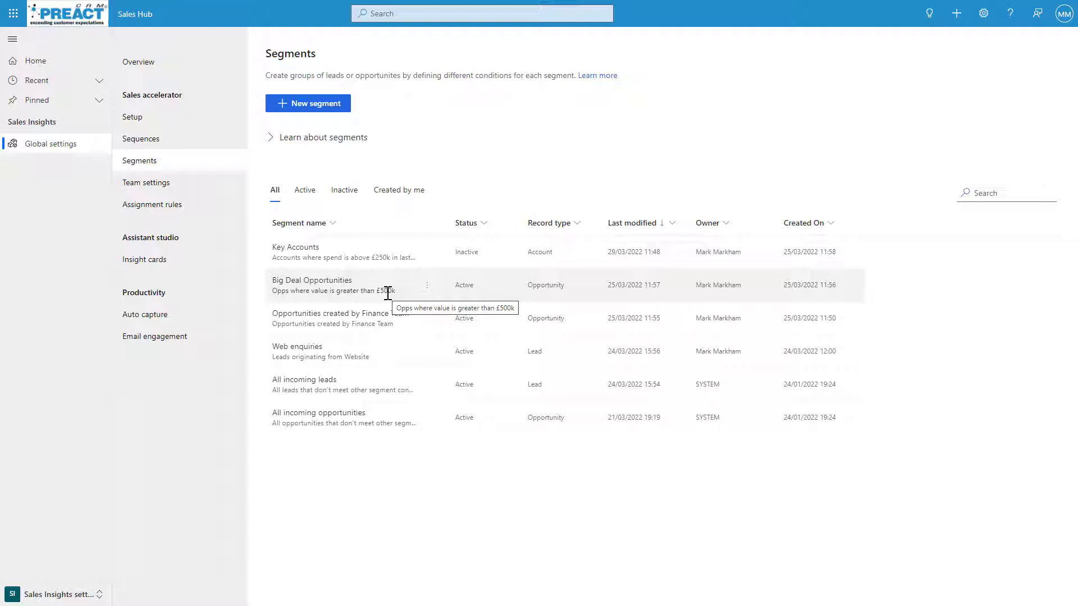
mouse_move(309, 259)
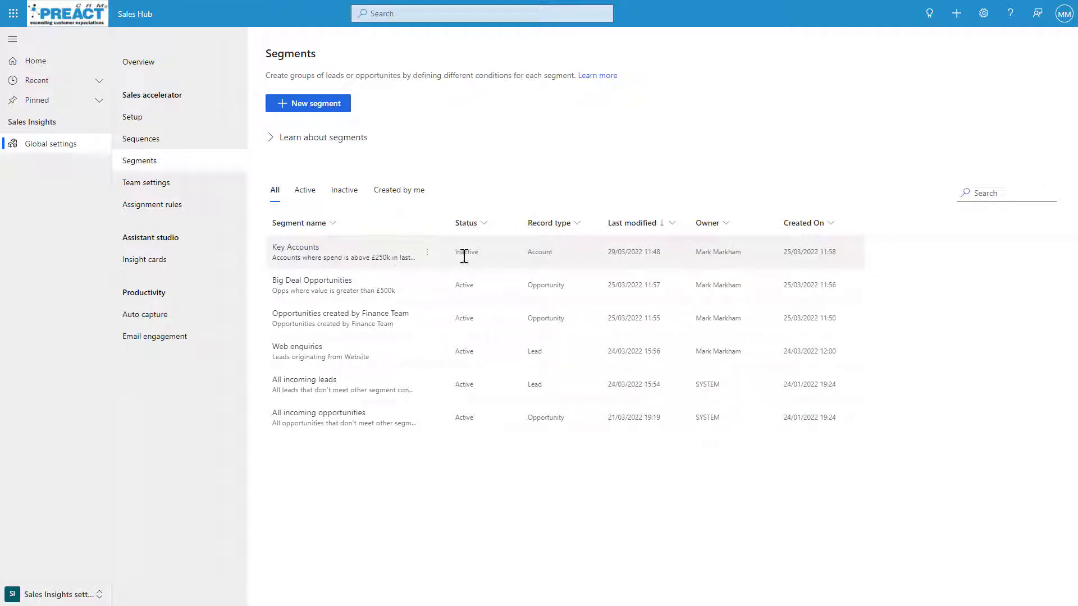
Edit the Key Accounts segment conditions, keeping only Order value - 6 months ≥ 250,000
left_click(295, 247)
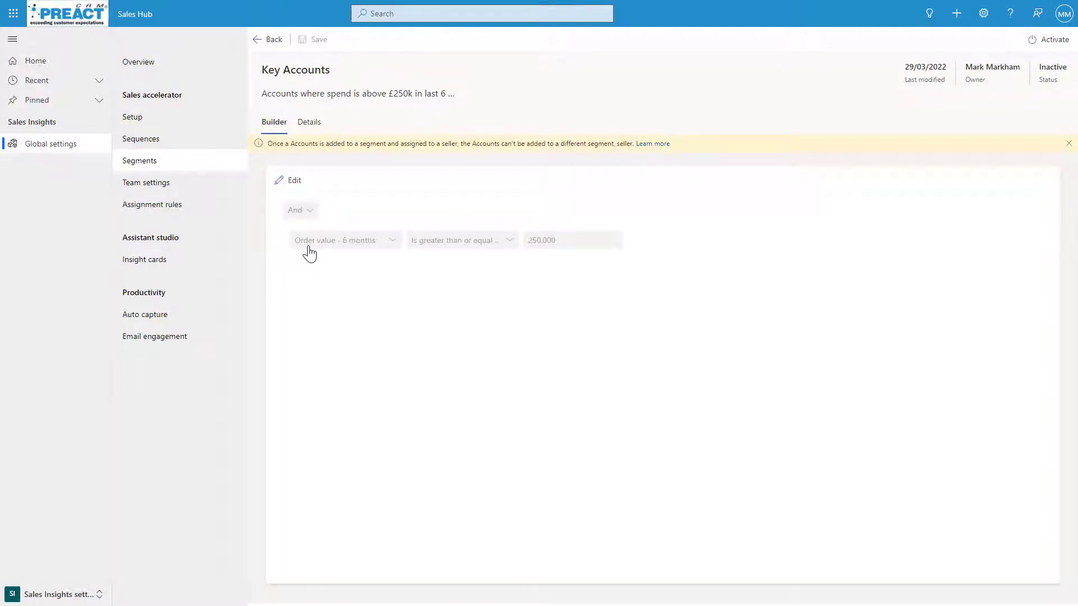
mouse_move(333, 245)
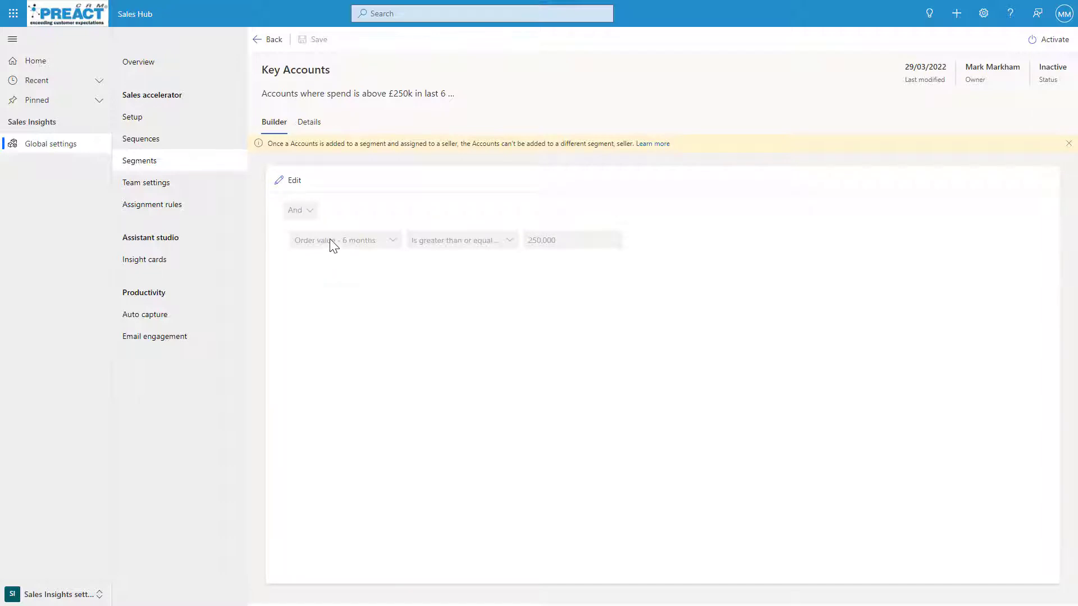
mouse_move(333, 247)
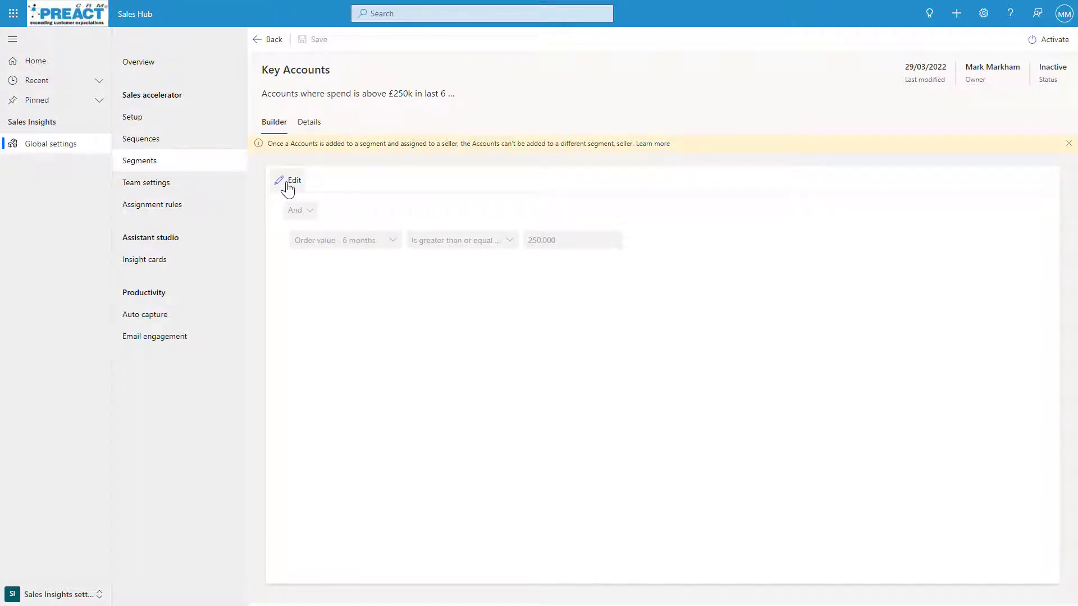
left_click(289, 179)
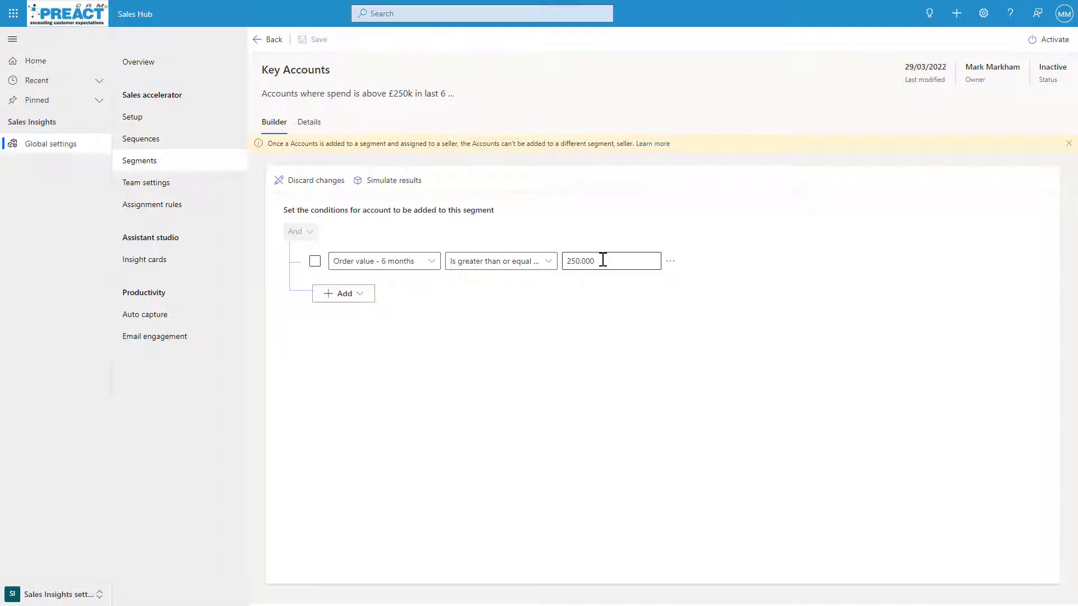
left_click(343, 293)
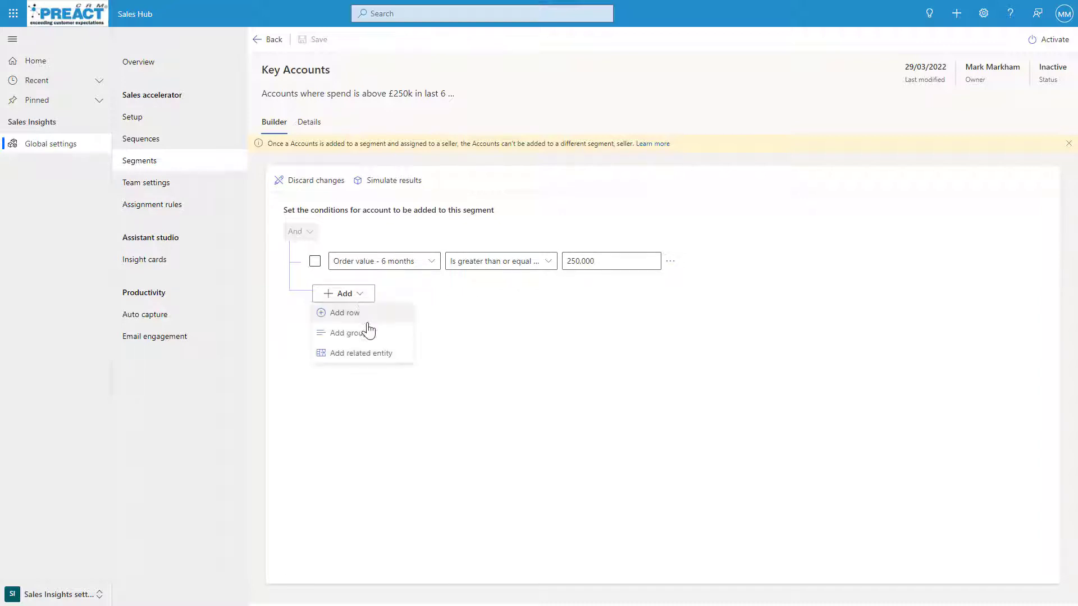
left_click(344, 313)
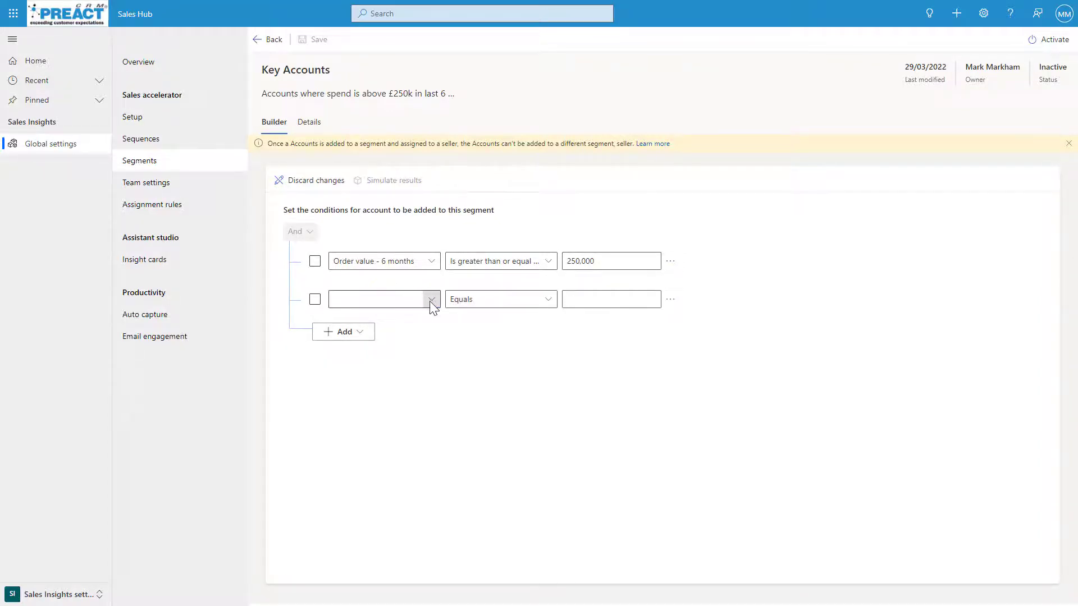
left_click(432, 299)
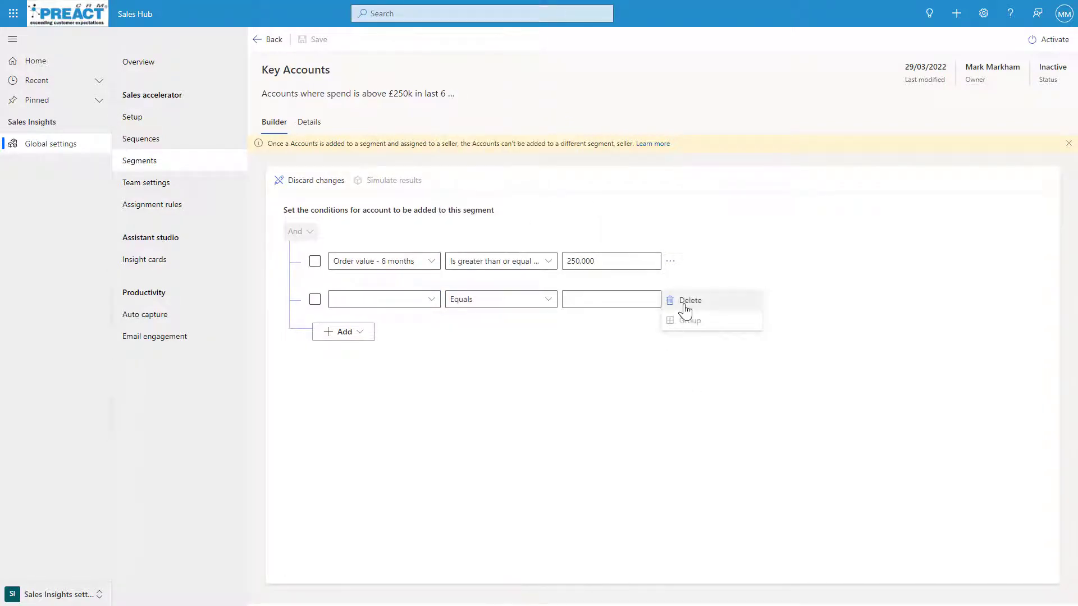
left_click(689, 301)
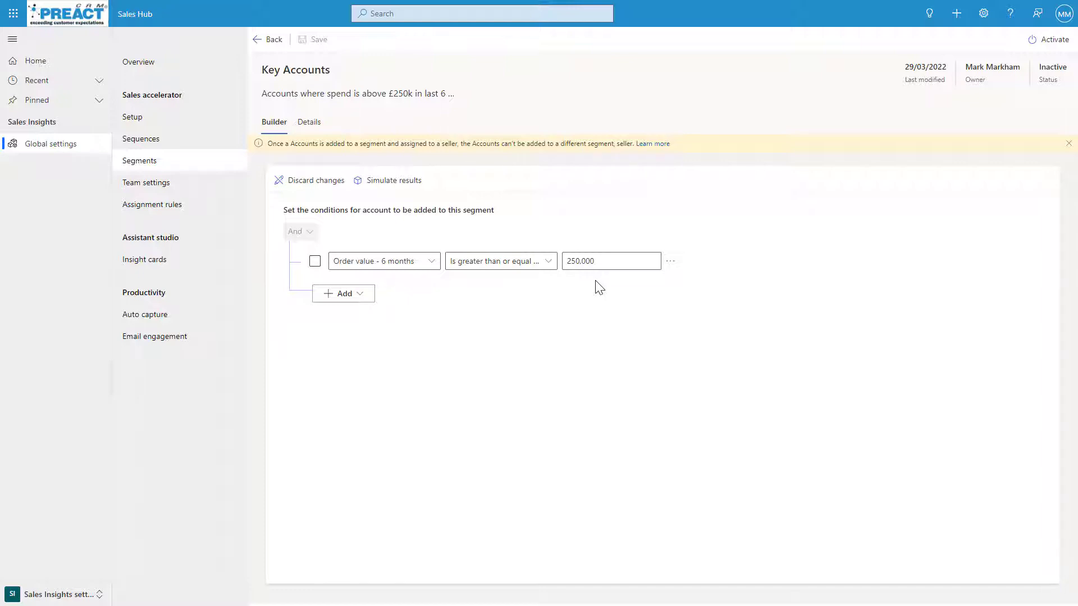
mouse_move(448, 318)
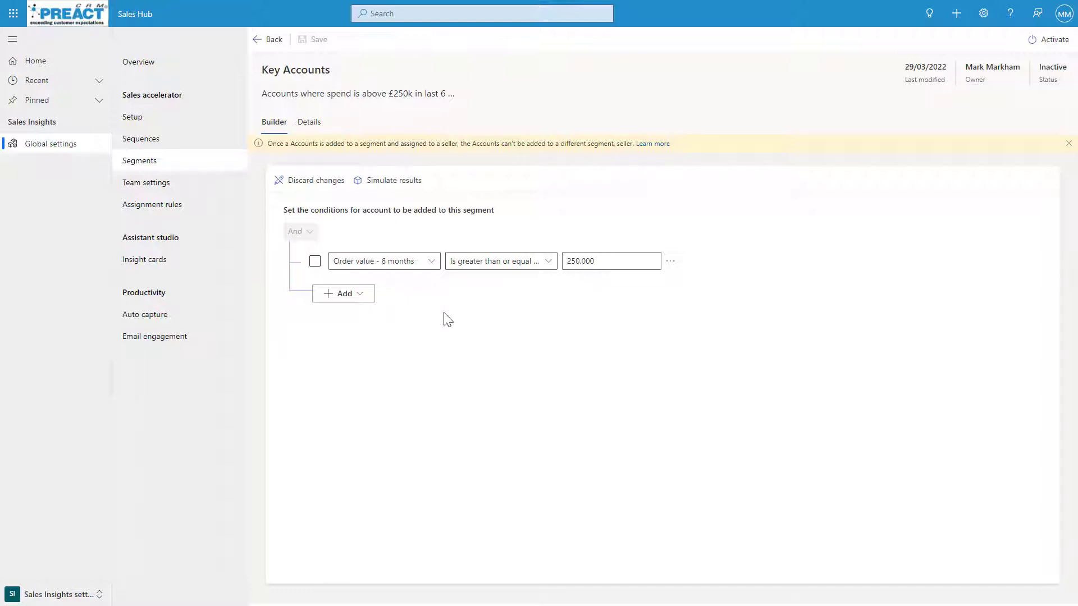
left_click(610, 262)
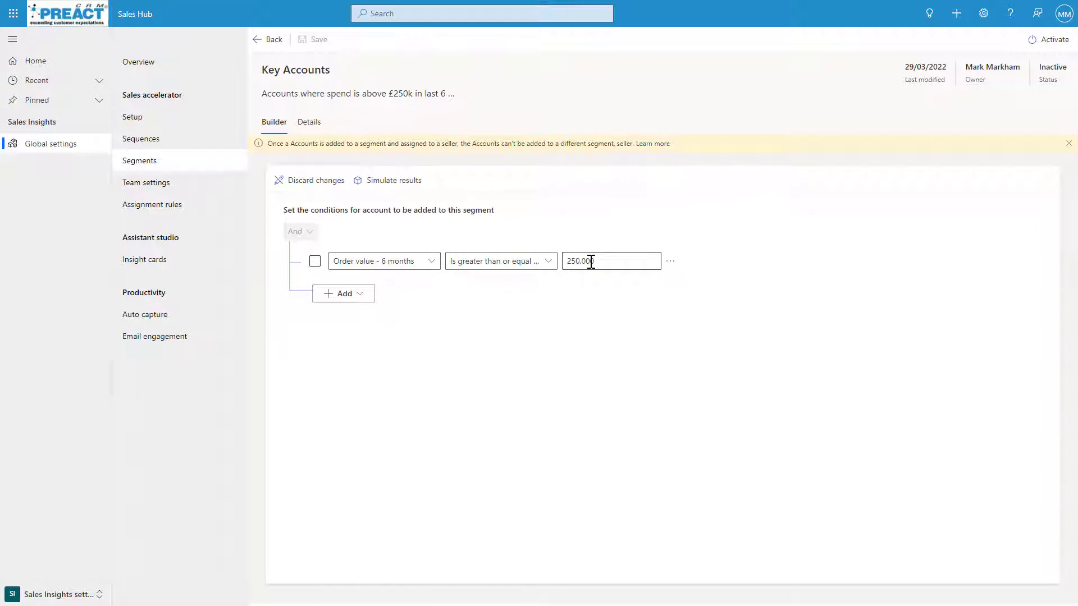
Review the segment's details and members, then go back to the segments list
left_click(307, 122)
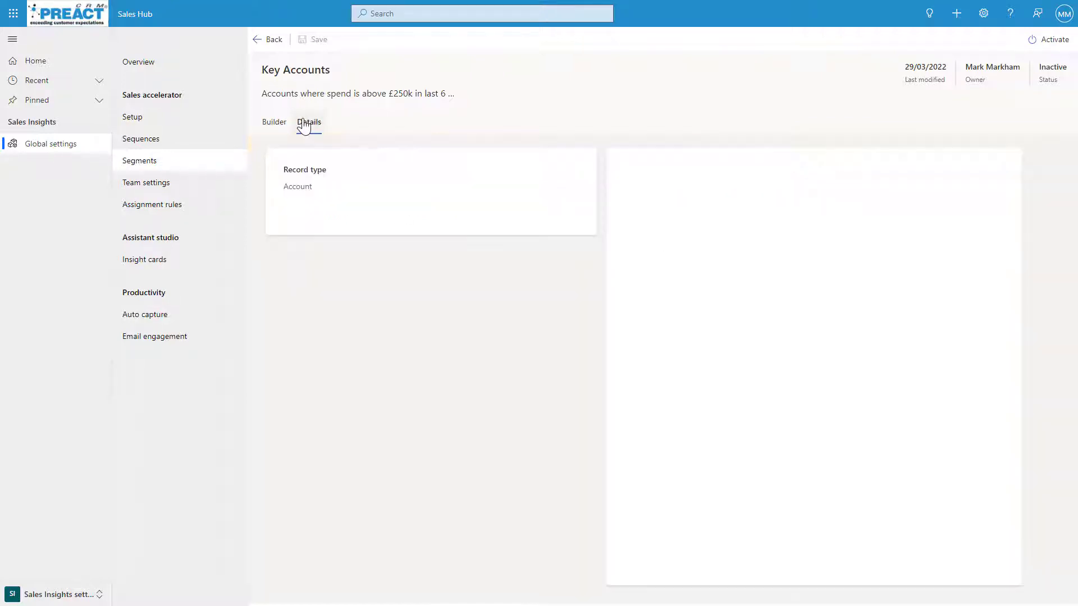
left_click(309, 121)
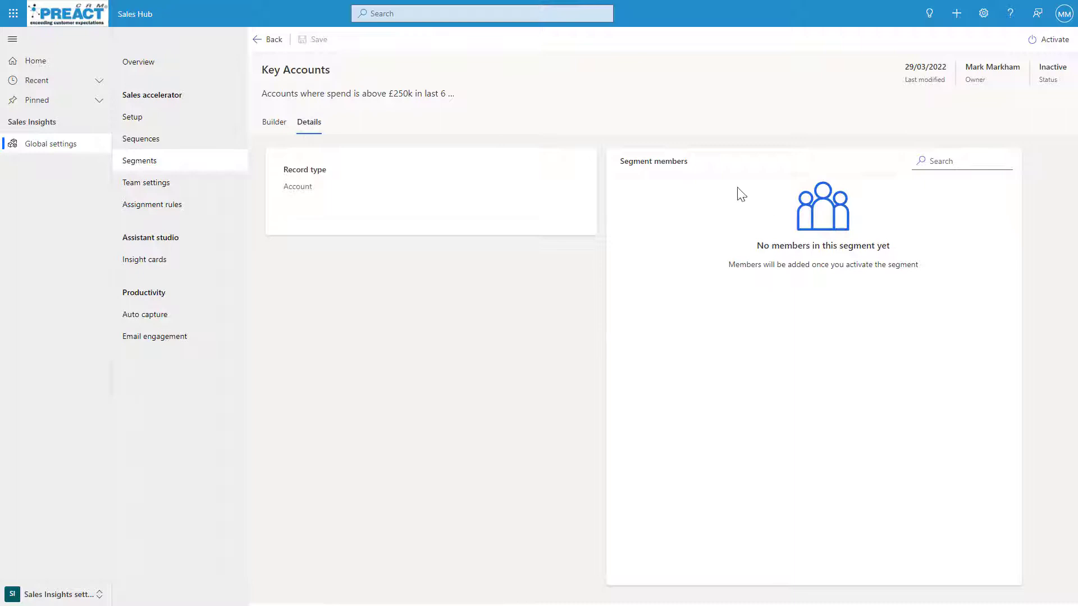
mouse_move(742, 213)
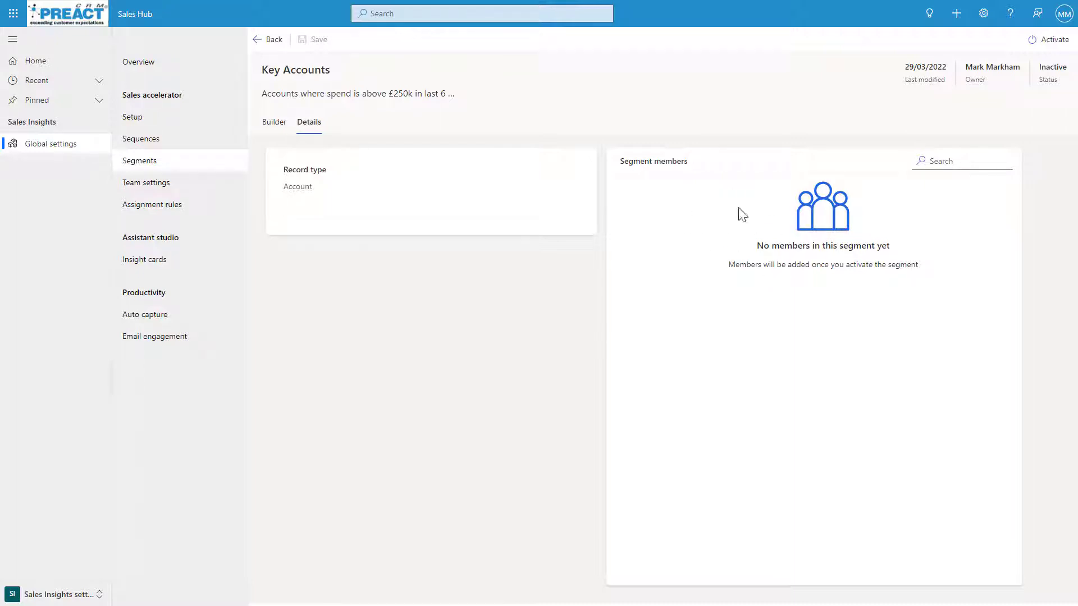
left_click(267, 40)
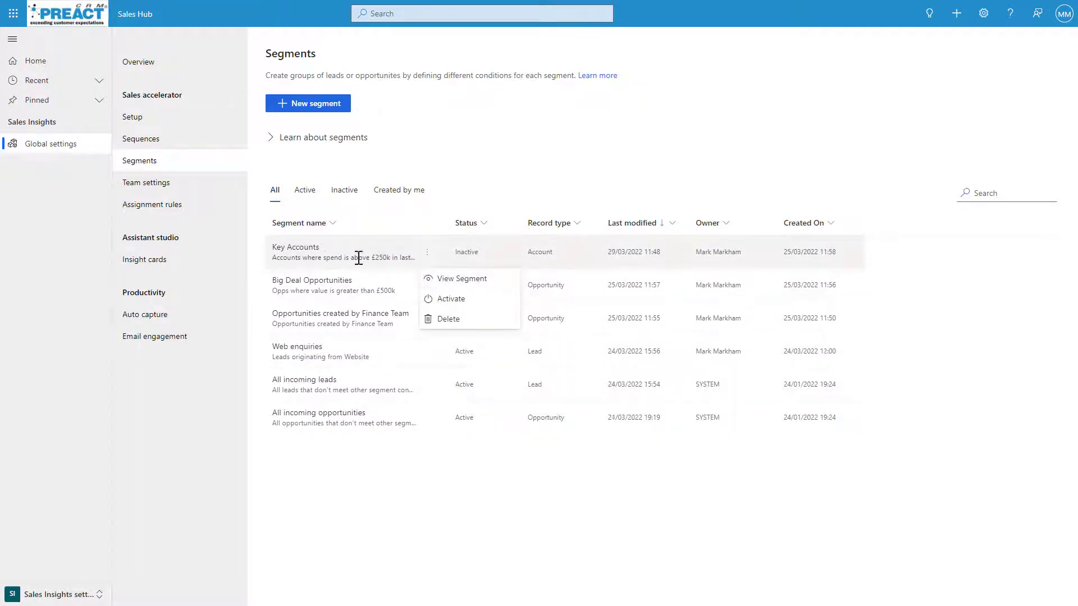
Activate the Key Accounts segment and confirm the activation
left_click(462, 278)
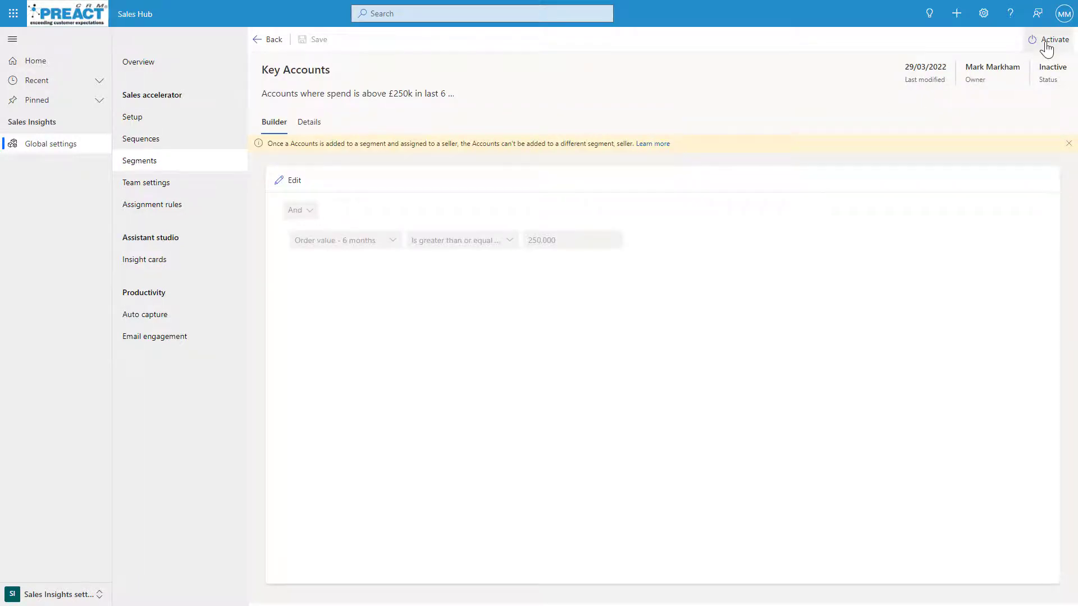
left_click(1052, 39)
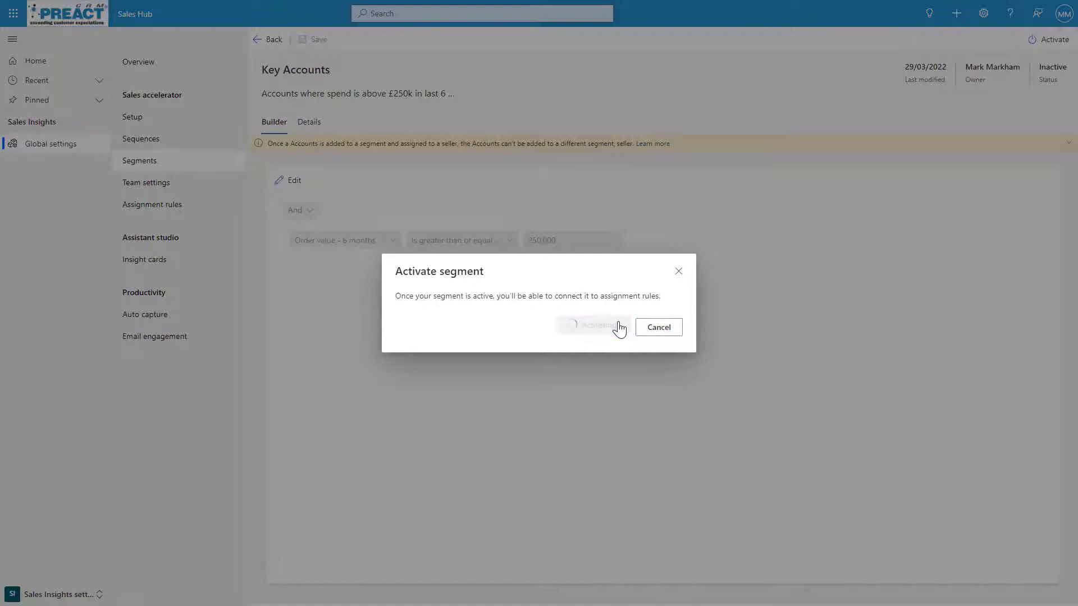
left_click(593, 327)
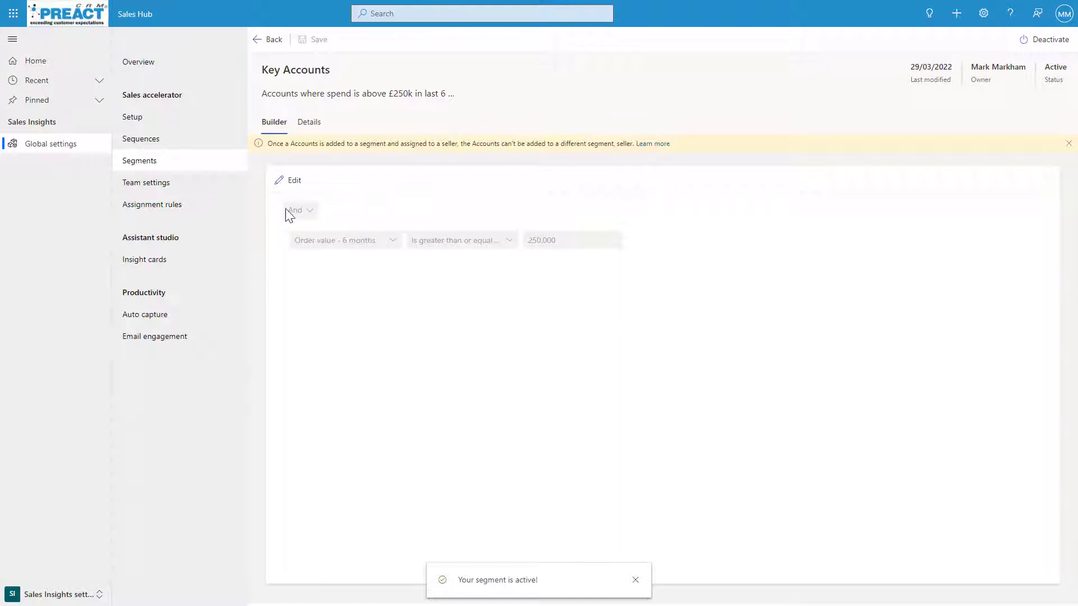
mouse_move(146, 182)
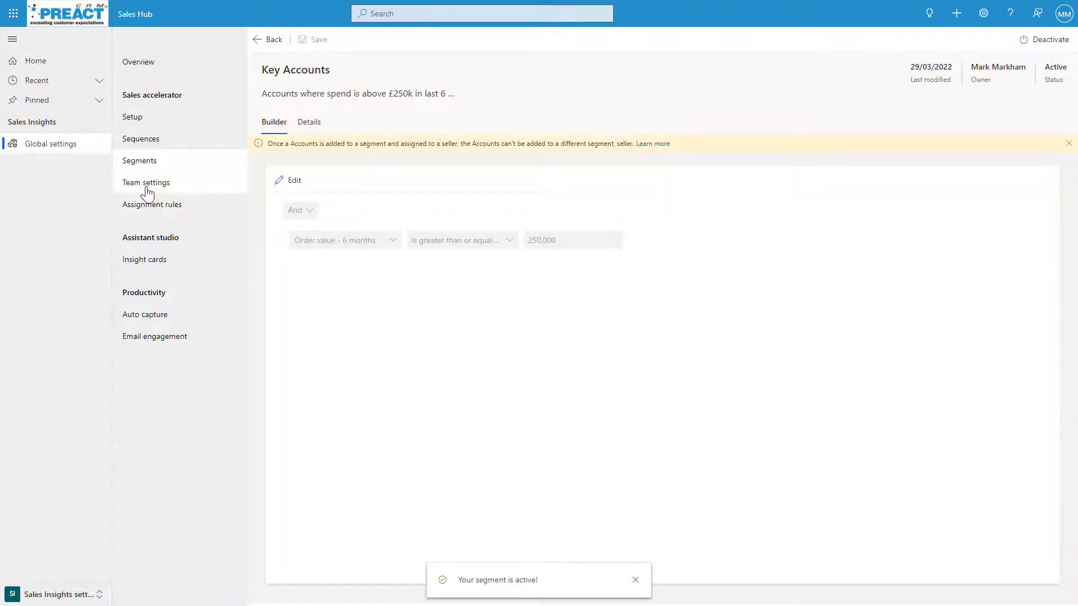
Show Team settings with Finance, Sales, Customer Voice and preactdemo3 teams expanded
left_click(145, 182)
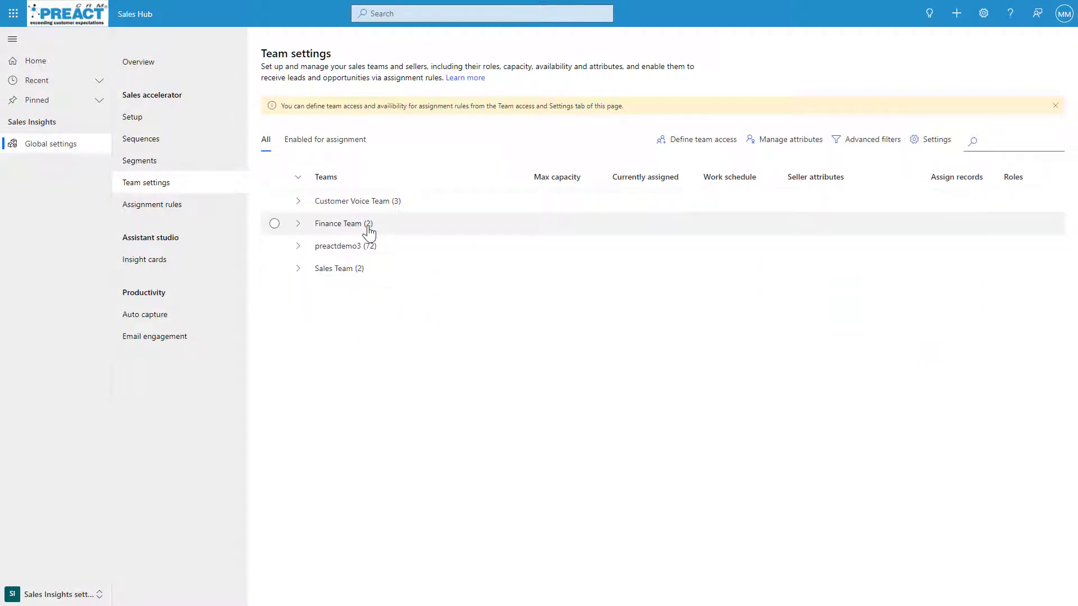
left_click(299, 224)
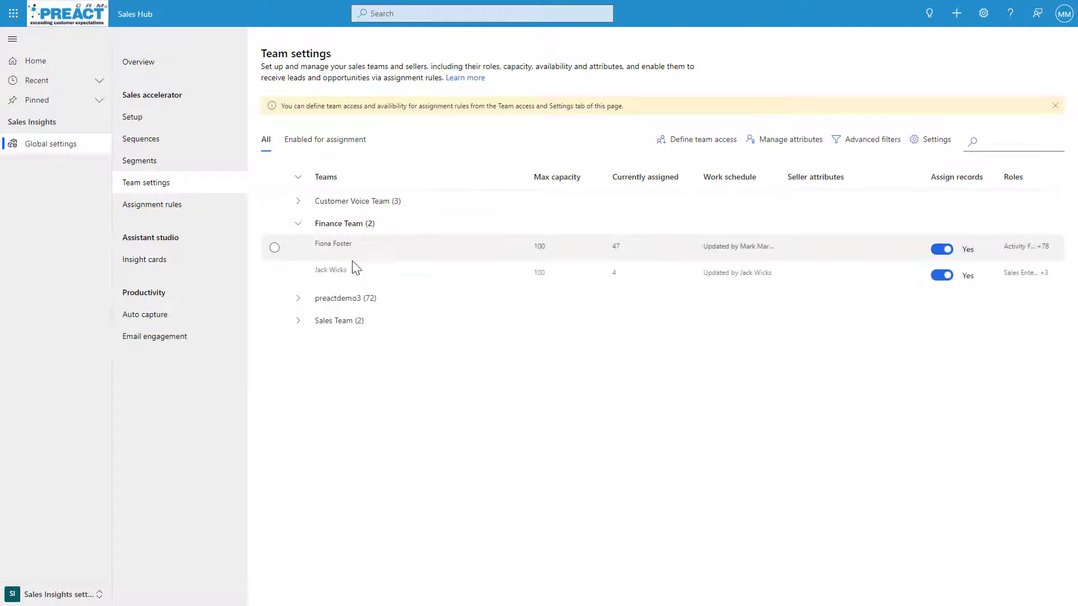
mouse_move(299, 325)
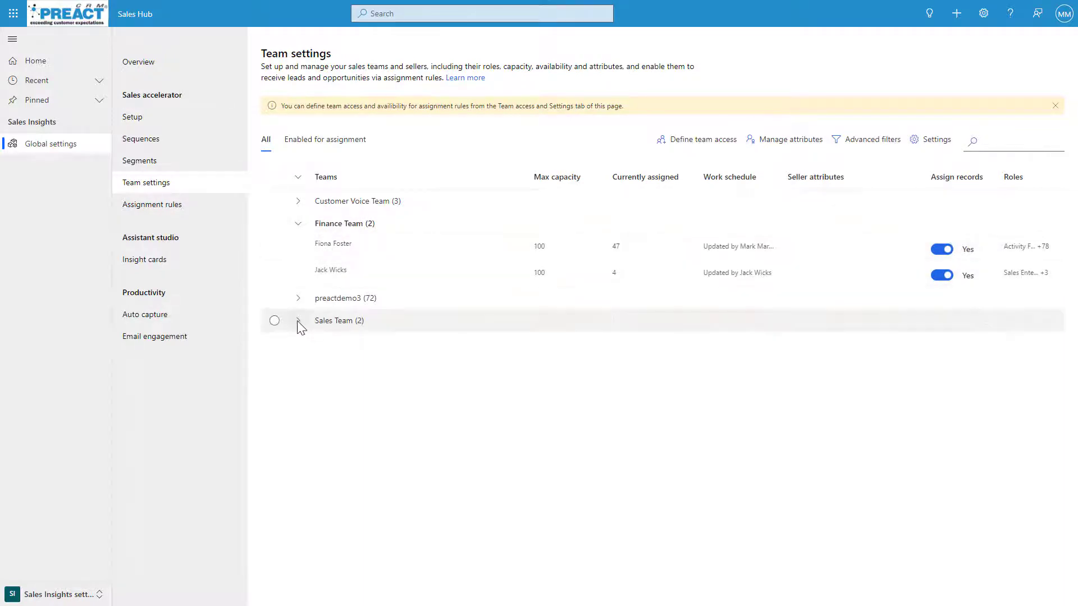
left_click(299, 320)
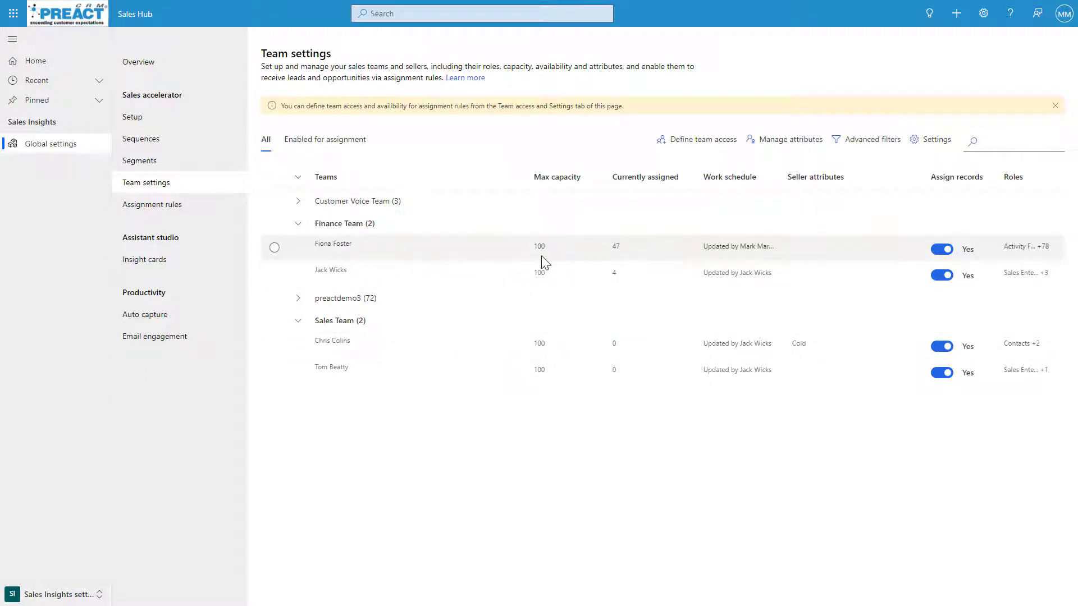
mouse_move(463, 268)
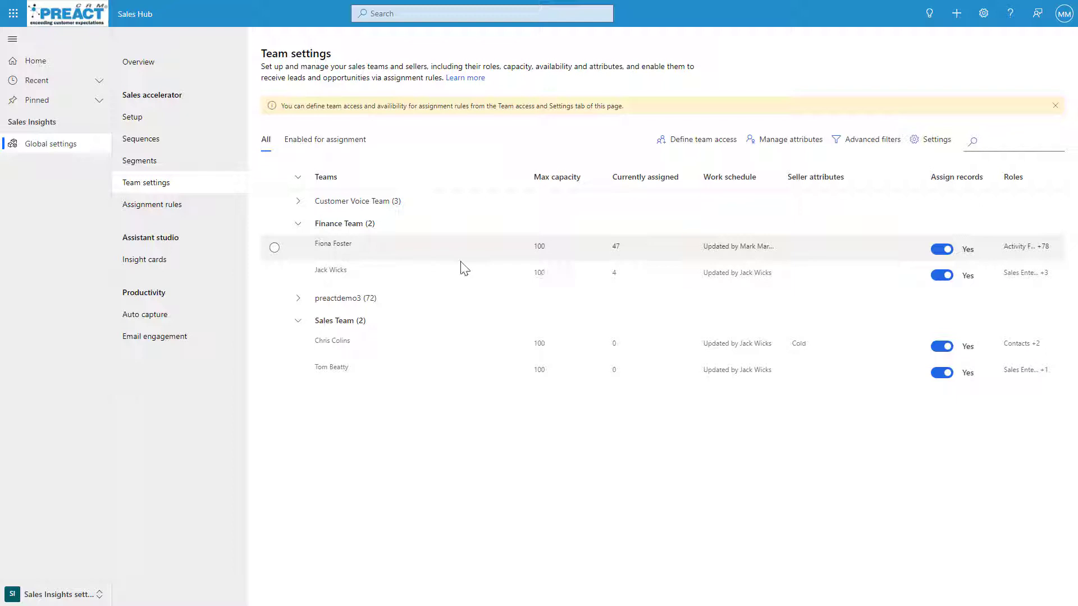
left_click(298, 201)
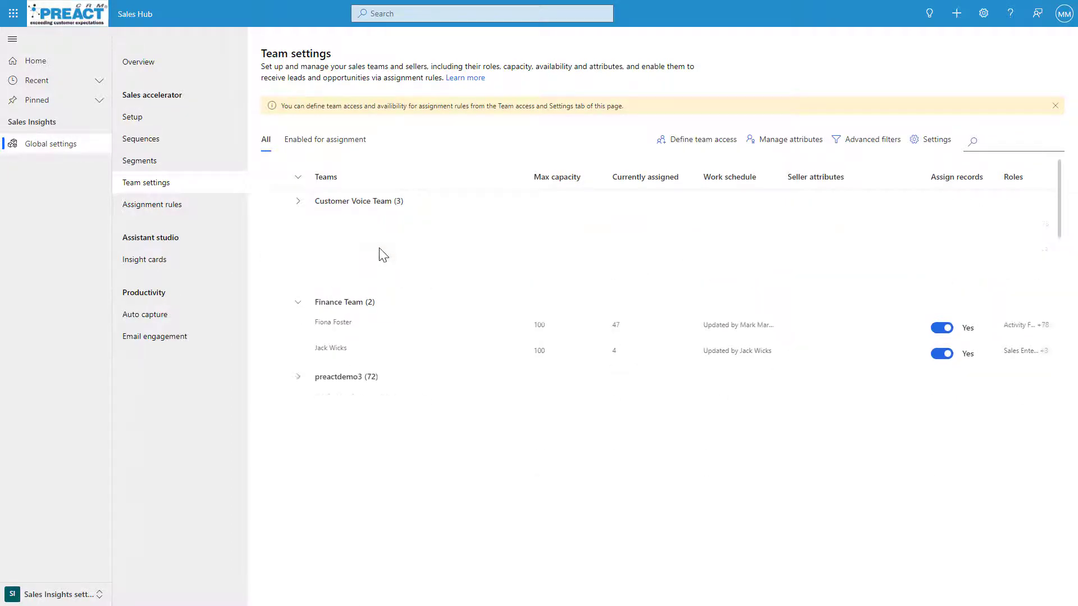
left_click(299, 201)
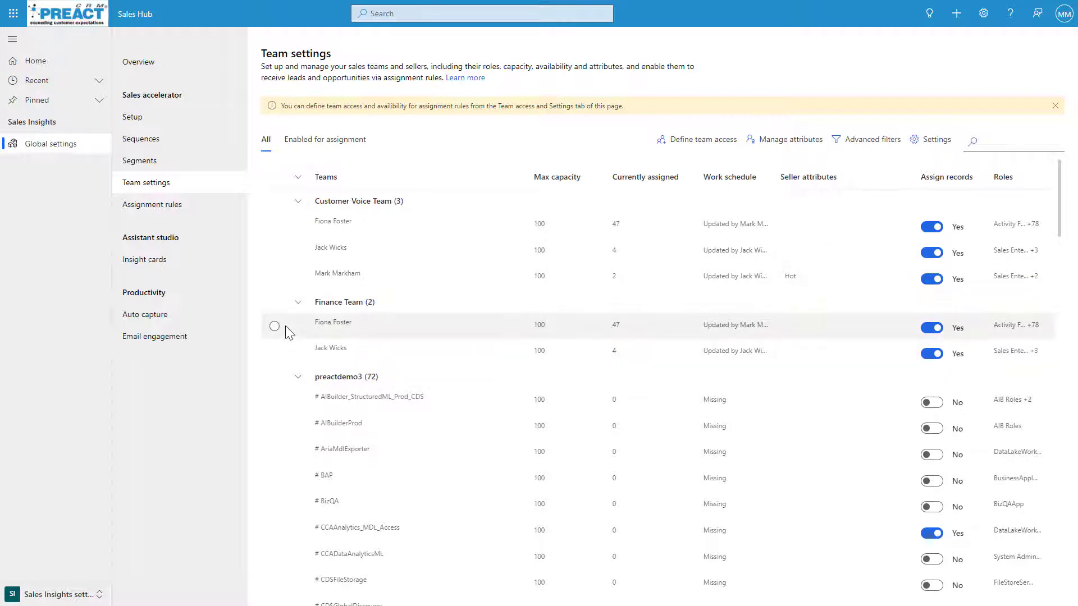
Select the first seller under the Finance Team
left_click(274, 326)
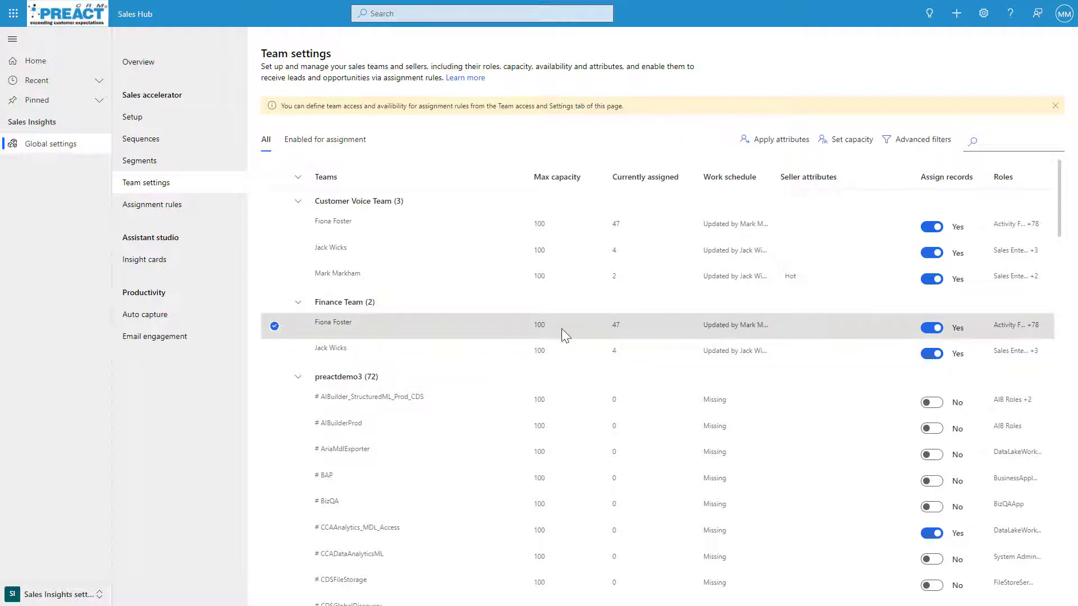
mouse_move(619, 336)
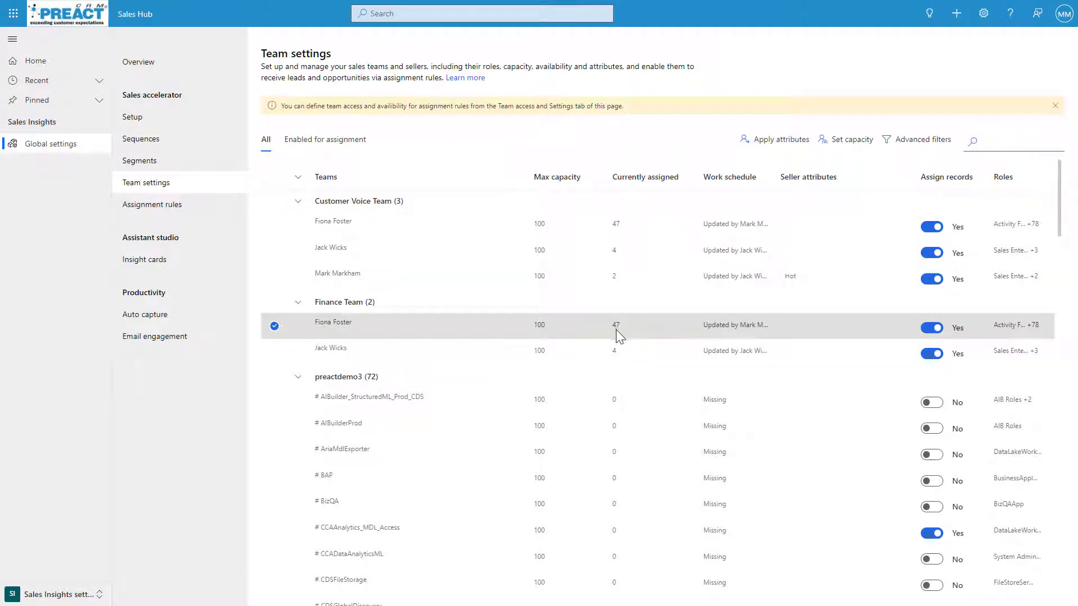
mouse_move(549, 340)
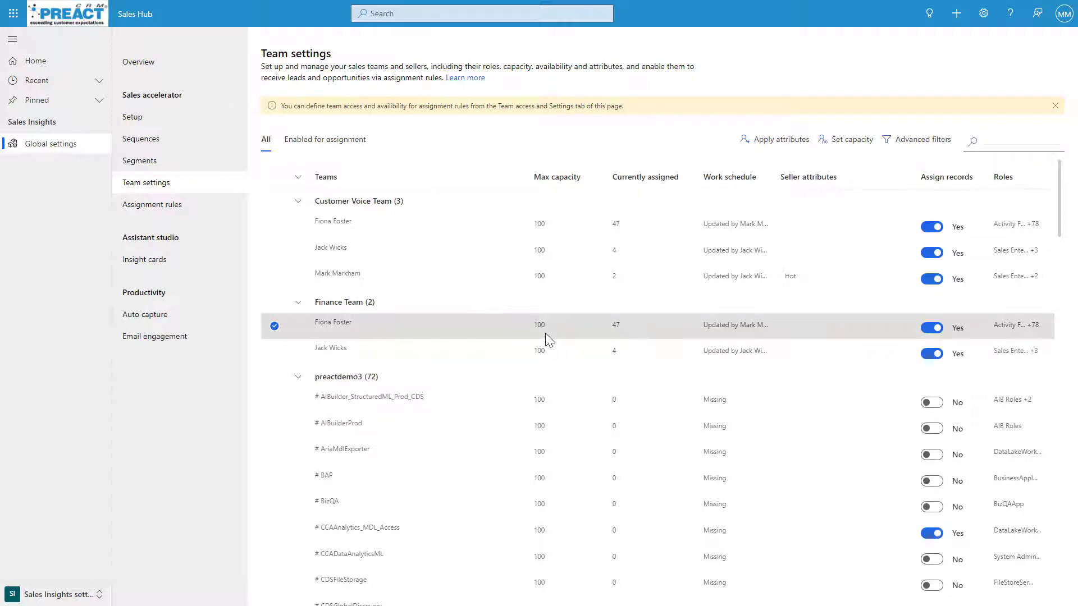
mouse_move(543, 337)
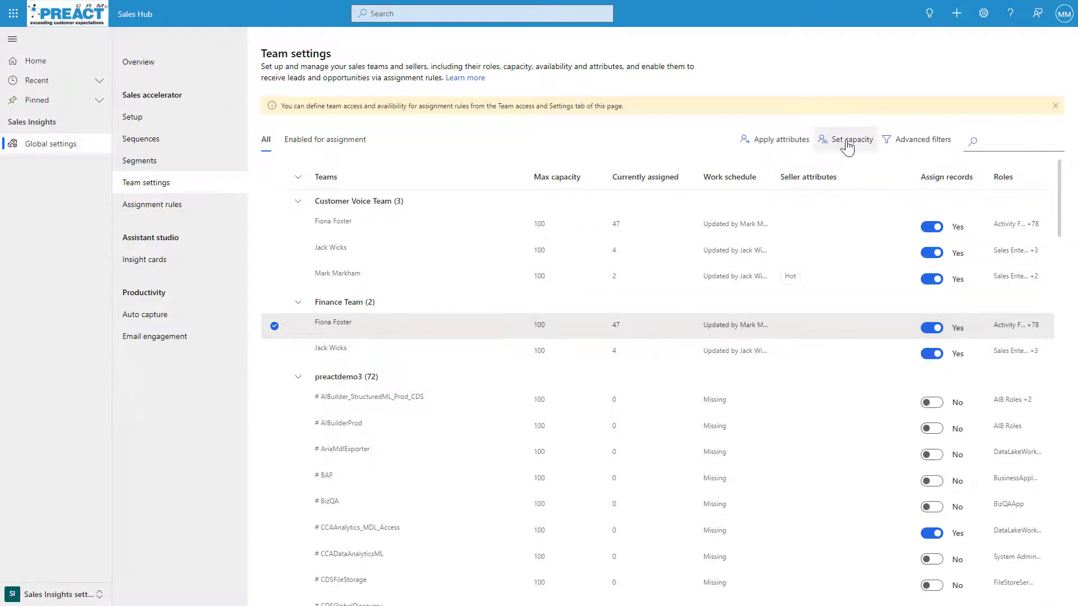
Set the seller's maximum capacity to 150 and override the previous settings
left_click(845, 139)
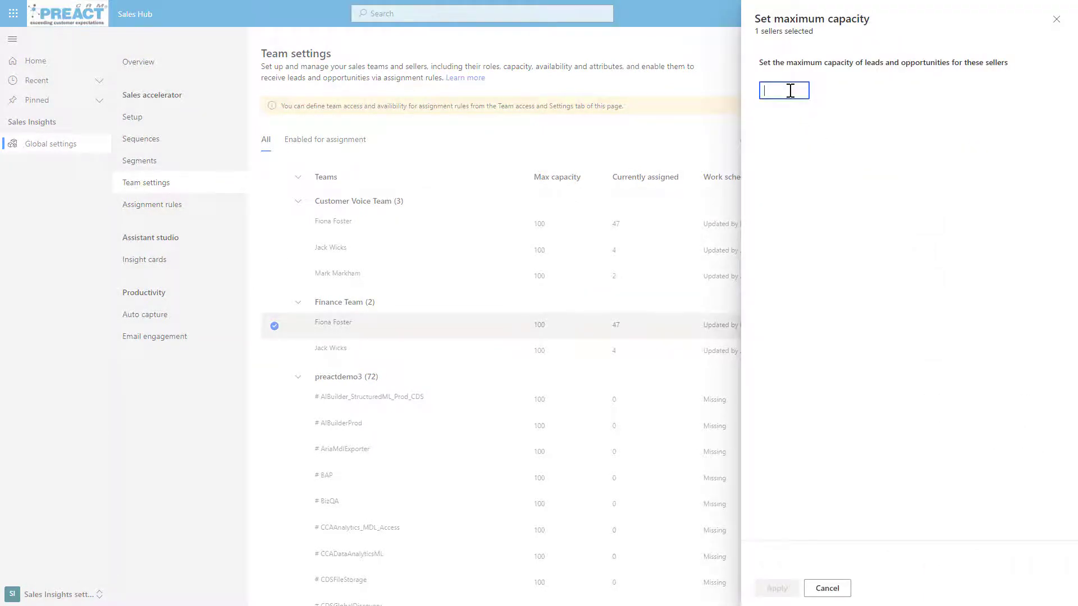
type("150")
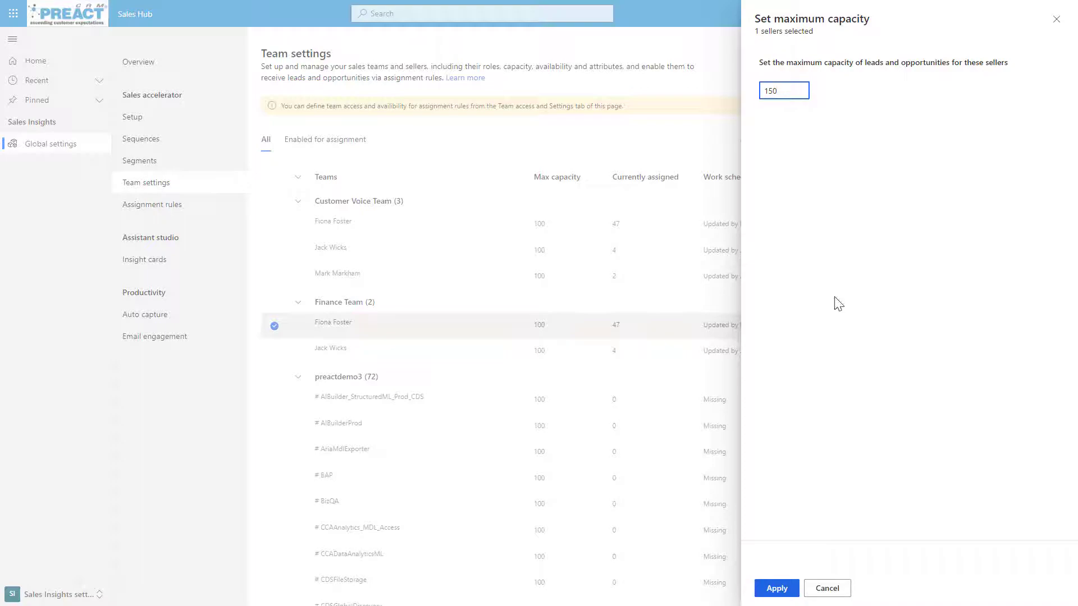
left_click(776, 588)
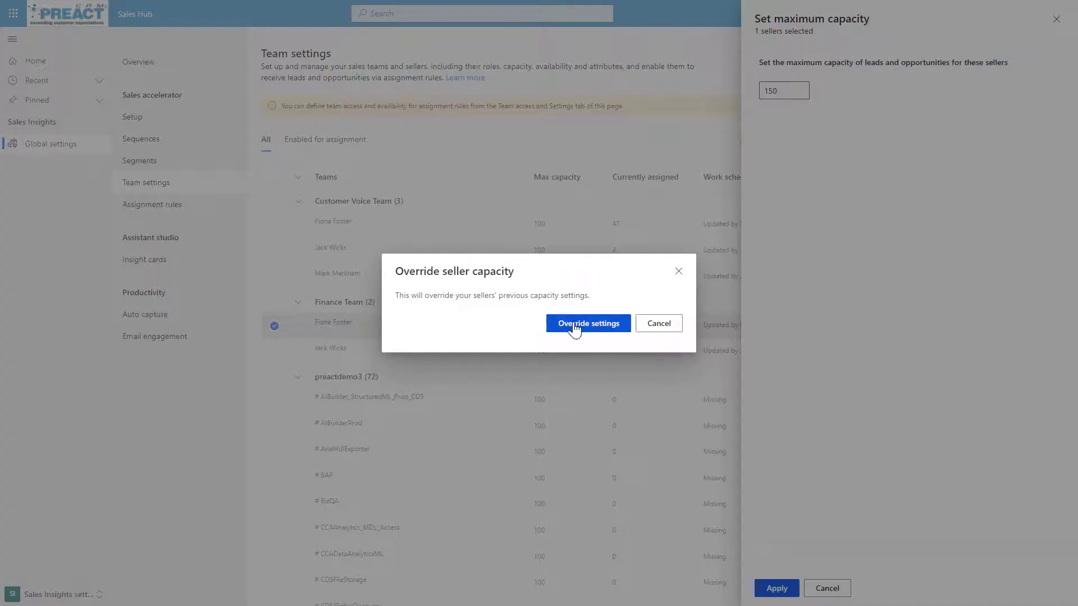
left_click(587, 324)
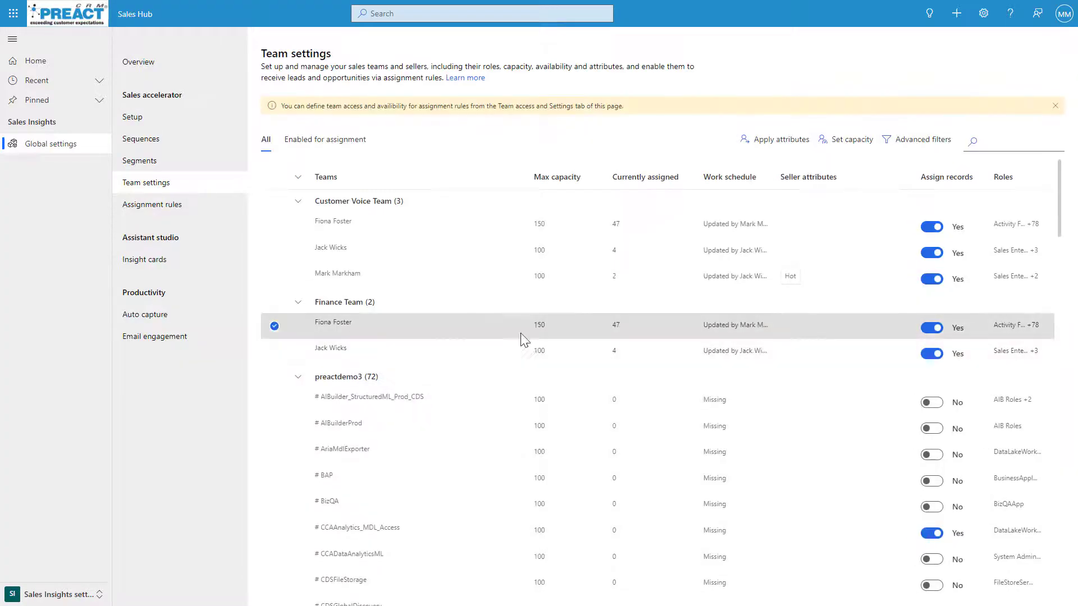
mouse_move(618, 332)
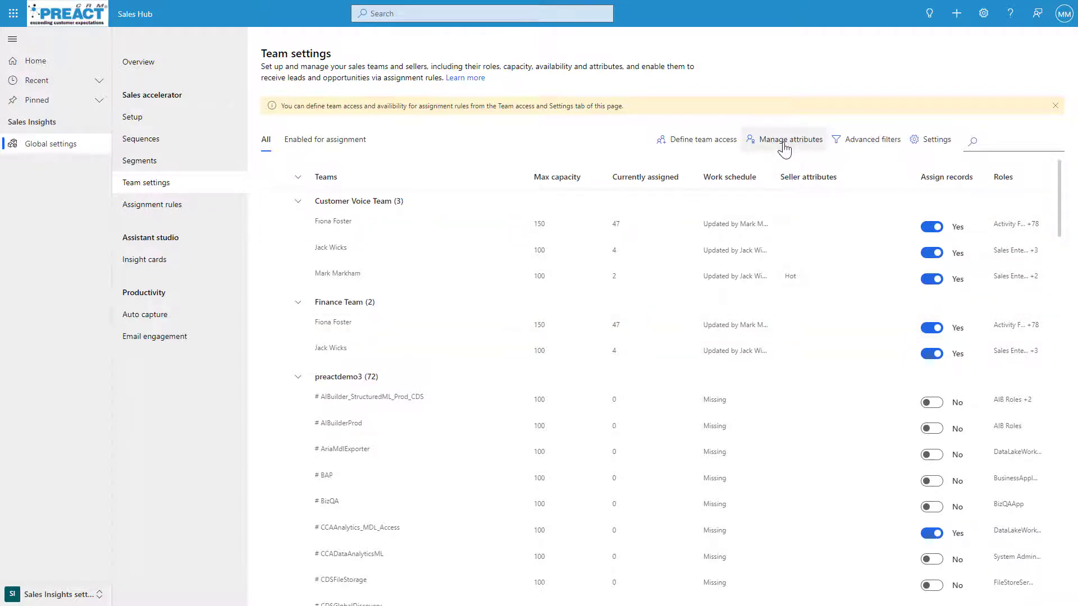
Review the Leads by Rating and Qualify stage attributes, then start a new seller attribute
left_click(788, 139)
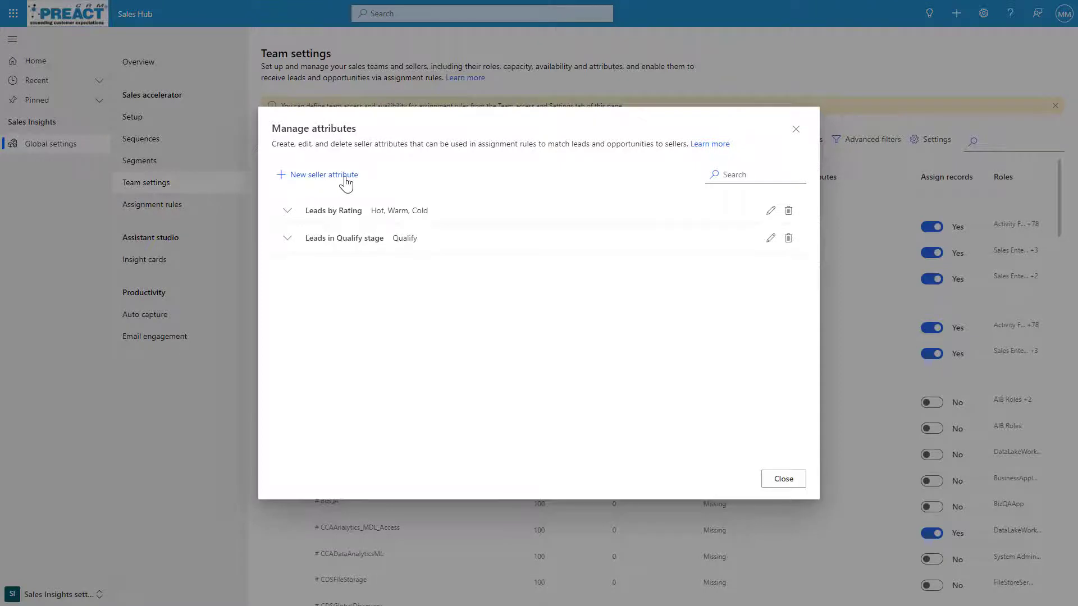
left_click(289, 210)
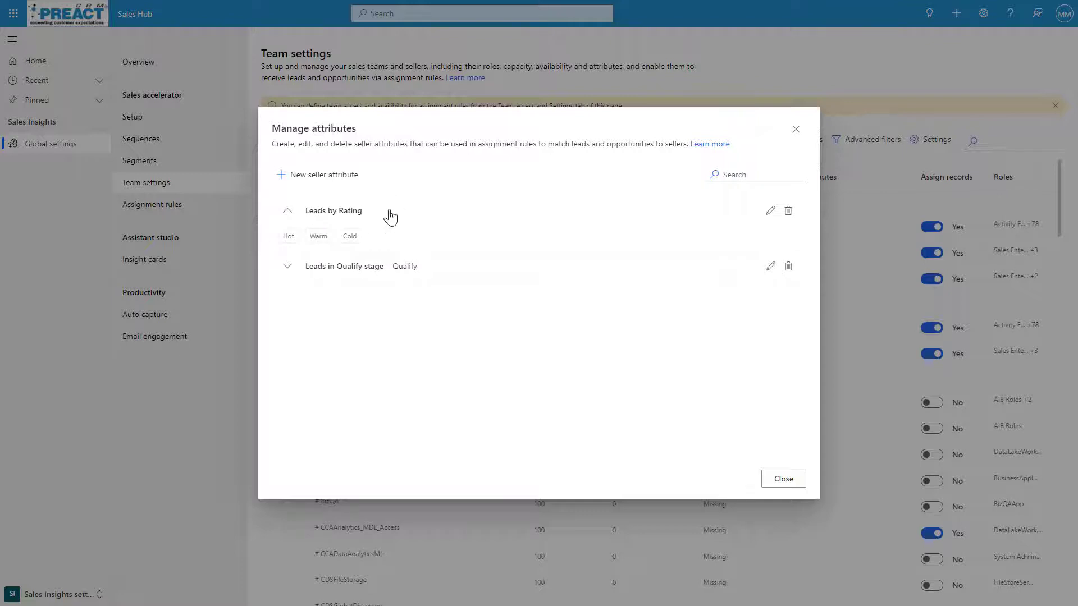
mouse_move(311, 254)
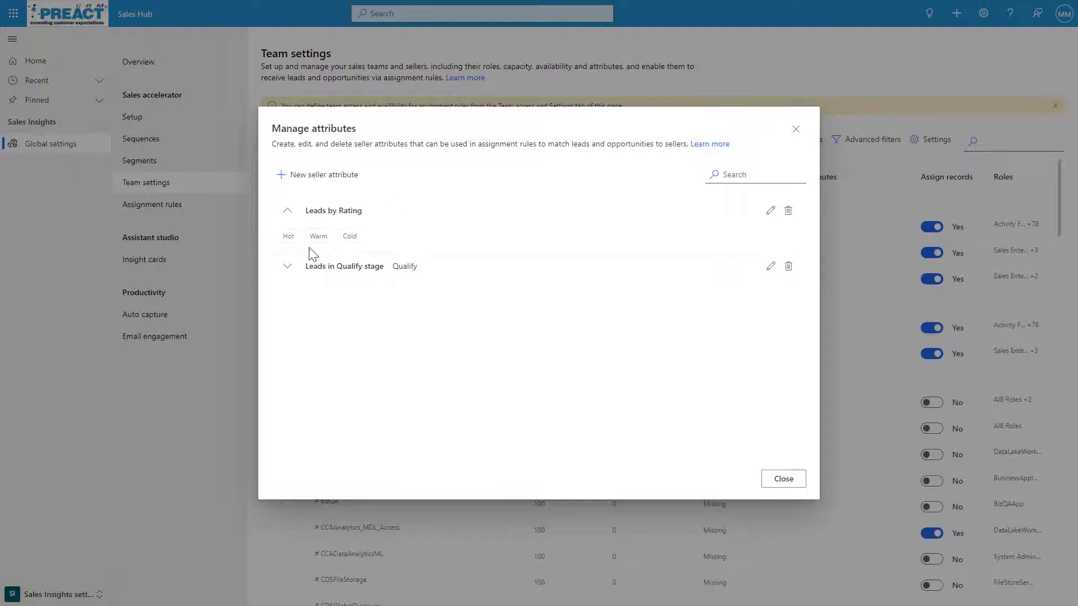
left_click(287, 210)
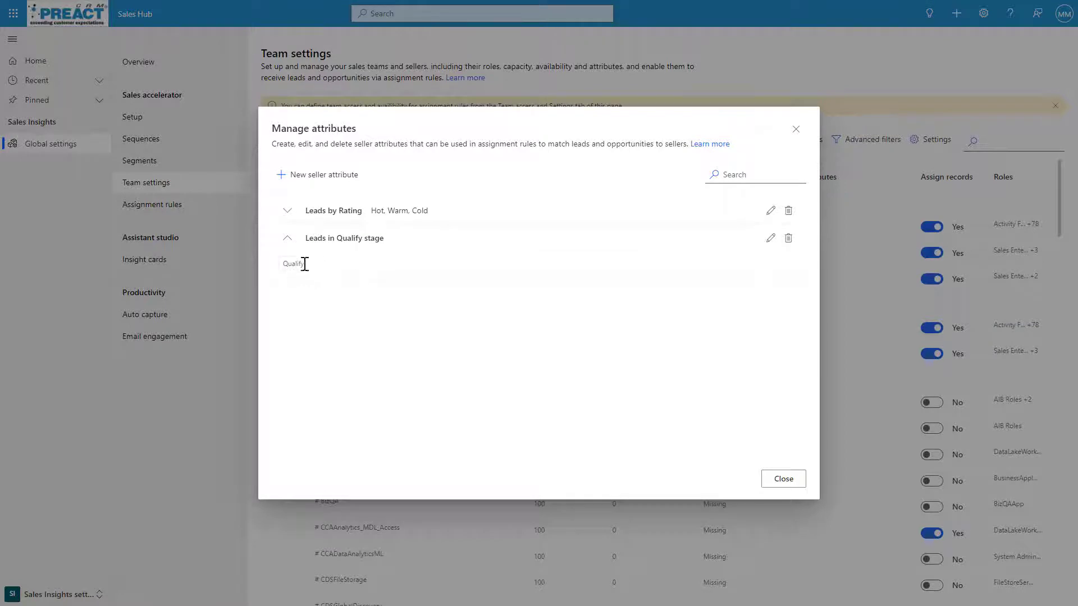
left_click(289, 239)
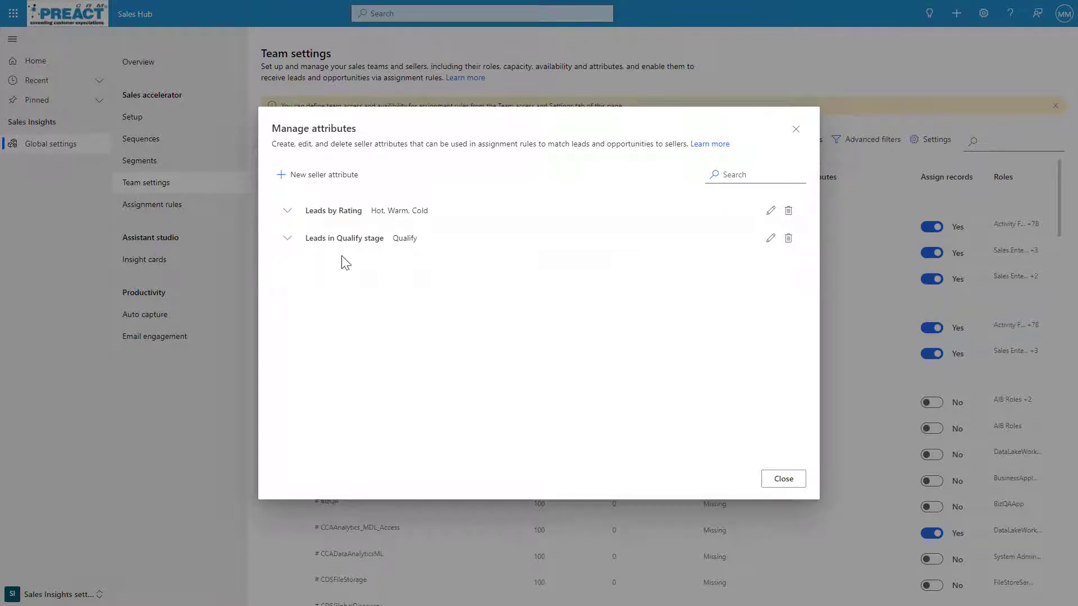
left_click(324, 174)
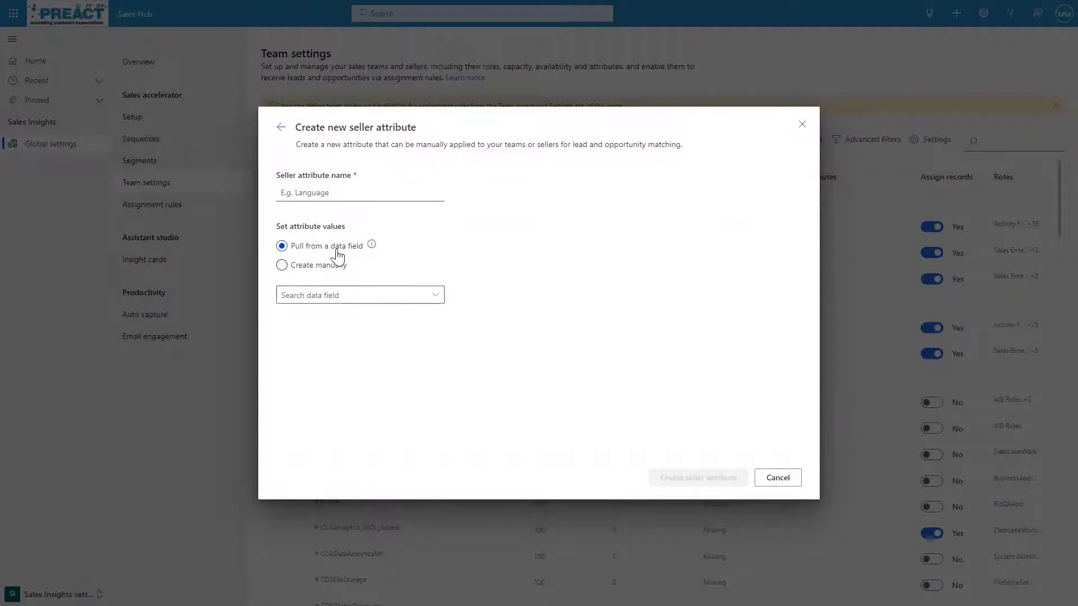
Create the Lead Source attribute from the Lead Source field, dropping Advertisement from its values
left_click(281, 265)
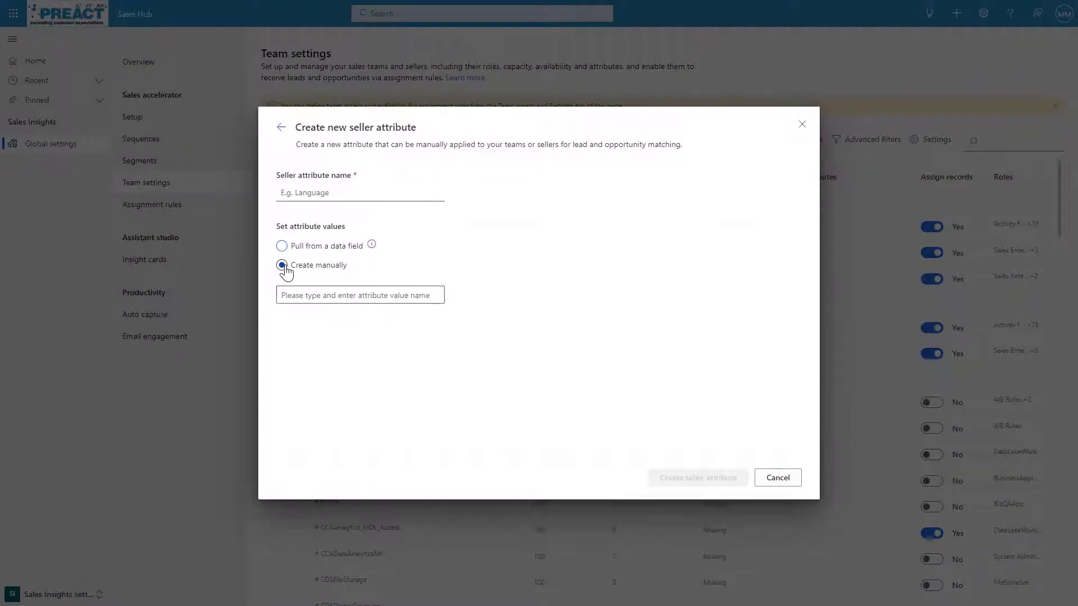
left_click(282, 246)
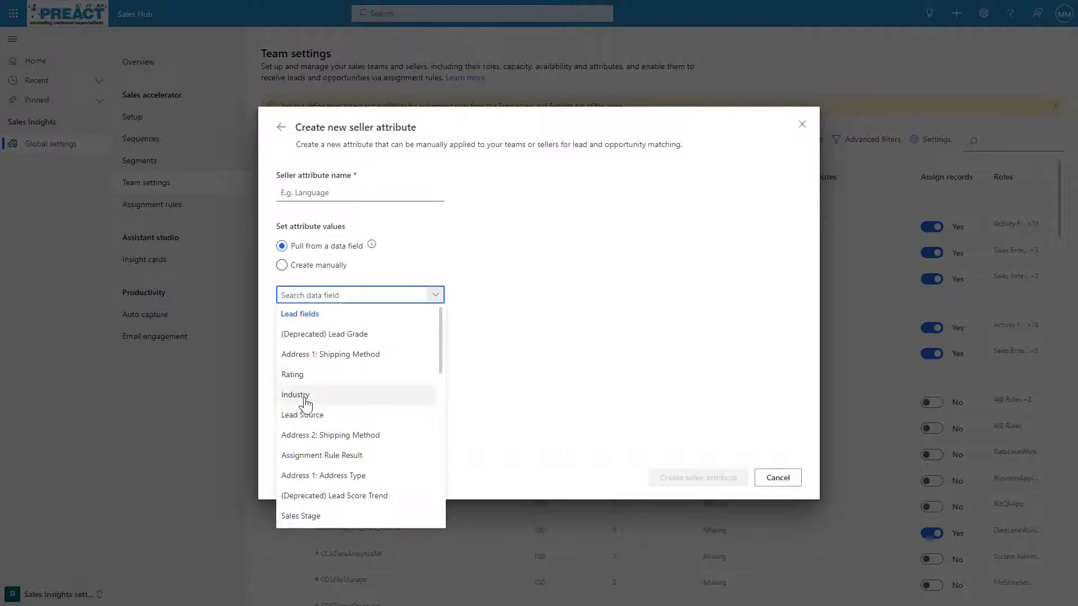
left_click(302, 414)
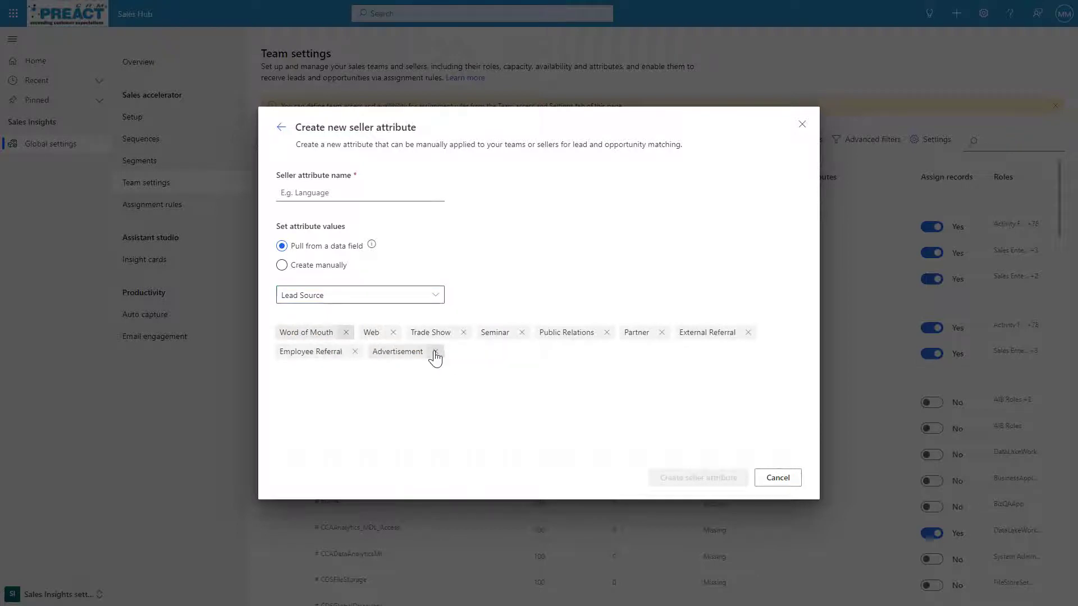
left_click(436, 354)
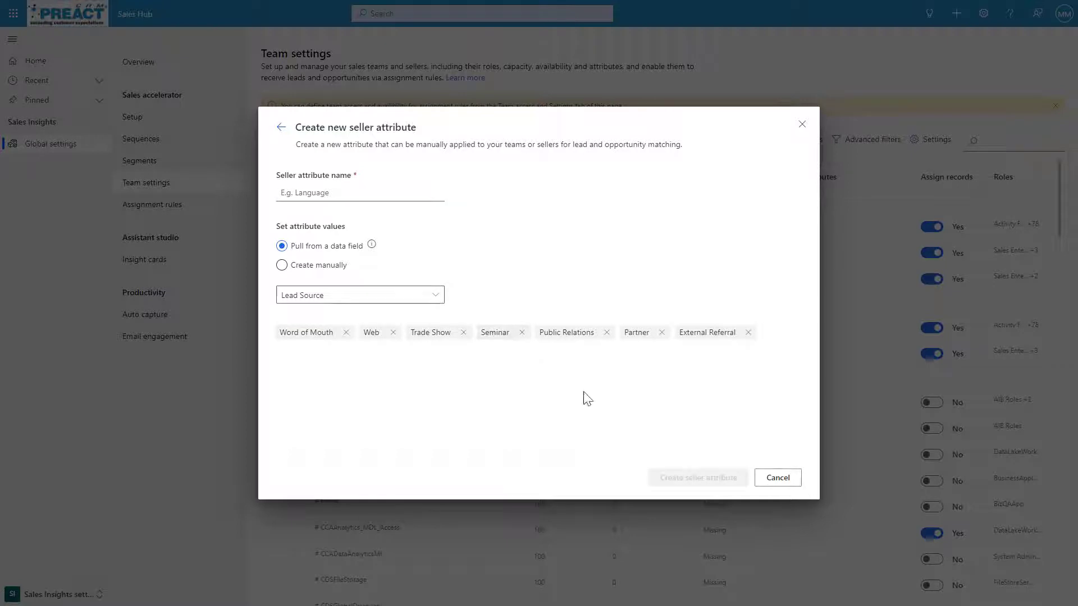
left_click(360, 192)
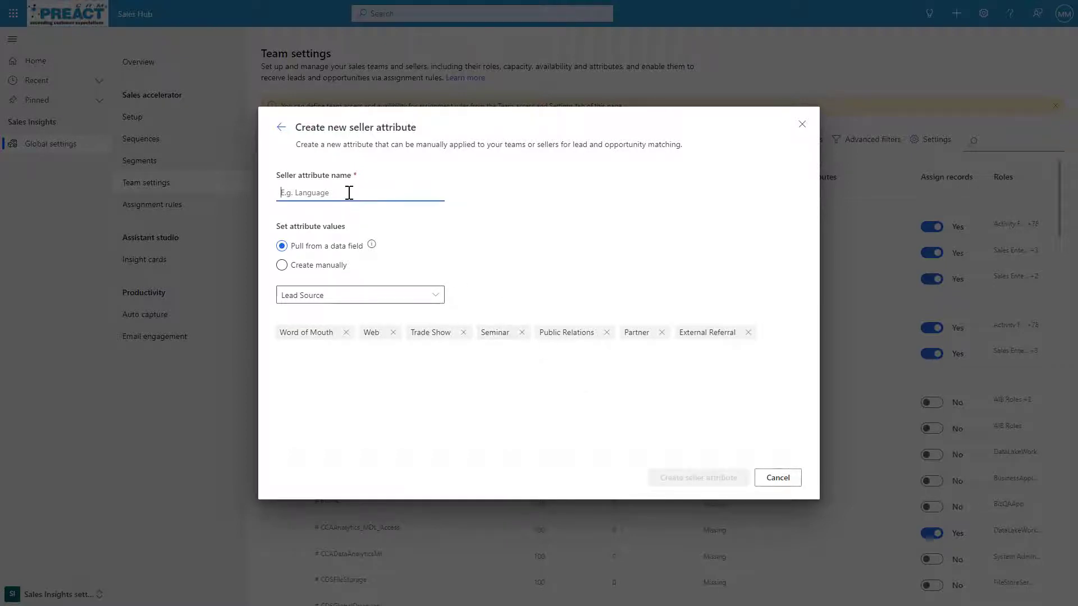
type("Lead Source")
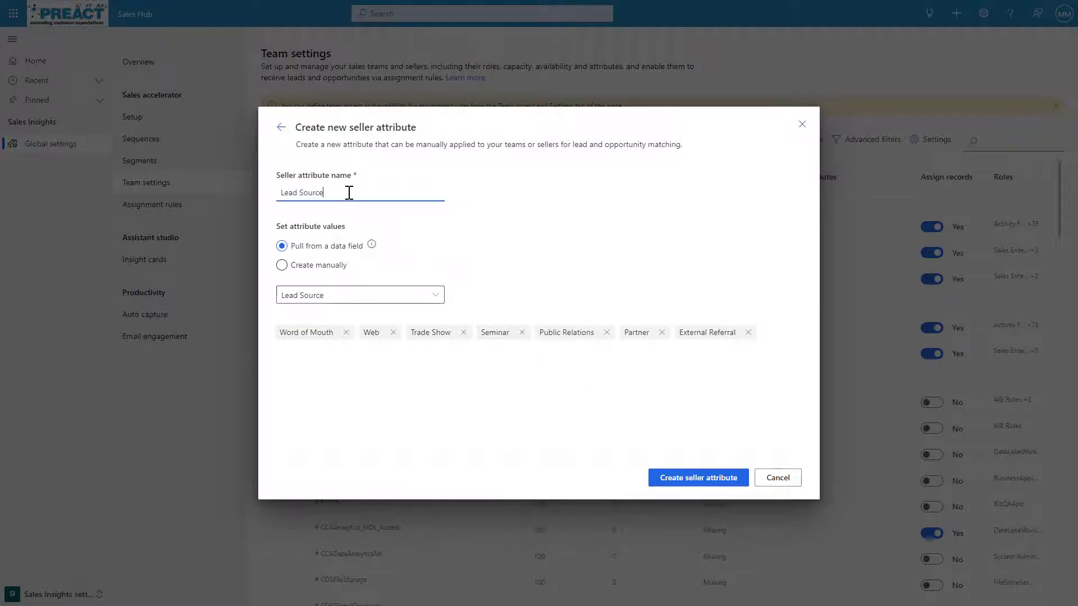
left_click(697, 479)
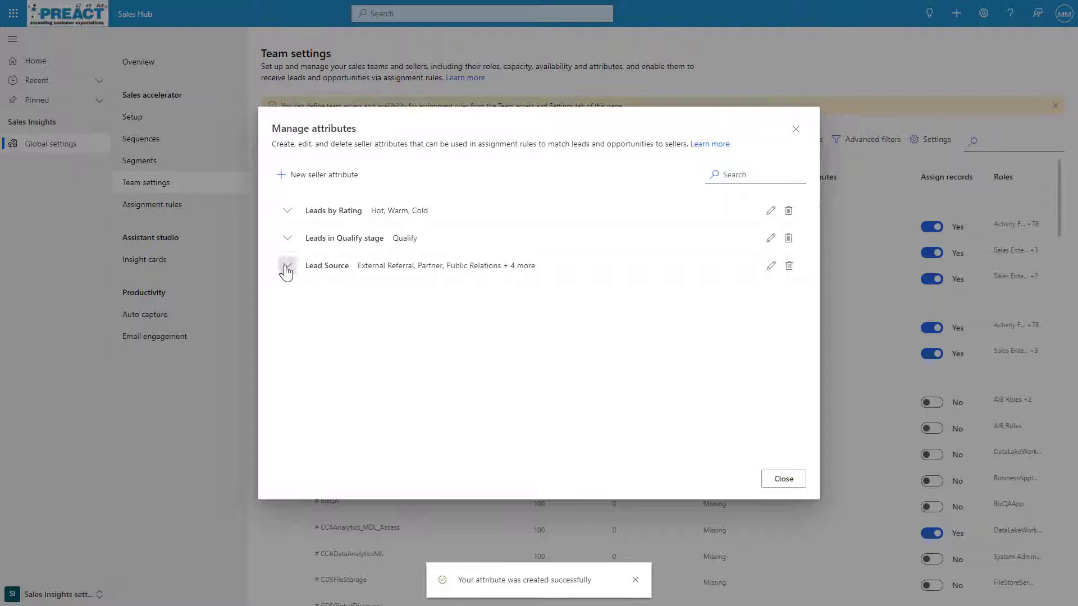
Close the Manage attributes dialog and return to Team settings
left_click(287, 267)
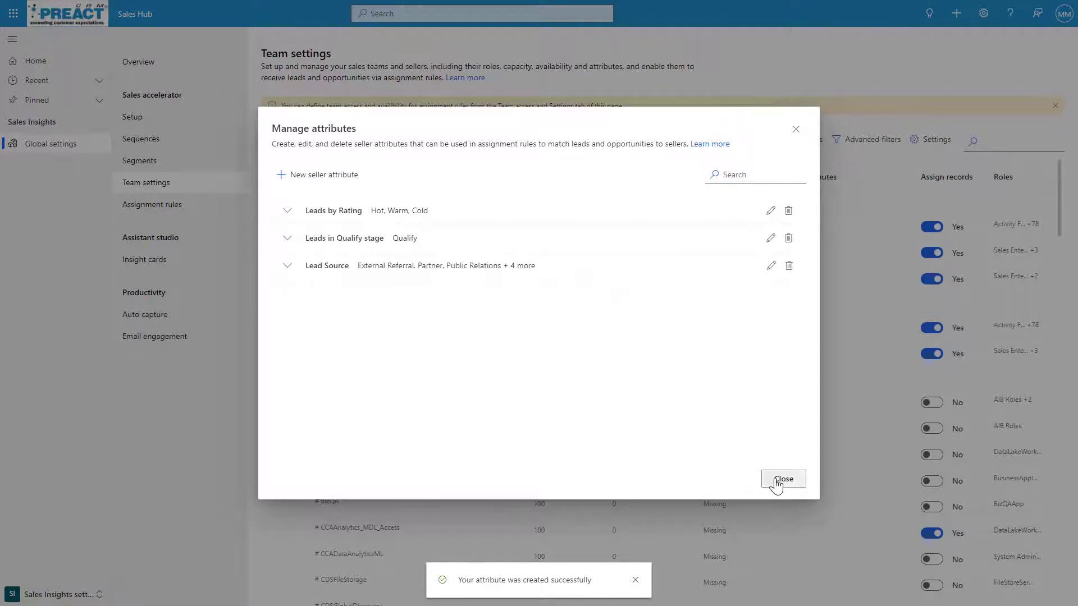
left_click(783, 478)
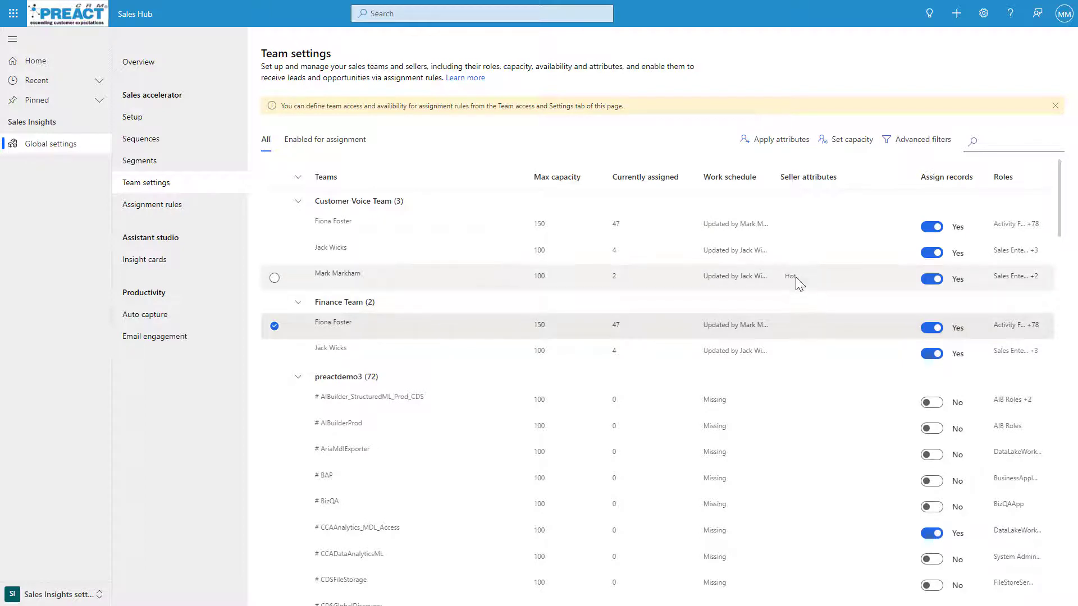
mouse_move(831, 286)
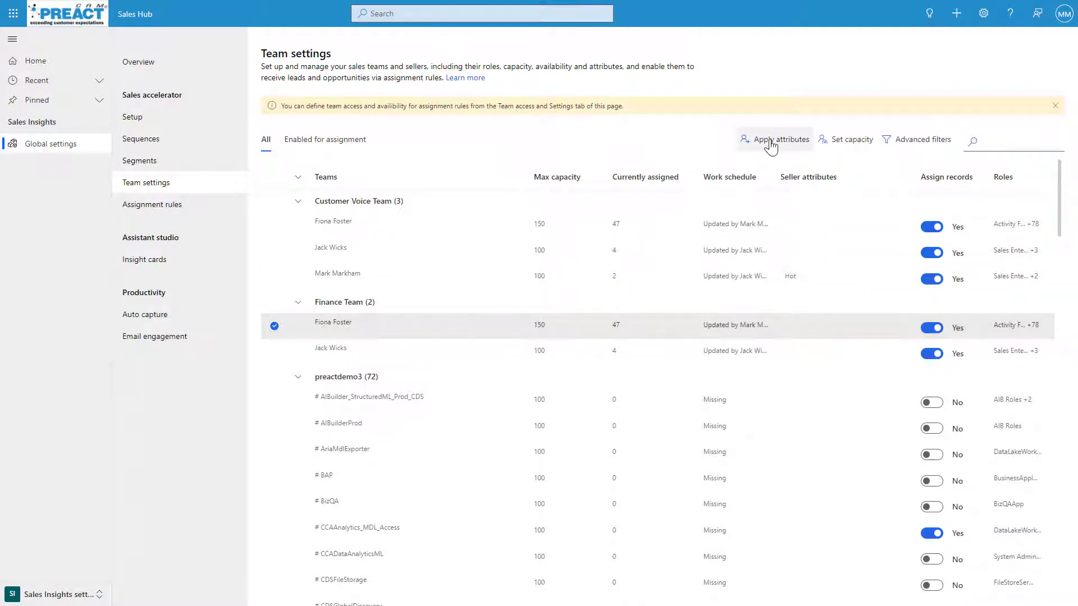
Add a Lead Source attribute row for the selected Finance Team seller
left_click(777, 140)
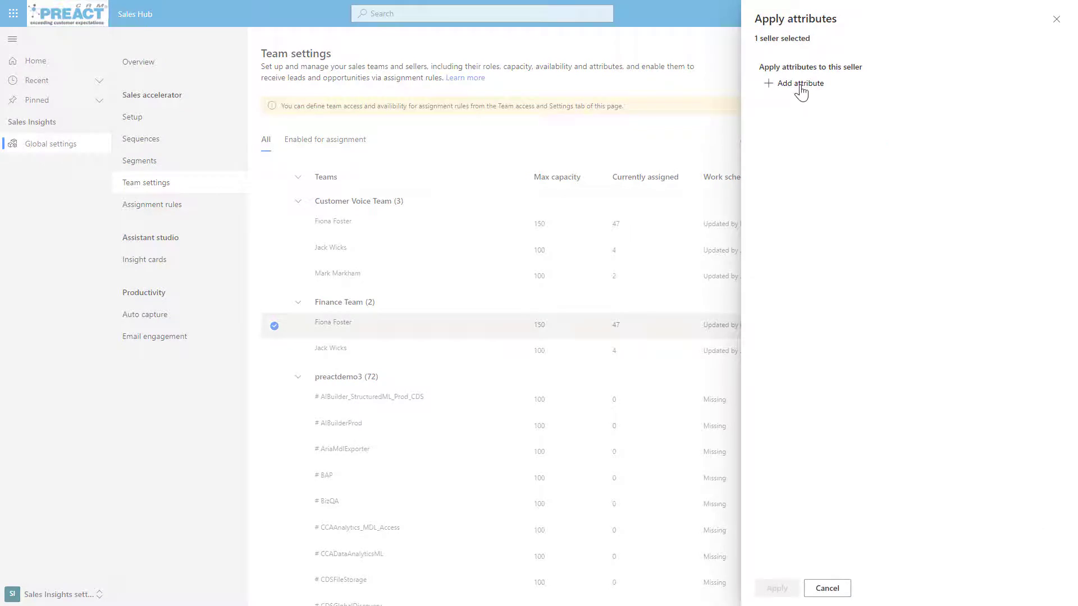
left_click(800, 83)
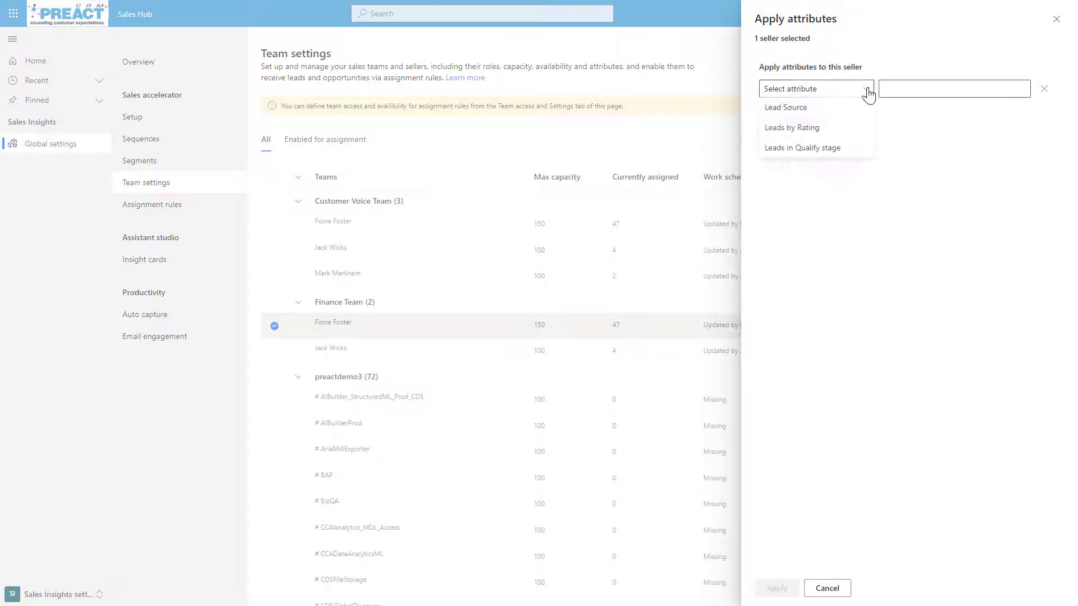
left_click(785, 108)
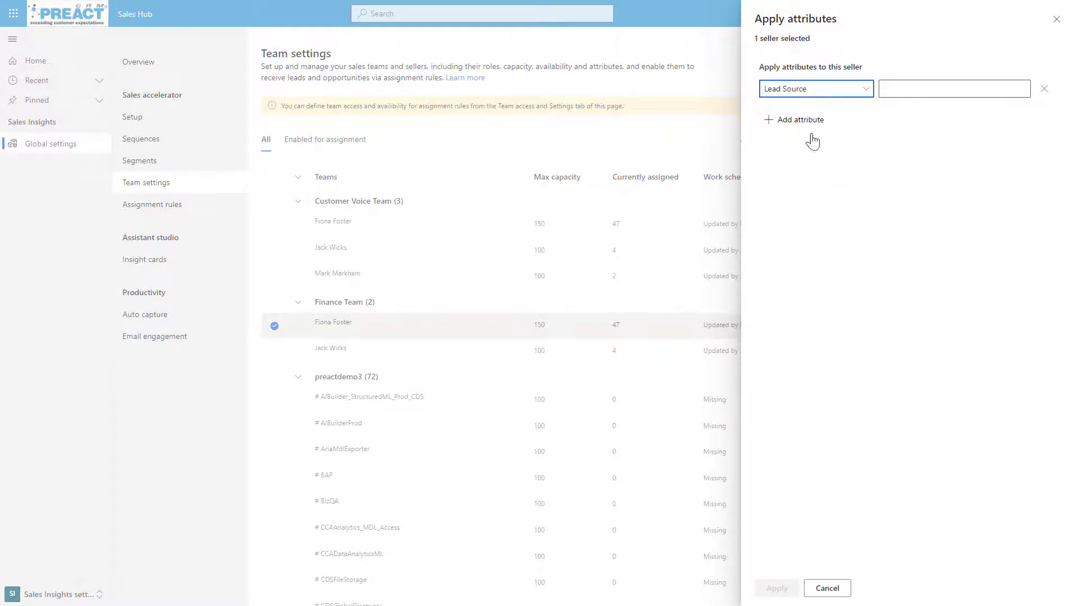
left_click(953, 88)
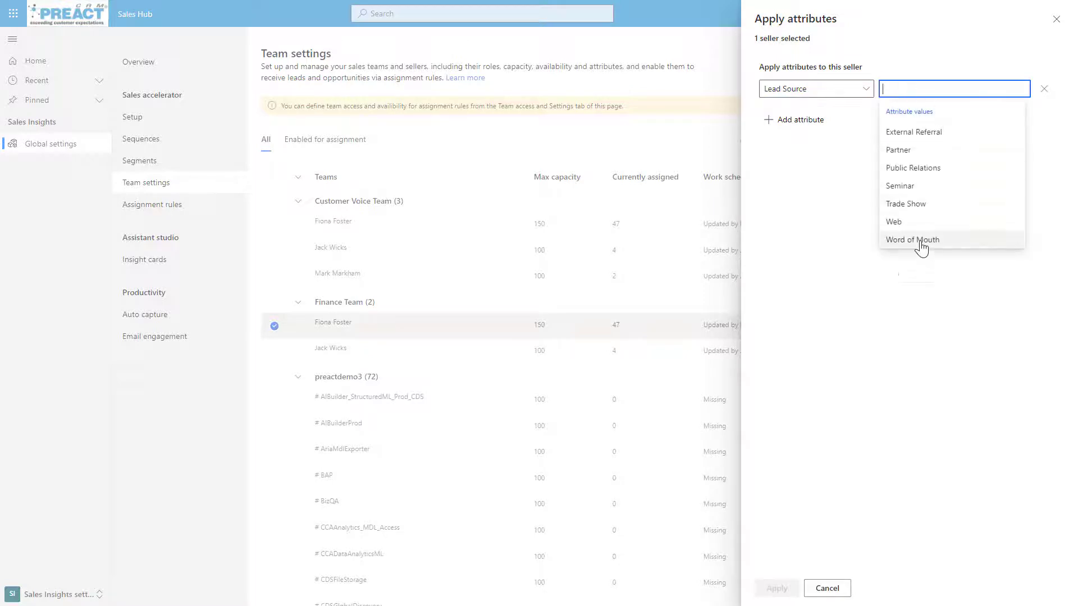
Give the seller Lead Source values Trade Show and Partner and apply them
left_click(905, 203)
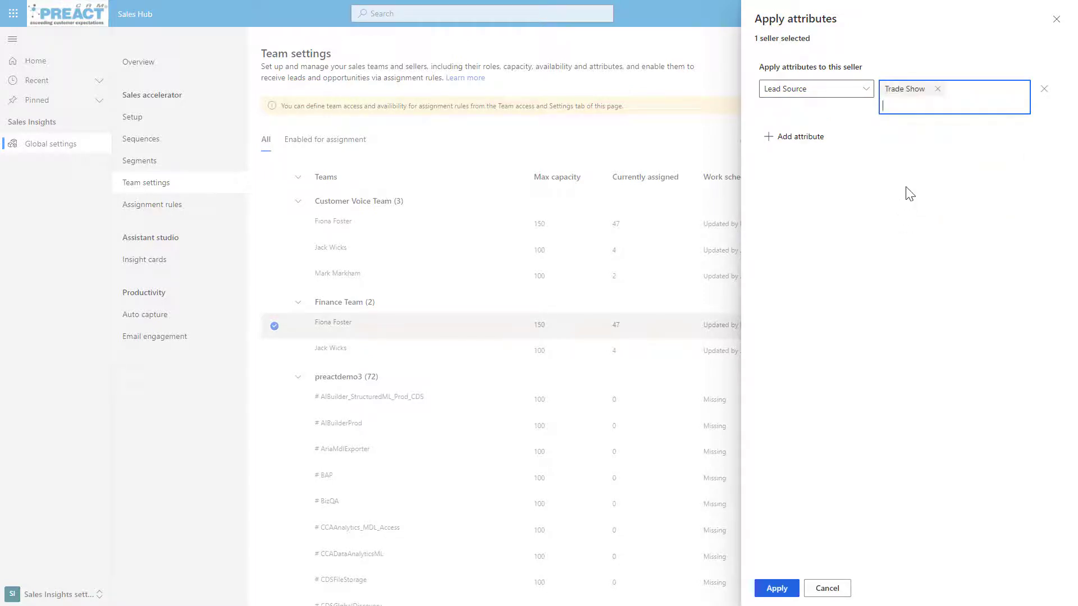
left_click(955, 96)
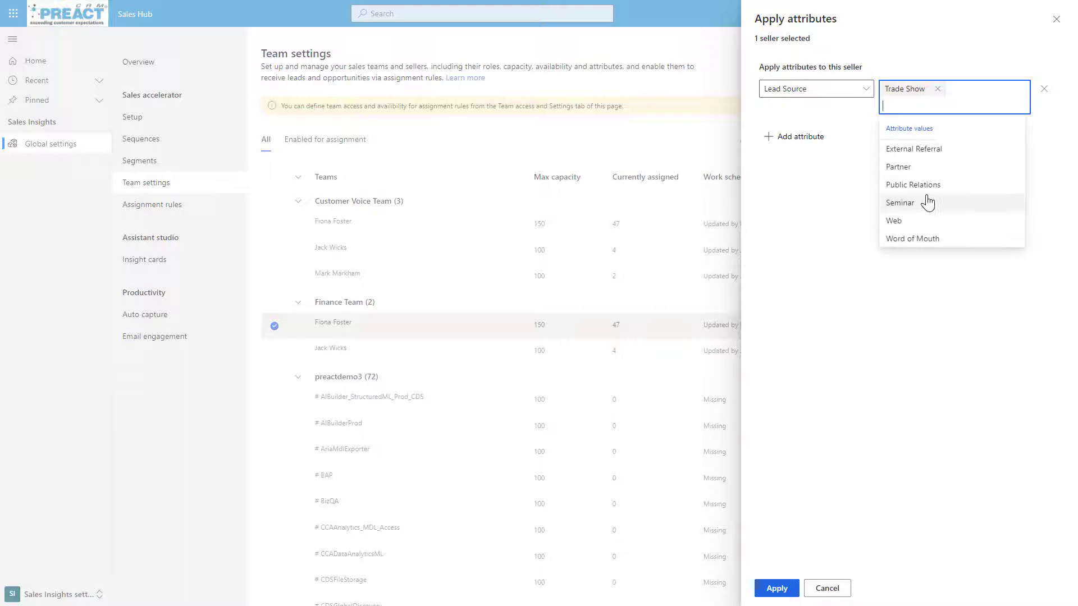
left_click(898, 167)
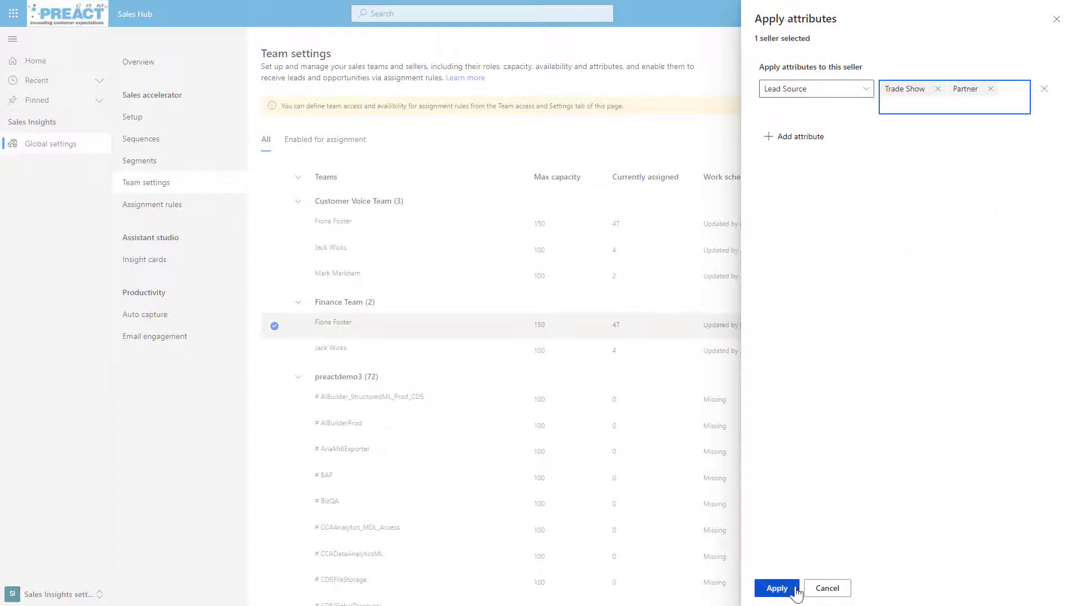
left_click(776, 588)
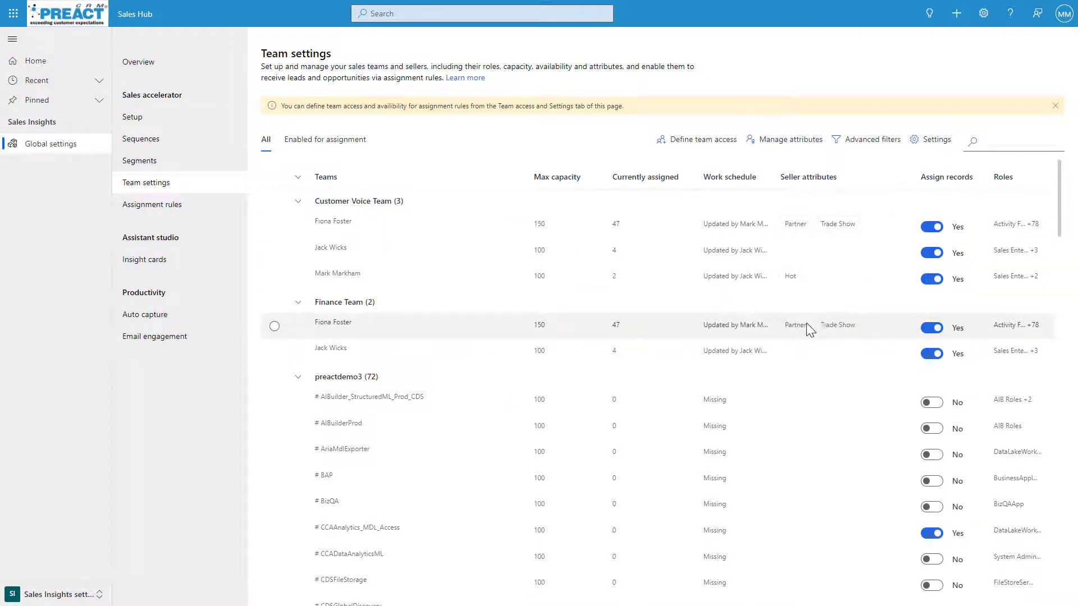
mouse_move(618, 343)
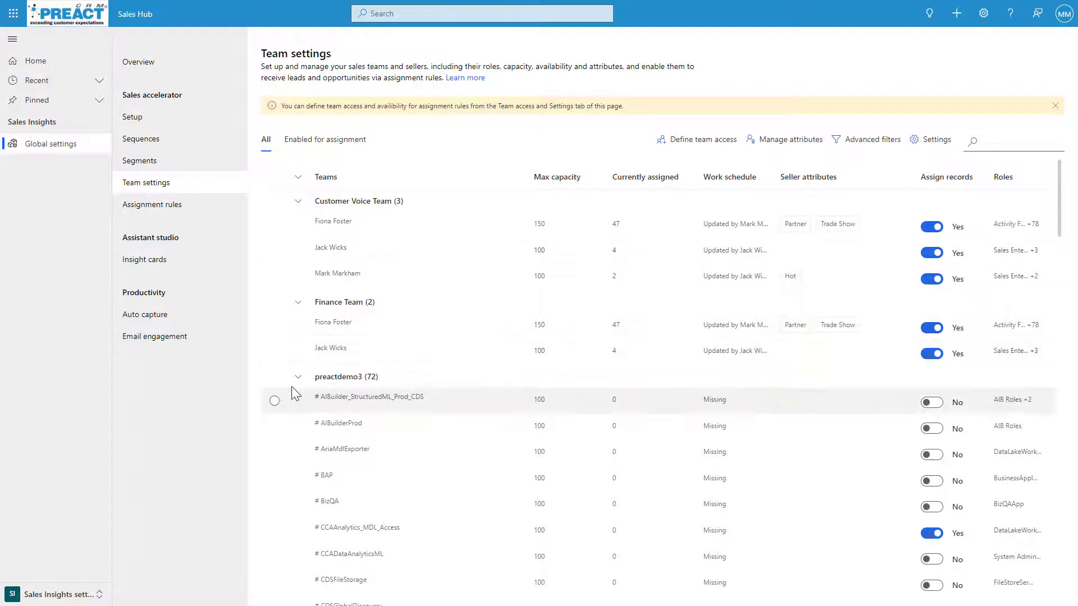
Fold the preactdemo3 team group away so Sales Team's two sellers show
left_click(299, 377)
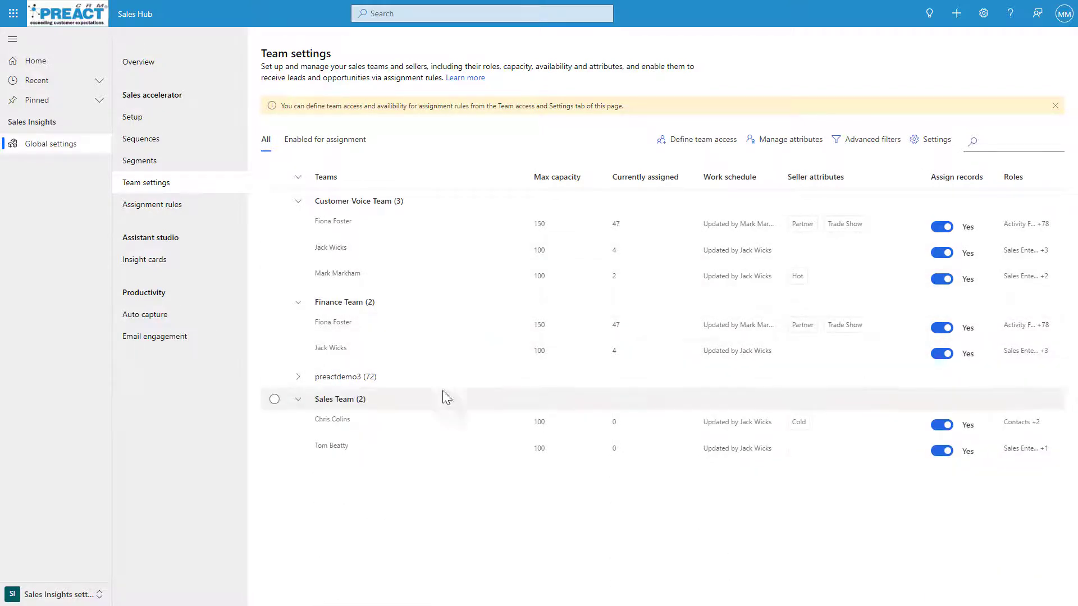
left_click(298, 377)
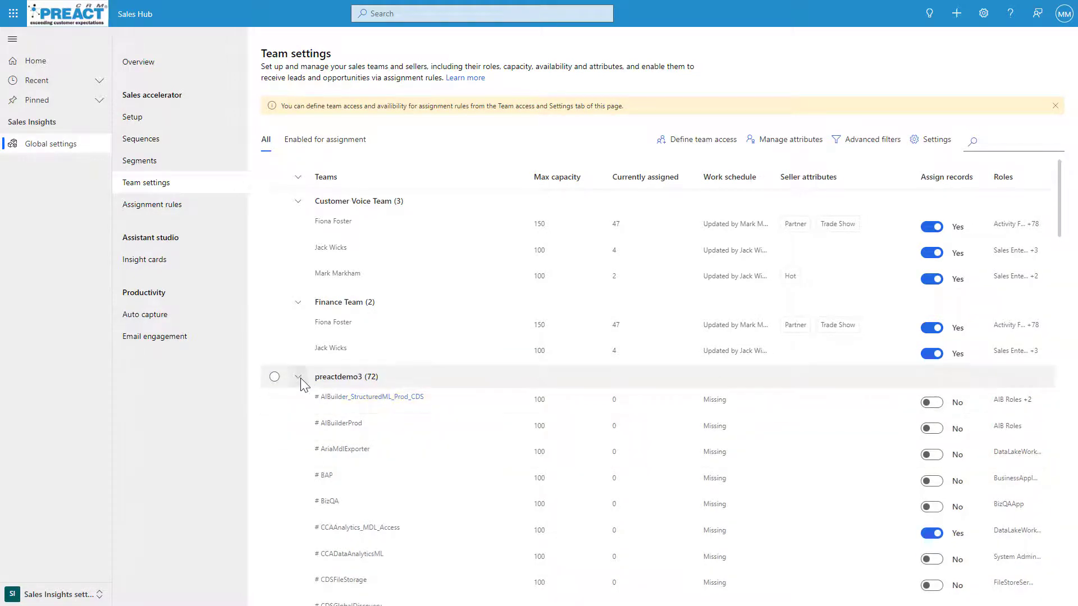
left_click(299, 378)
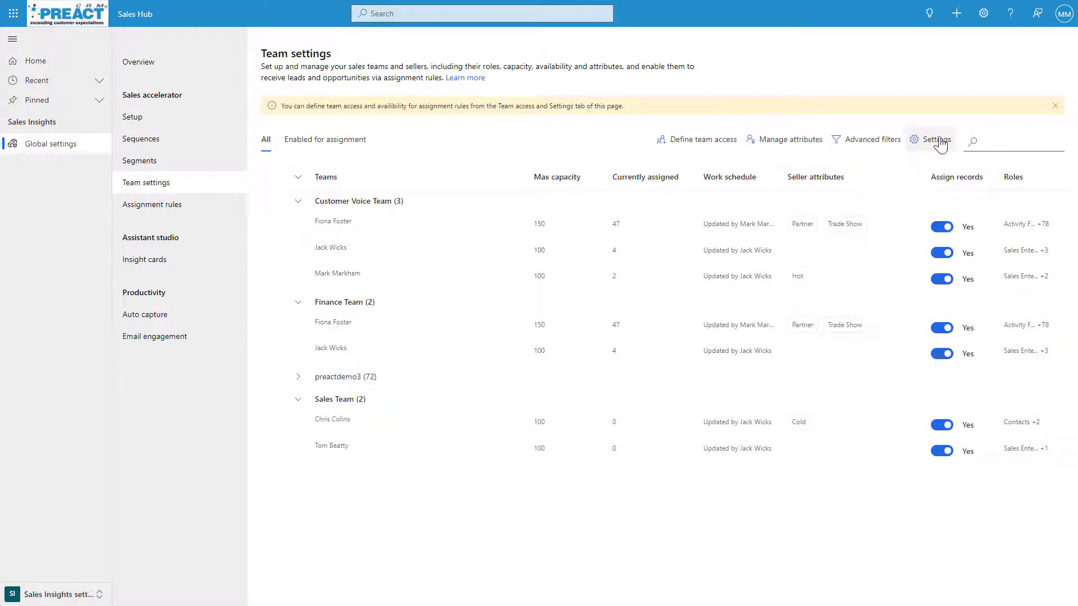
Review team seller availability (on, CRM Calendar) and save it
left_click(935, 140)
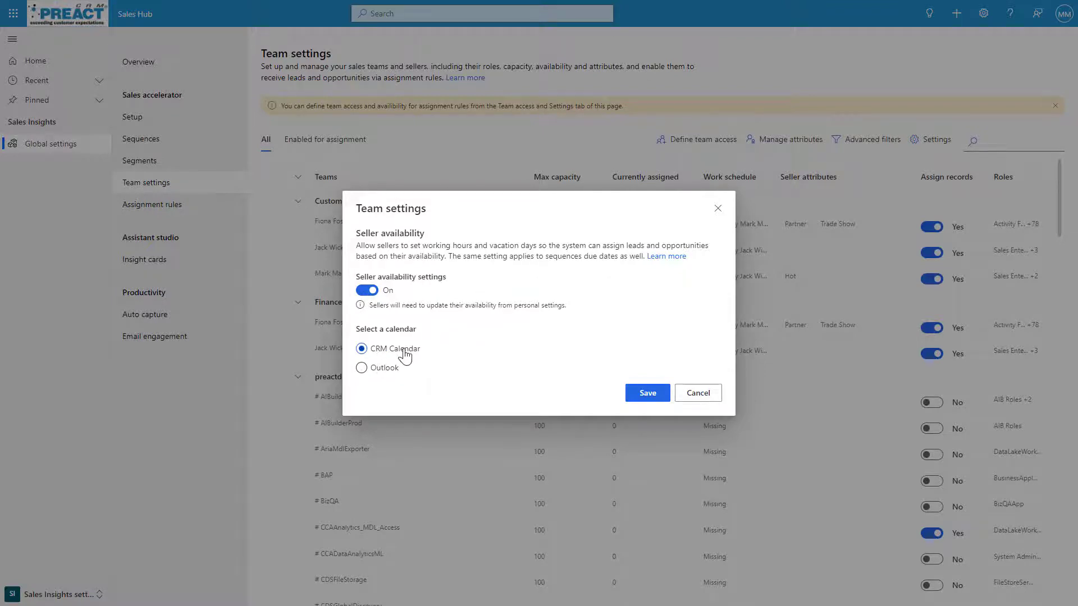
mouse_move(498, 372)
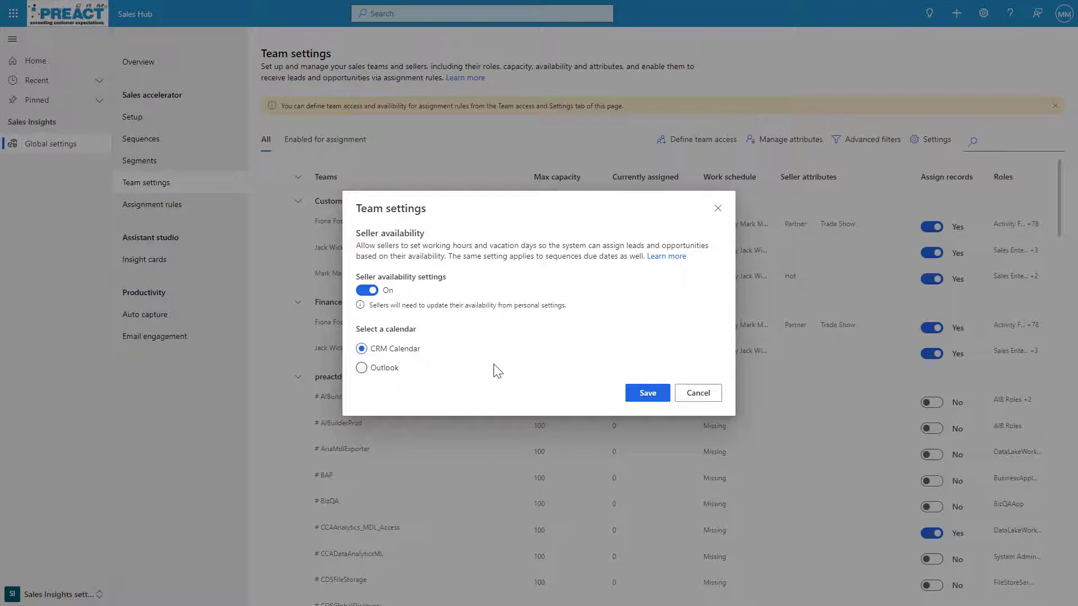
mouse_move(491, 377)
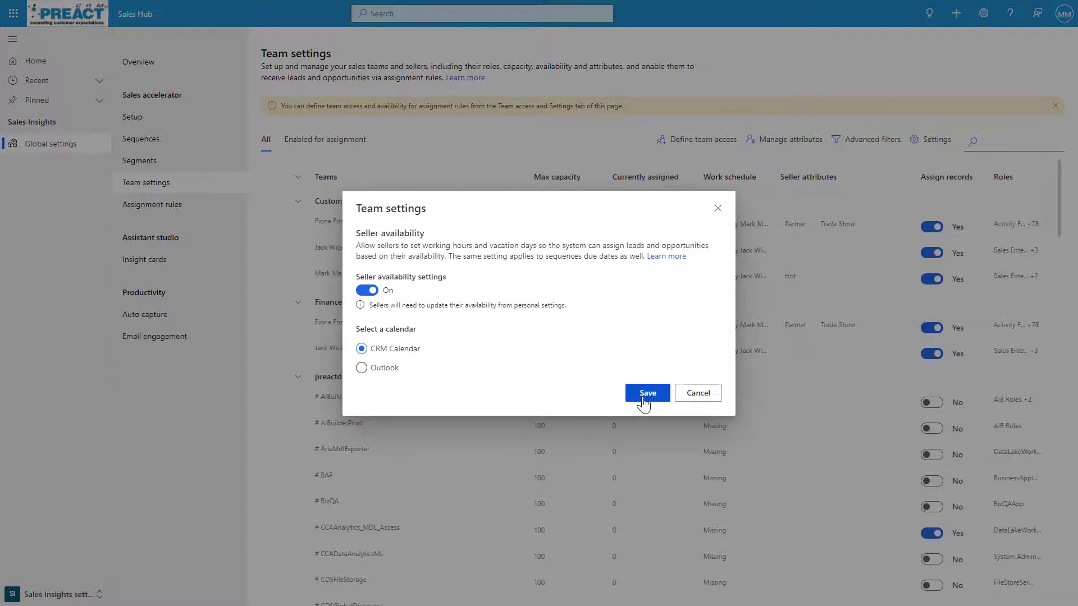
left_click(647, 393)
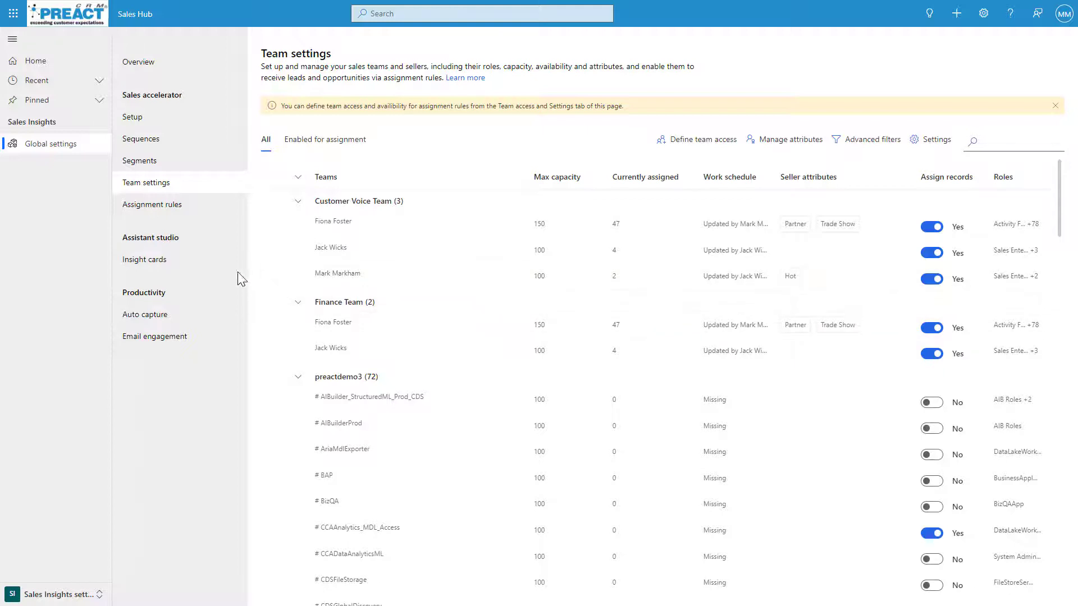
mouse_move(151, 205)
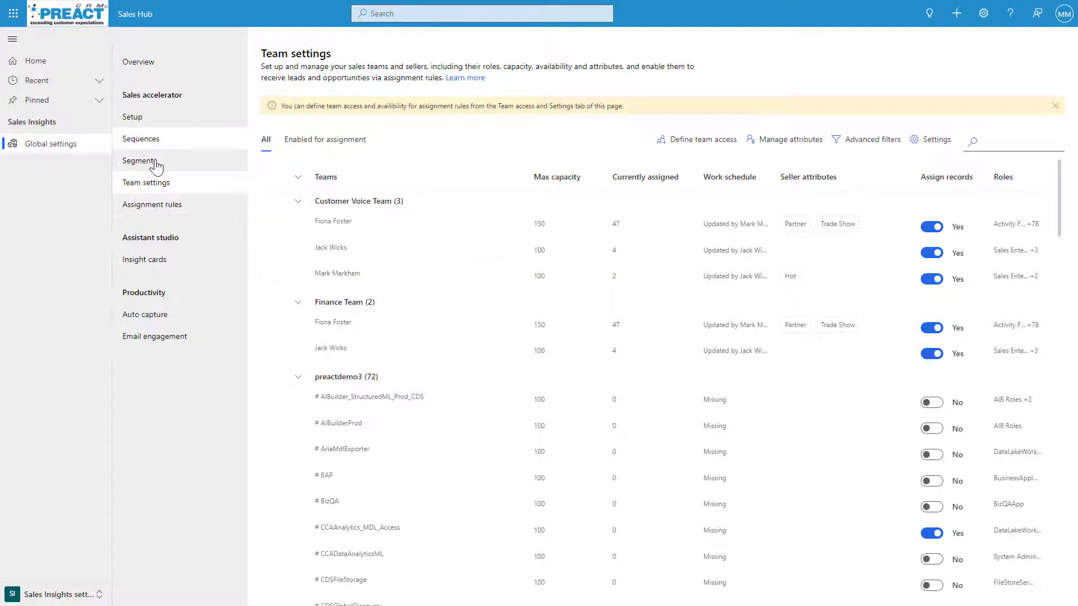
mouse_move(151, 204)
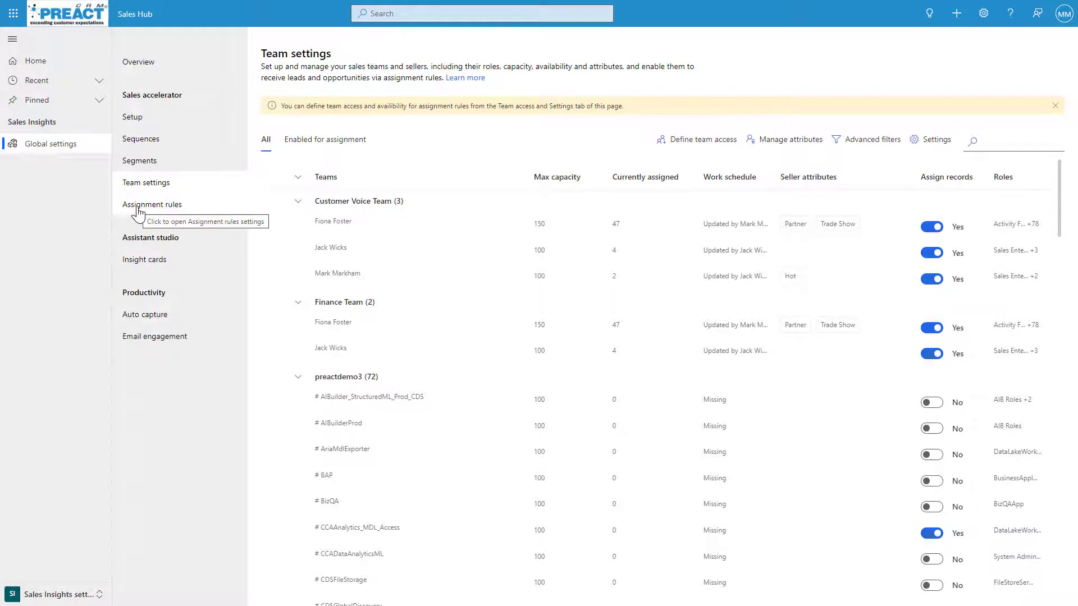
mouse_move(165, 224)
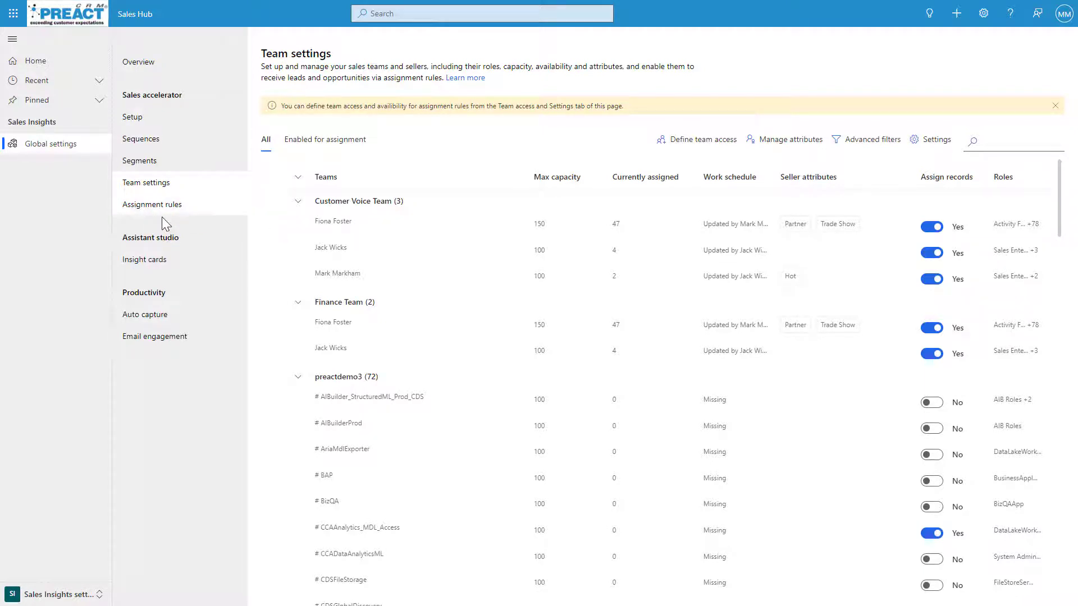
Go to the Assignment rules settings from the Sales accelerator list
left_click(152, 205)
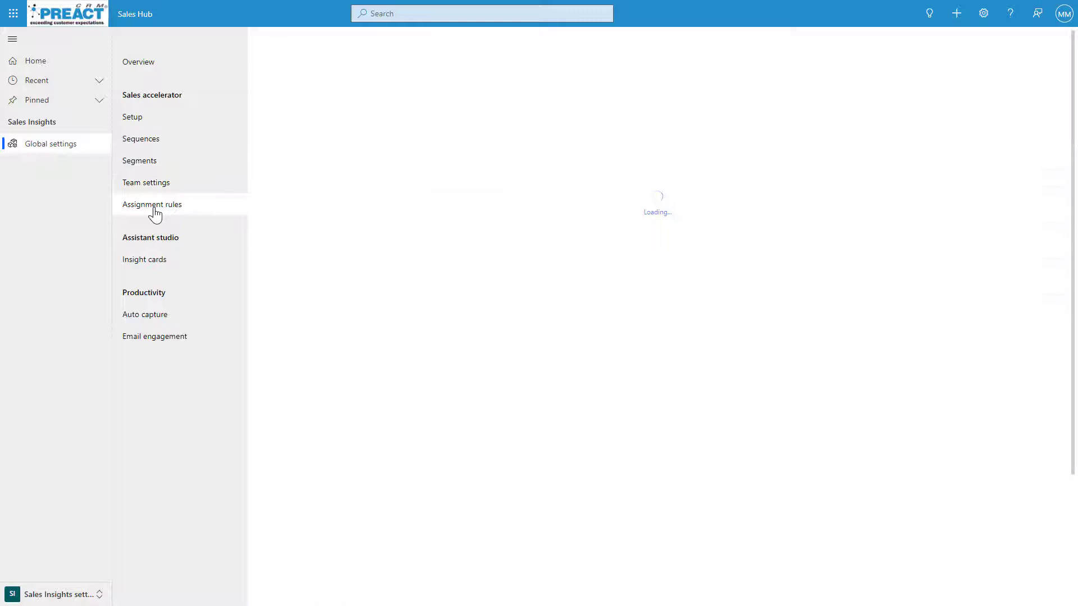
Load the Assignment rules page and review the lead and opportunity monitoring options
left_click(151, 205)
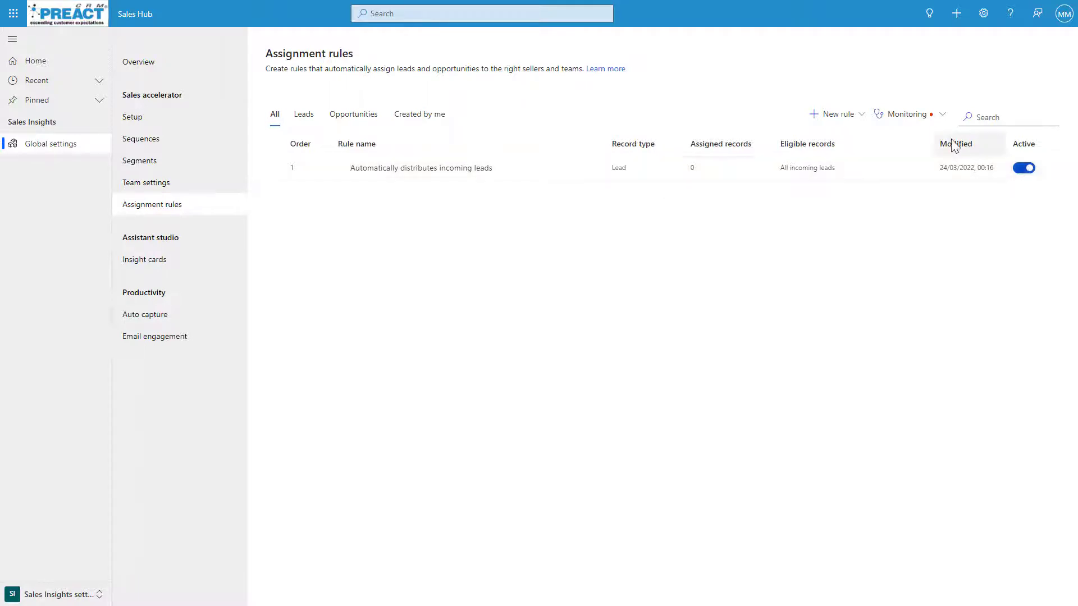
left_click(906, 113)
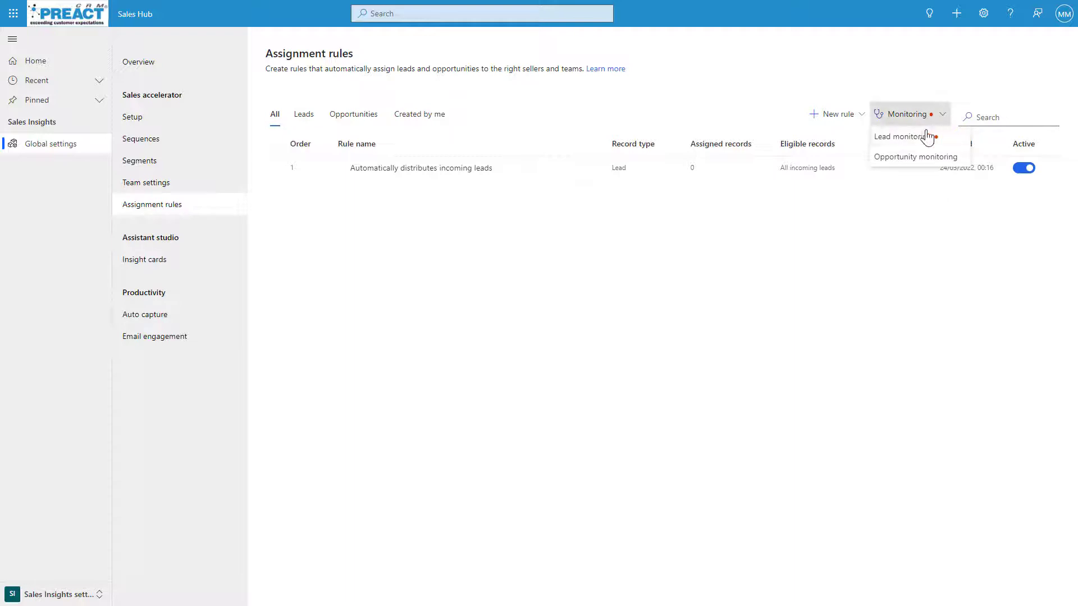
mouse_move(940, 145)
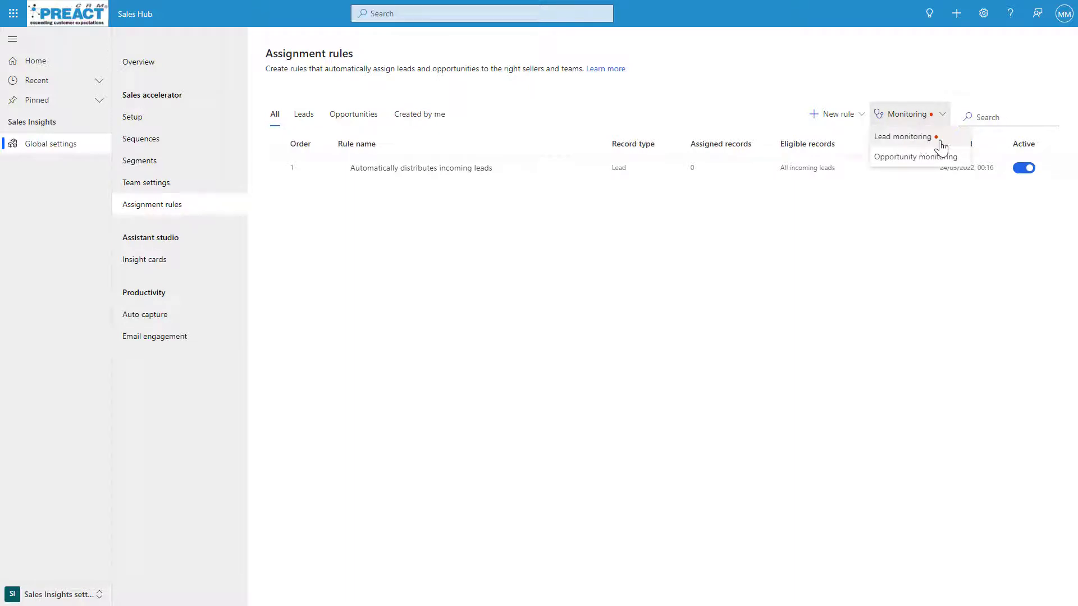
mouse_move(932, 240)
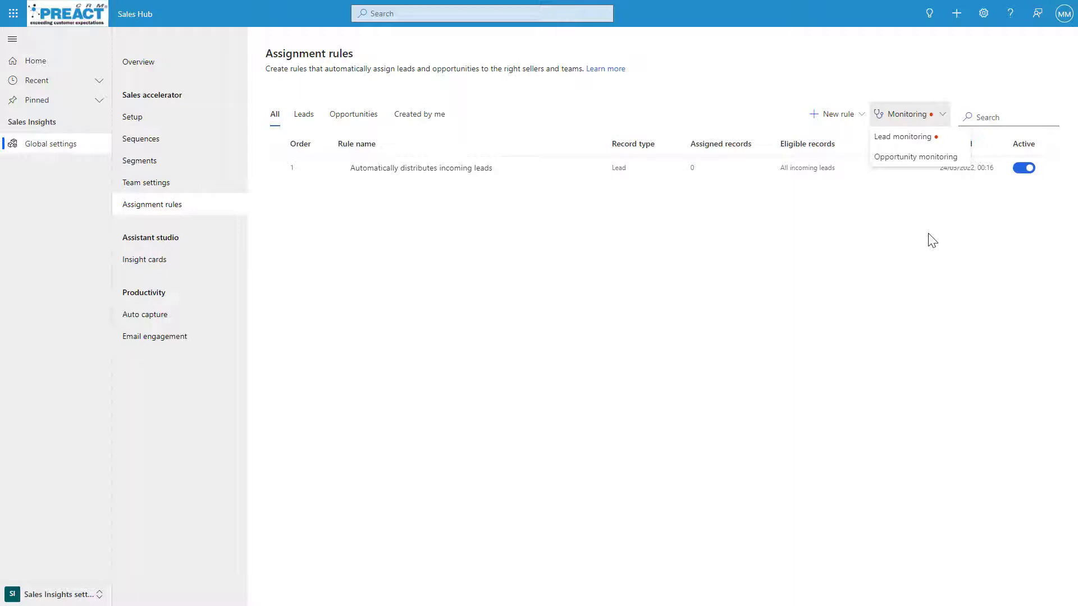
left_click(907, 113)
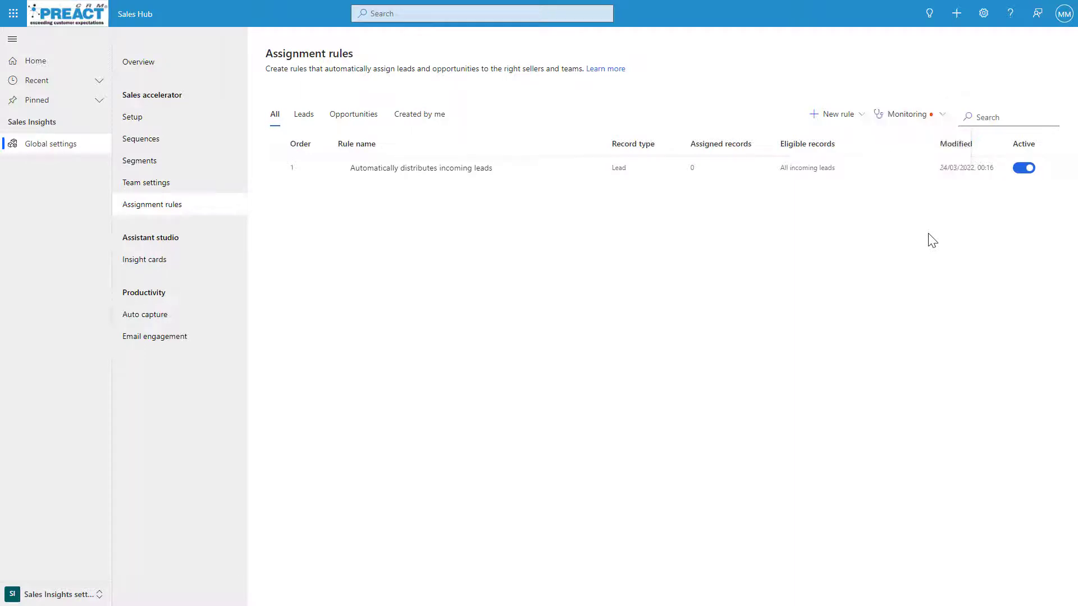
mouse_move(878, 247)
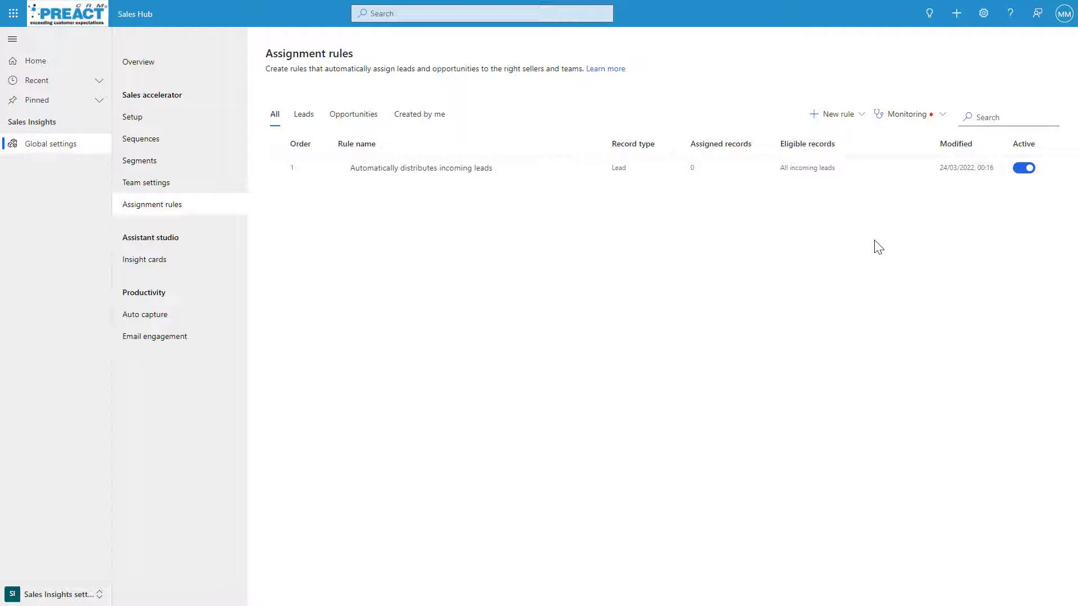
mouse_move(635, 237)
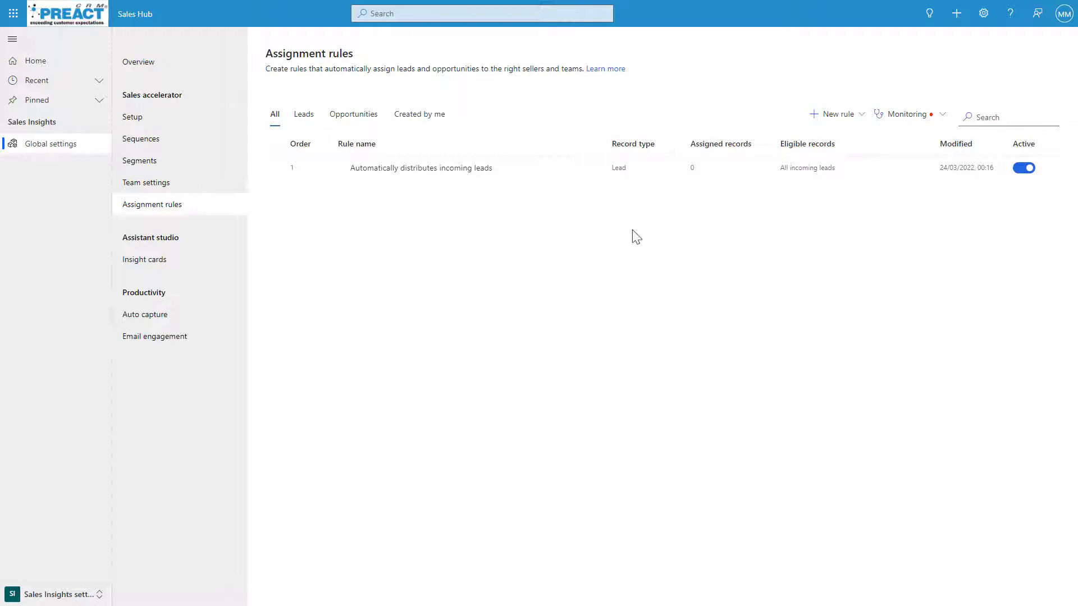
left_click(421, 167)
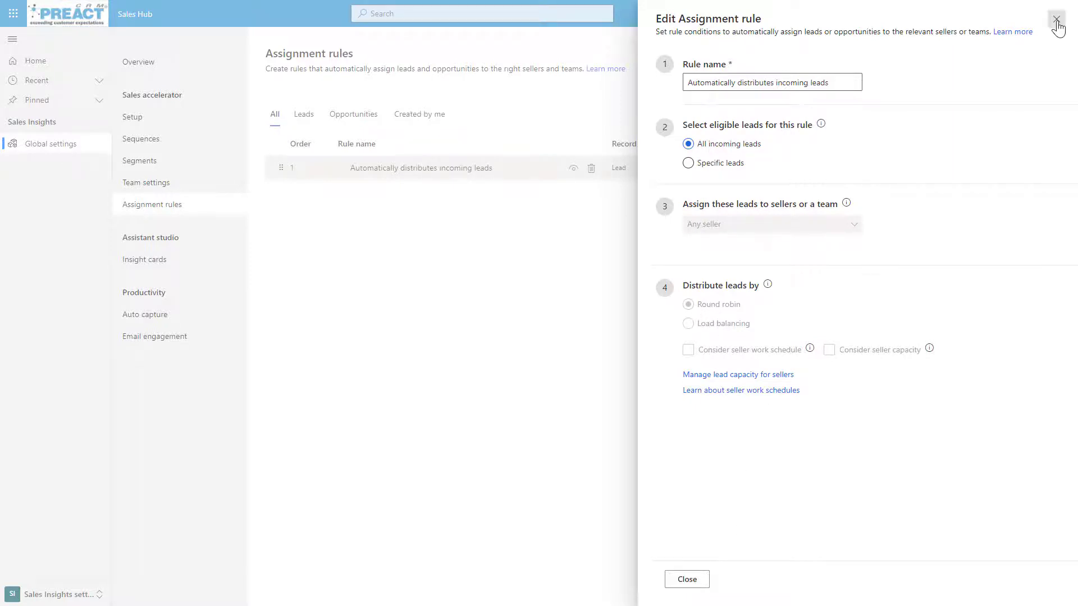
left_click(1057, 19)
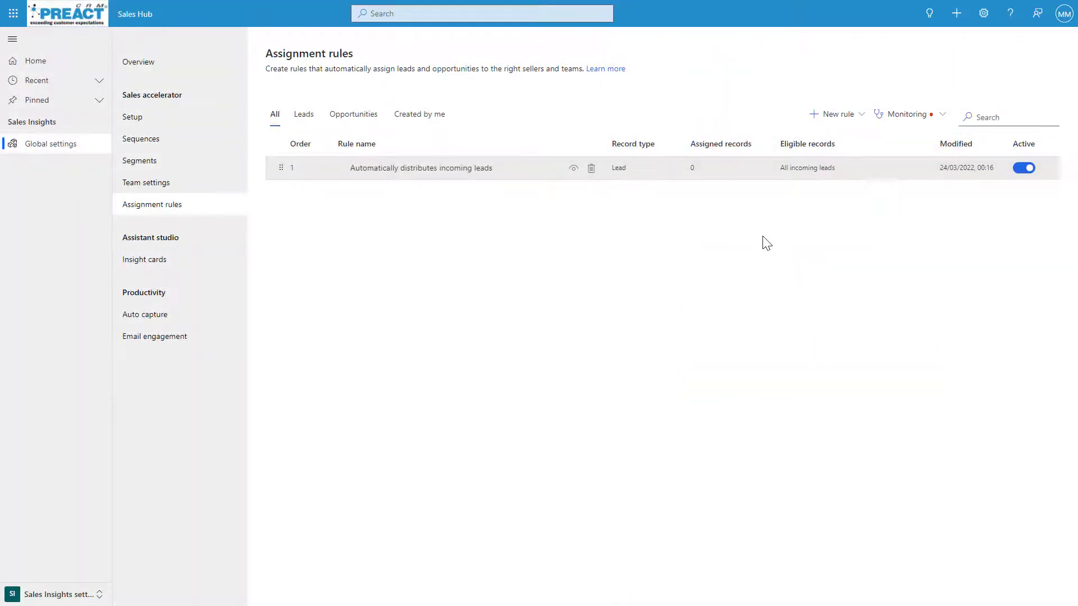
mouse_move(202, 199)
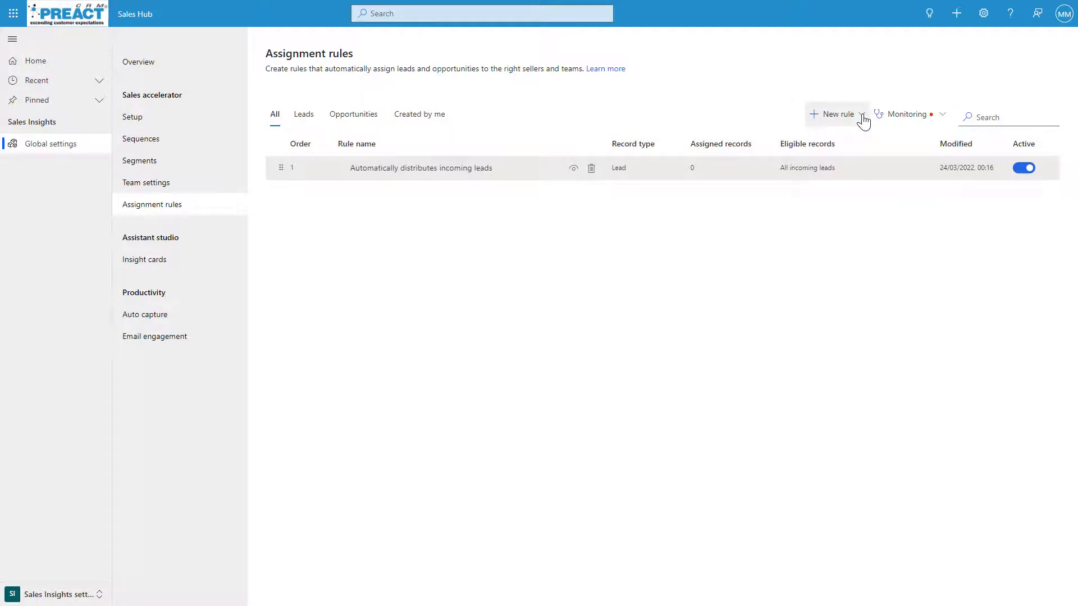
Start a new lead assignment rule named Web Leads
left_click(834, 115)
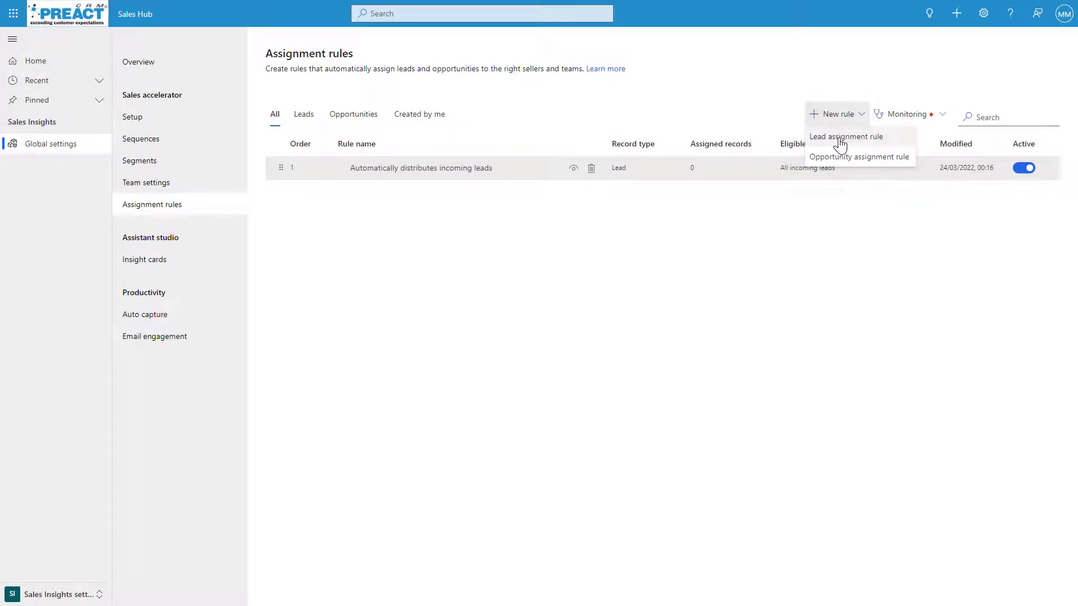
left_click(846, 137)
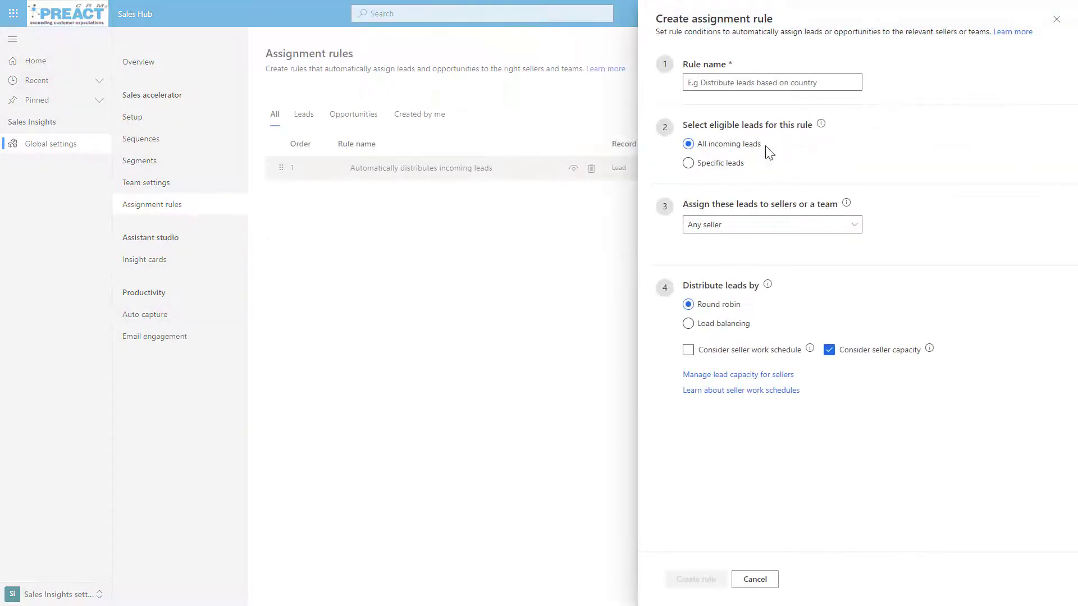
type("Web Lea")
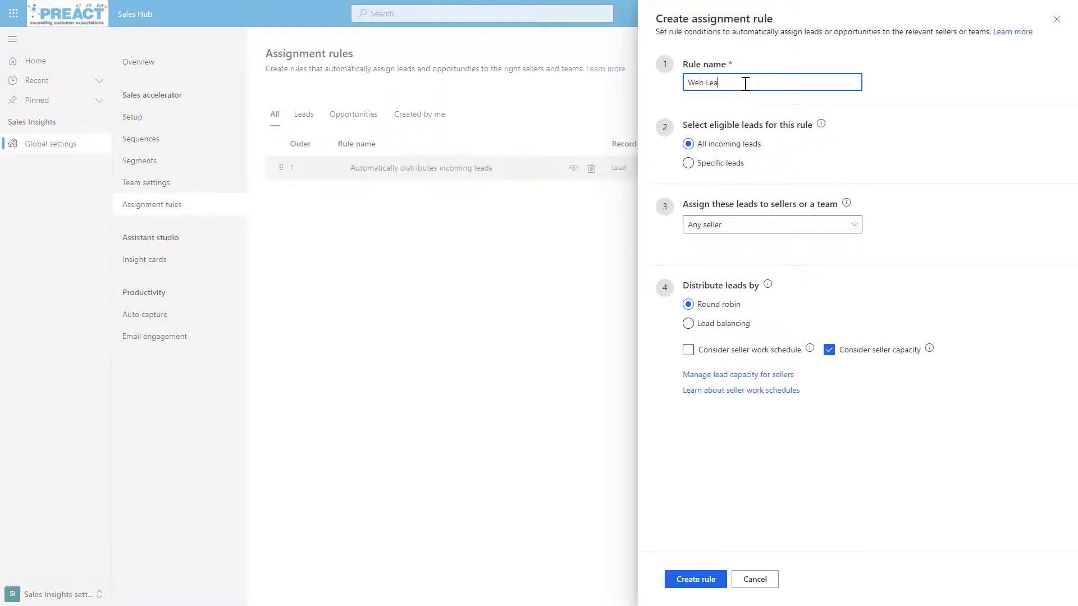
type("ds")
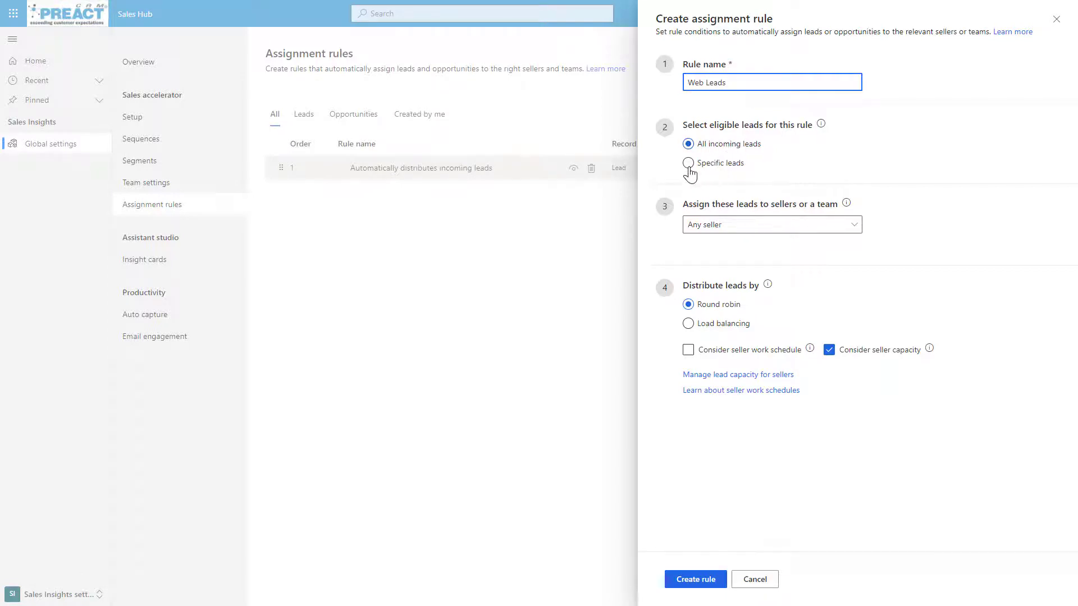
Limit the rule to specific leads in the Web enquiries segment
left_click(687, 163)
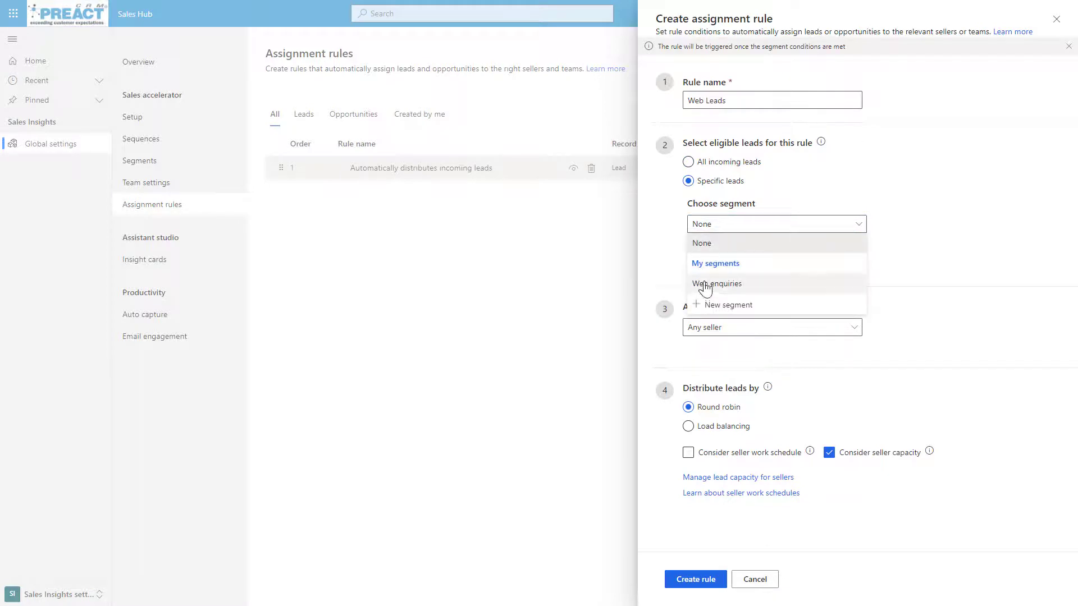
left_click(715, 284)
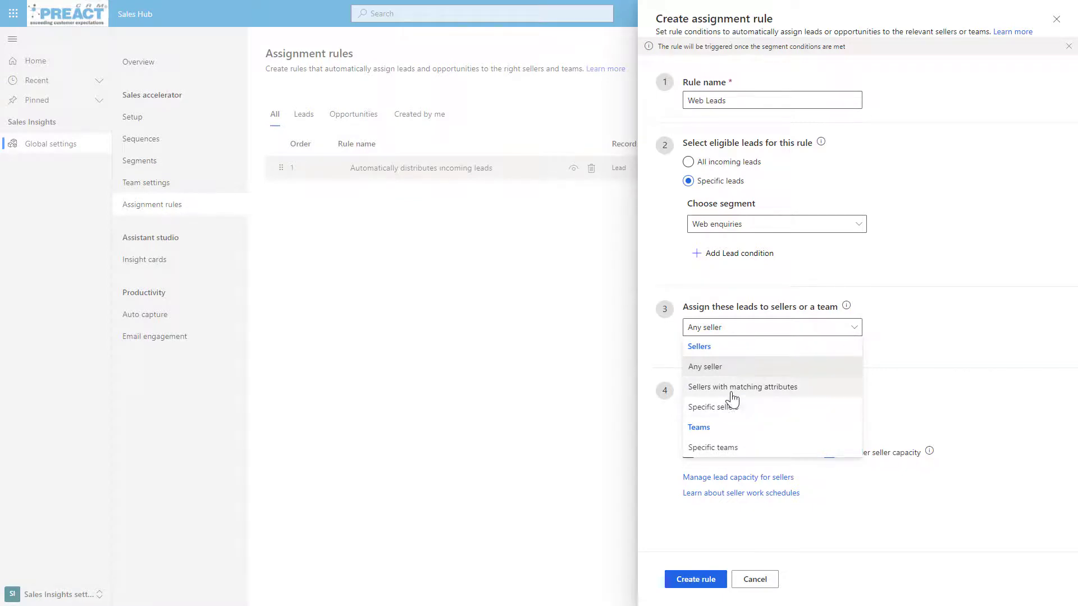
mouse_move(731, 372)
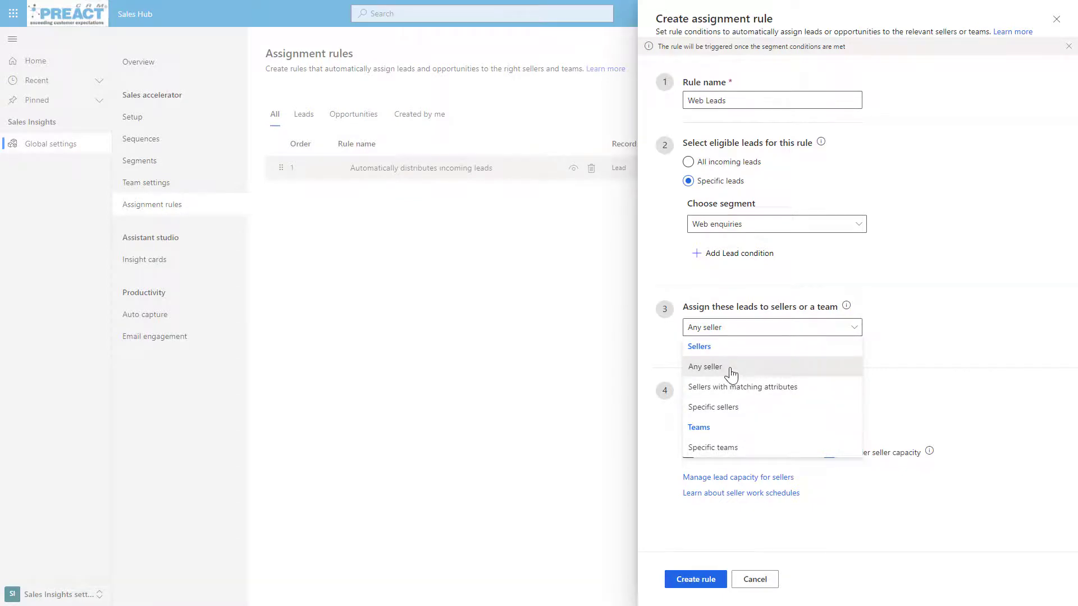
Assign to any seller by load balancing, leaving work schedule off and seller capacity considered
left_click(704, 366)
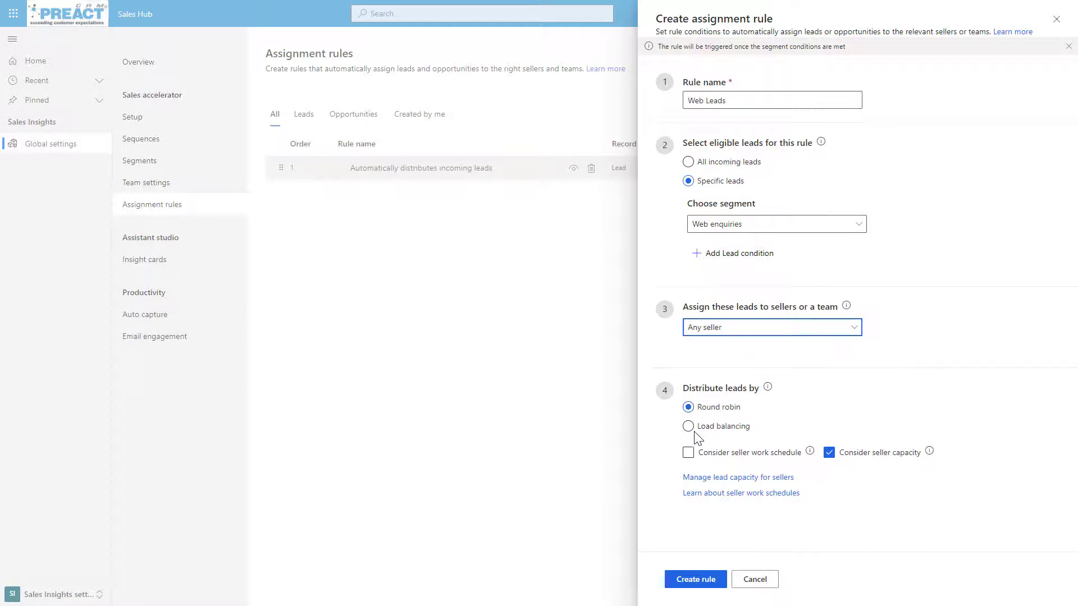
left_click(689, 427)
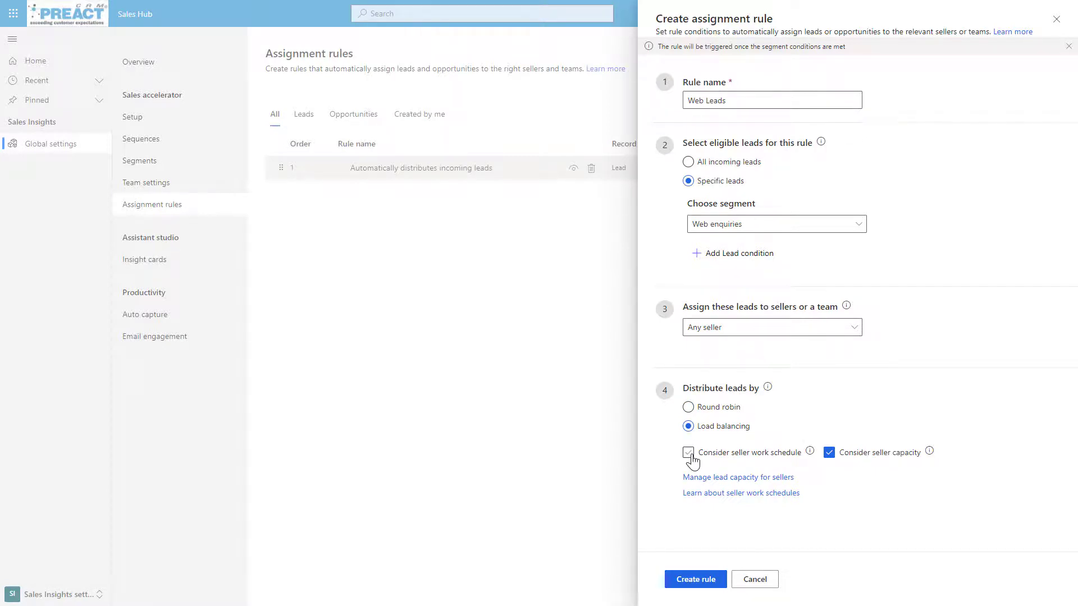
left_click(688, 452)
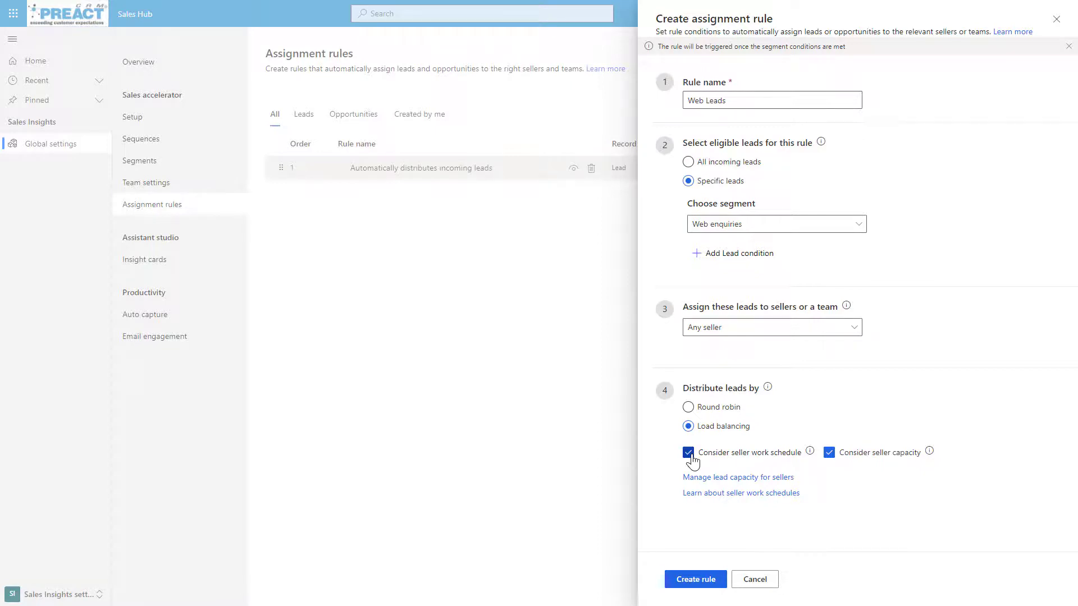
left_click(688, 453)
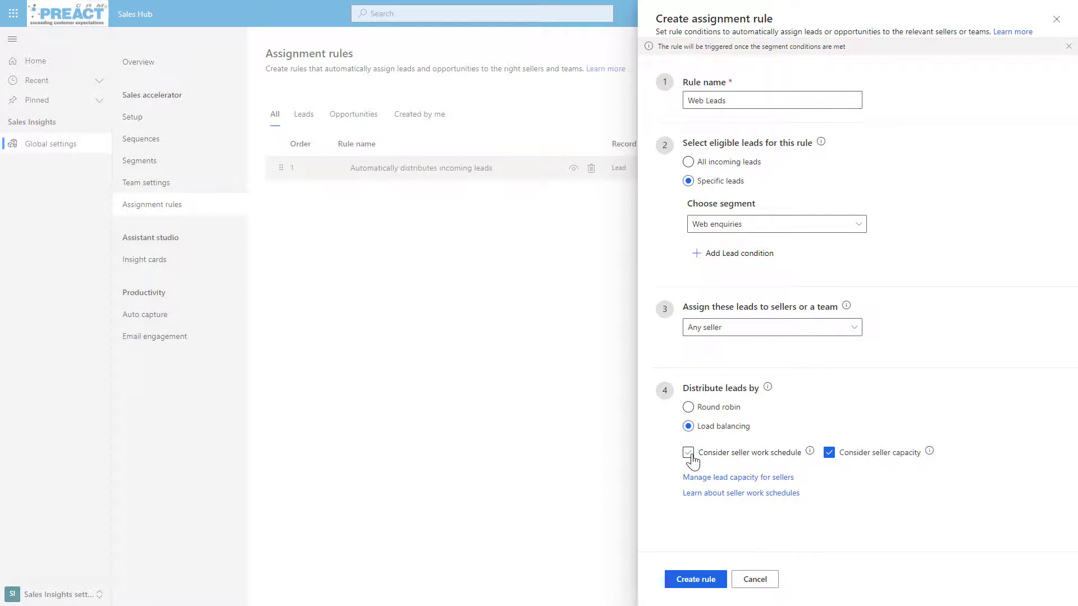
left_click(688, 453)
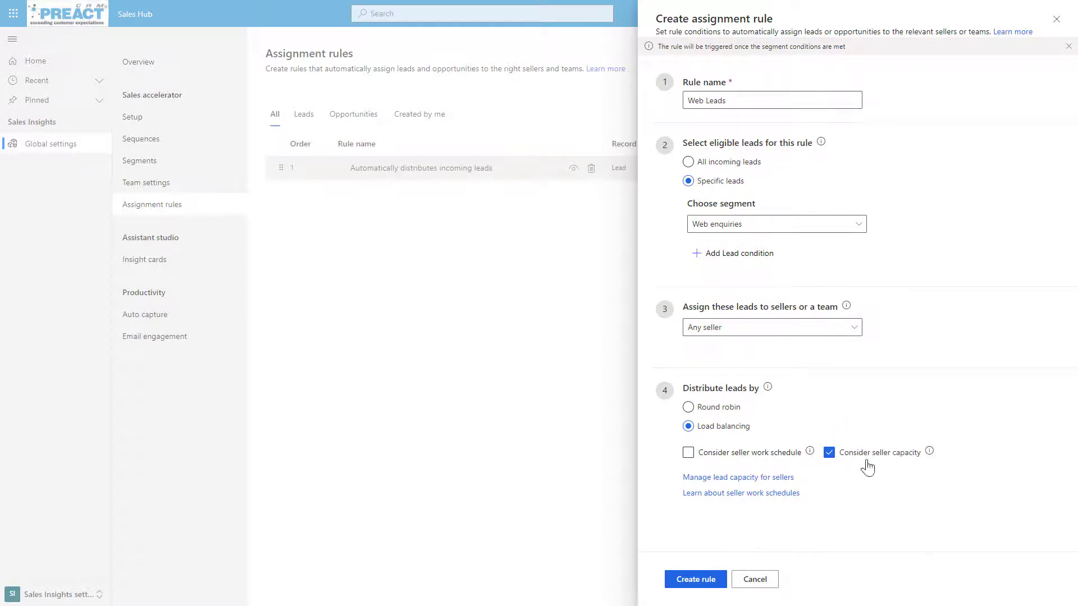
mouse_move(930, 453)
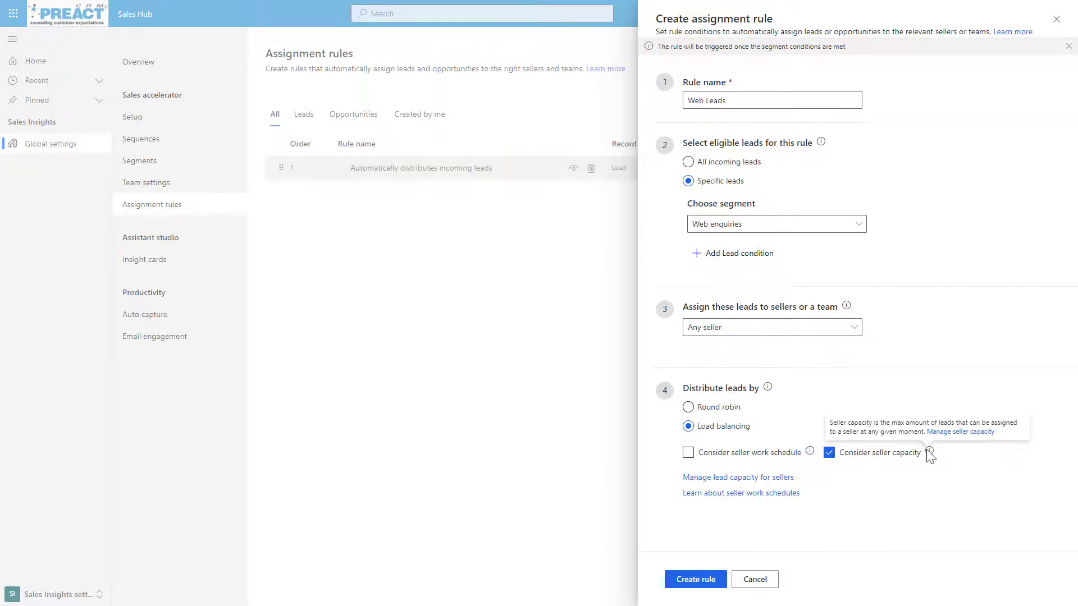
mouse_move(689, 446)
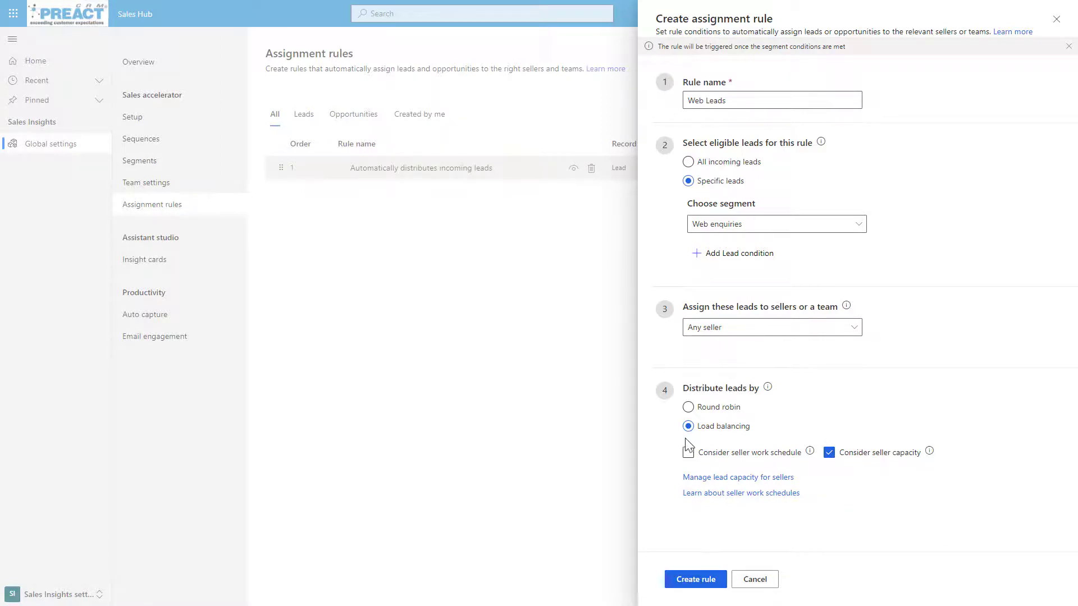
left_click(688, 453)
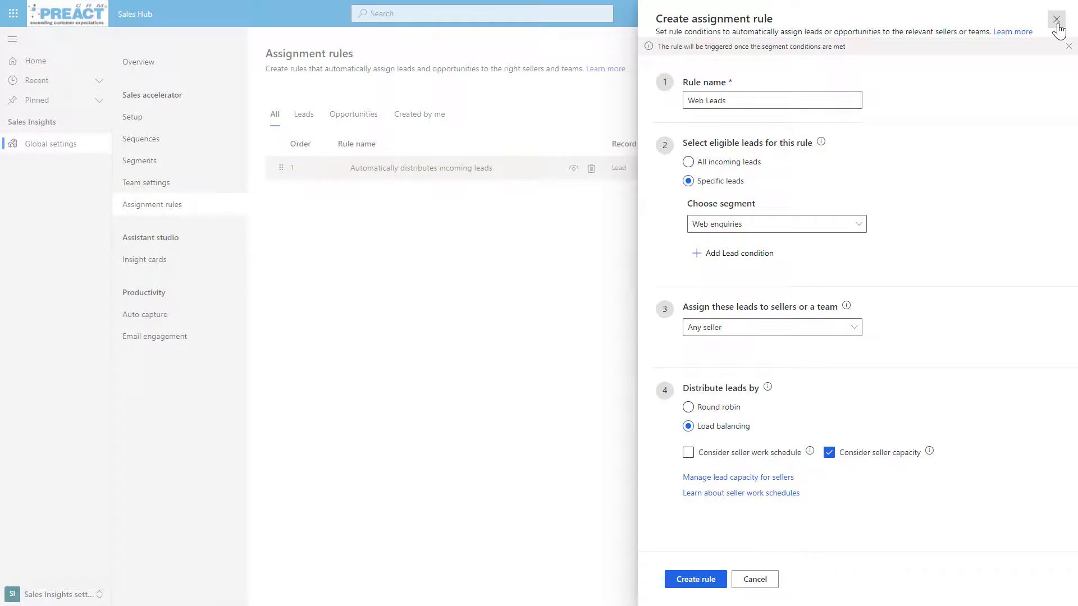
Discard the Web Leads draft and go to the Sequences list showing three inactive sequences
left_click(1058, 19)
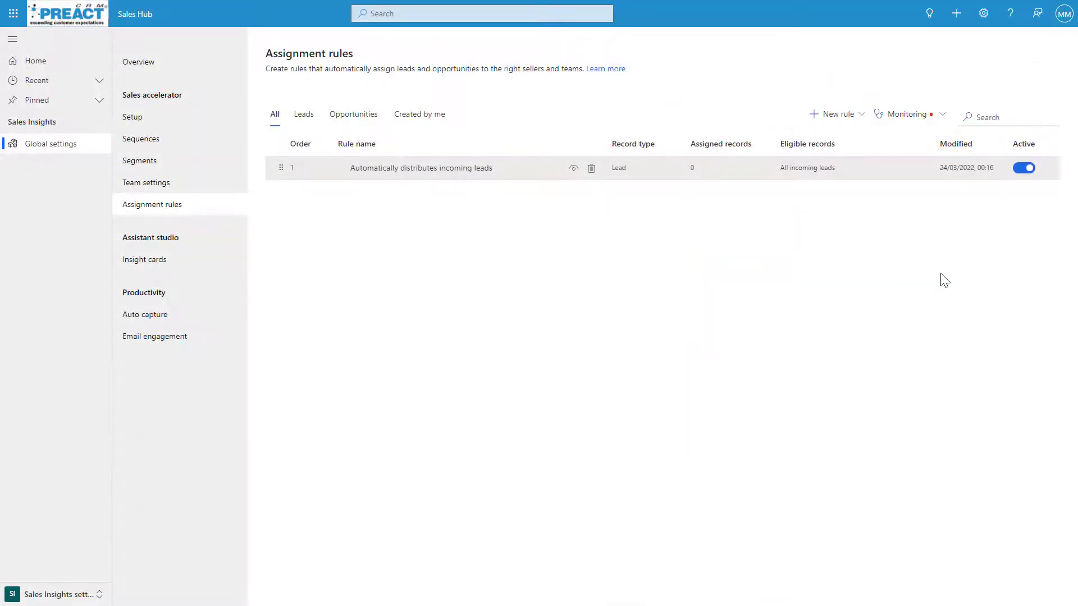
mouse_move(549, 319)
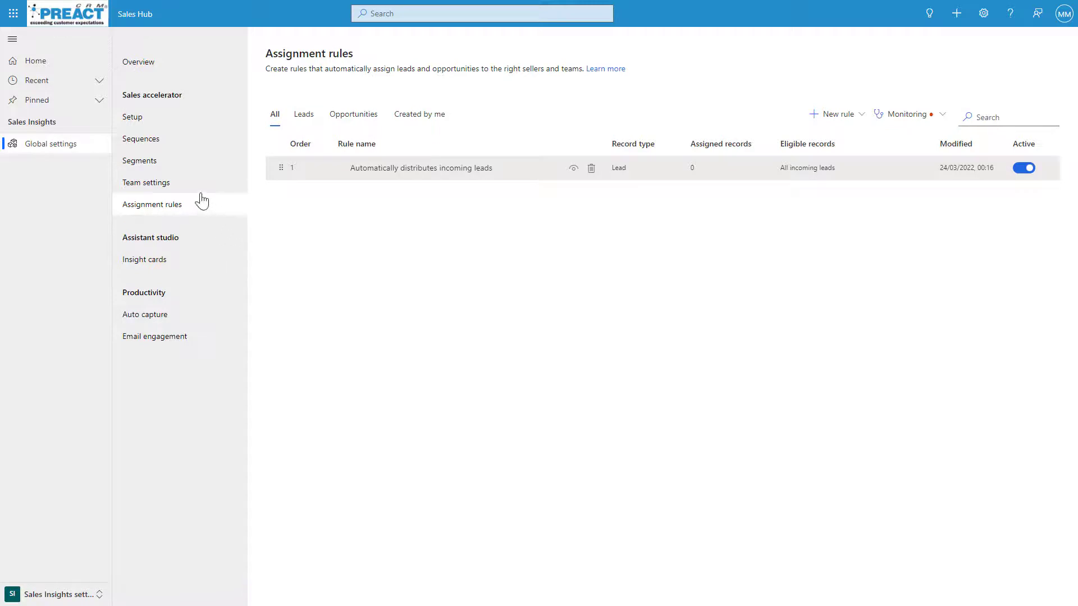
mouse_move(142, 139)
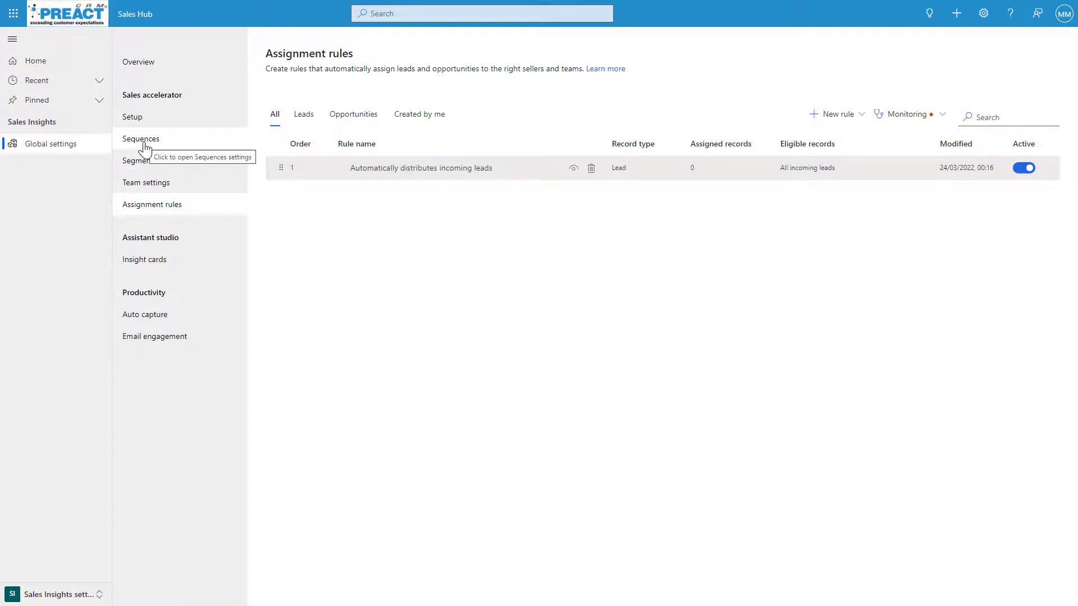
left_click(139, 160)
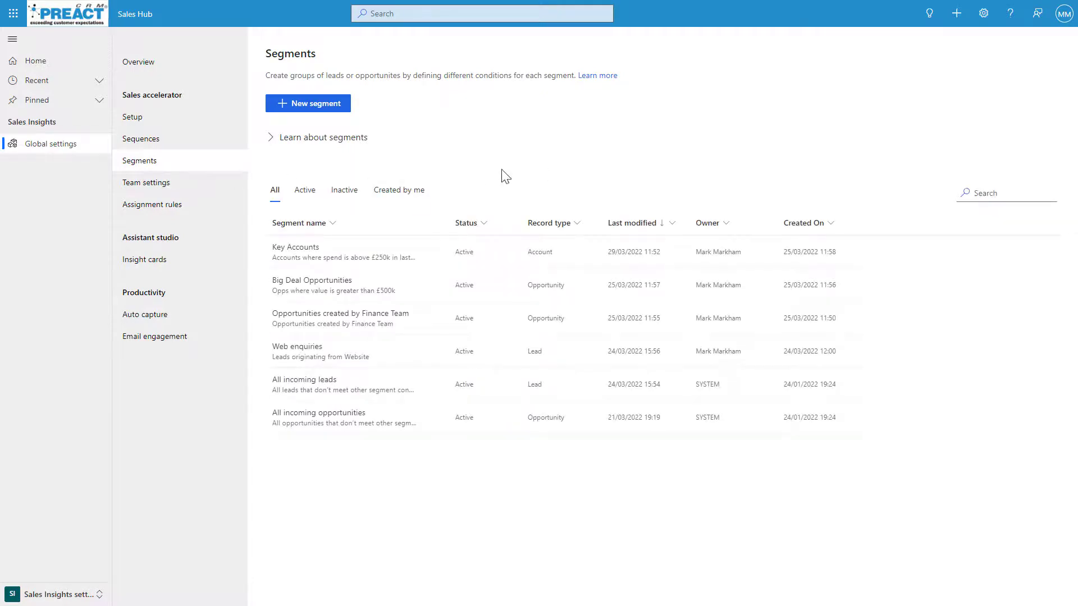
left_click(141, 139)
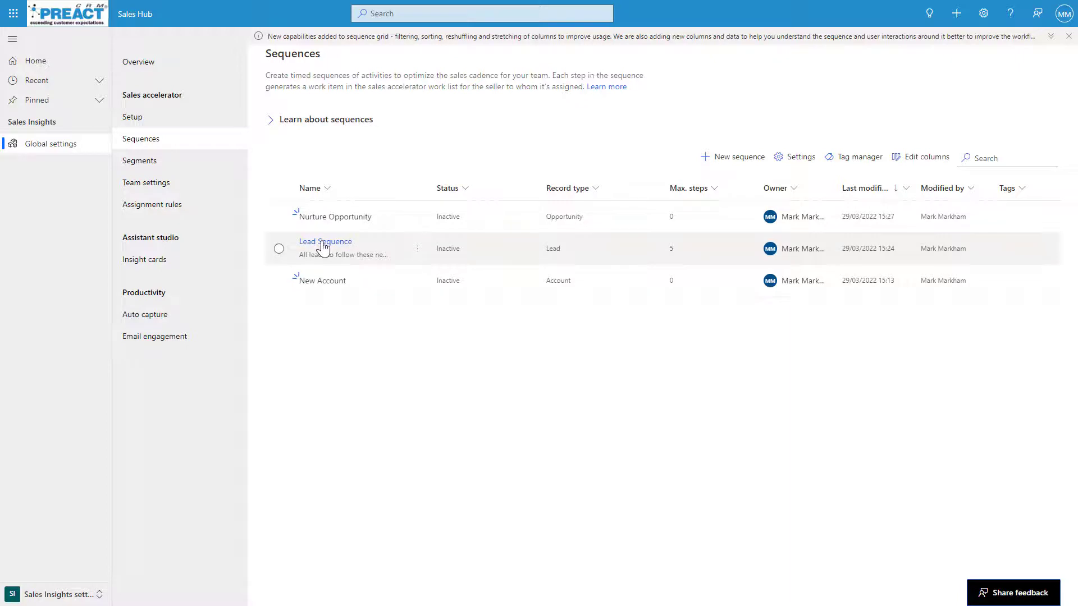
Edit the Lead Sequence and expand the 'Thankyou for your enquiry' automated email step
left_click(324, 241)
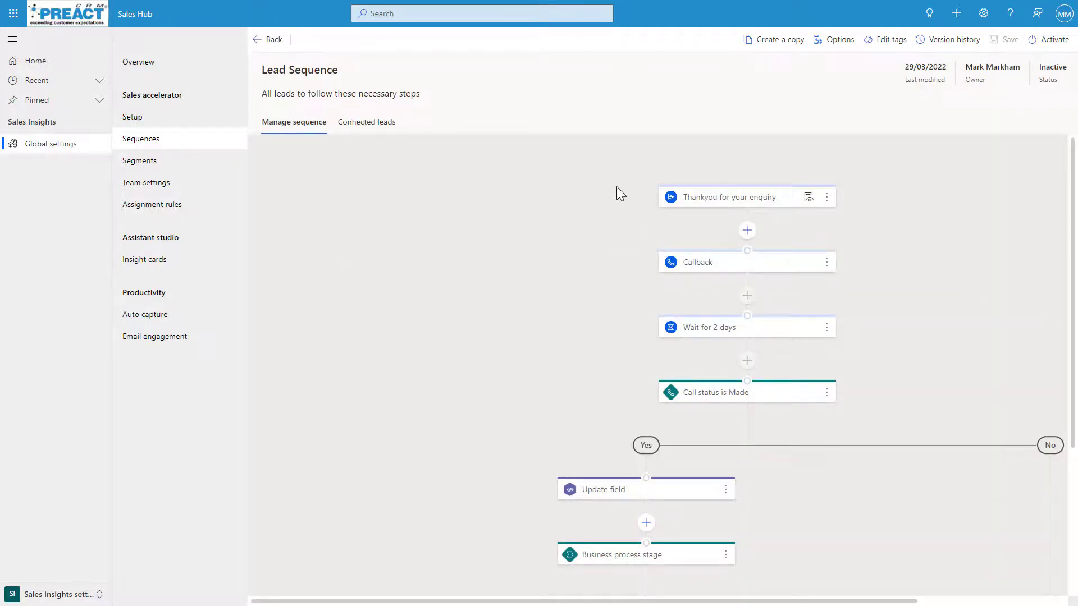
left_click(299, 70)
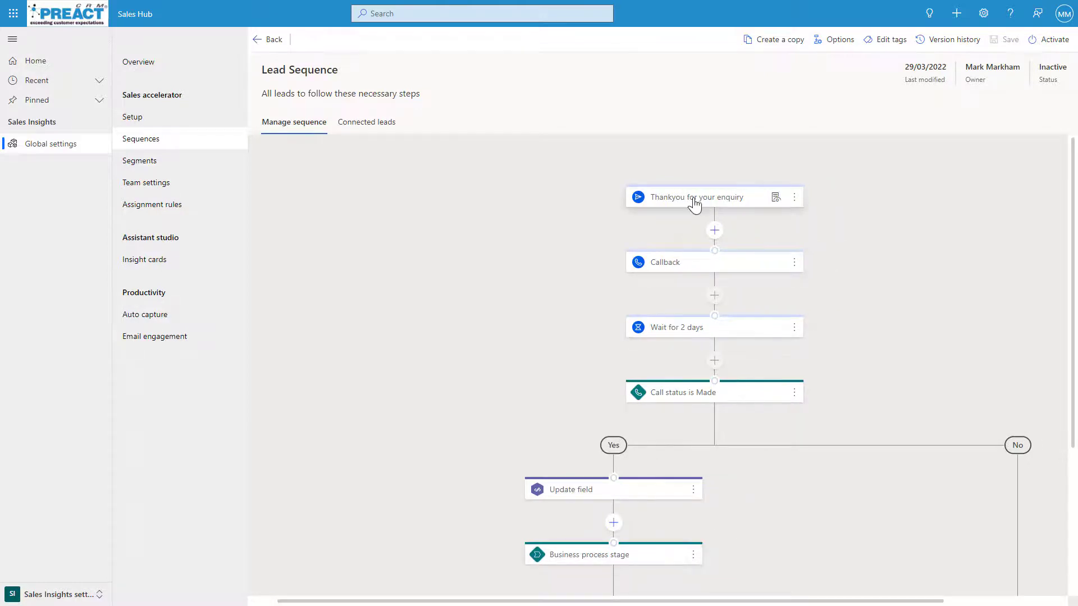
left_click(694, 198)
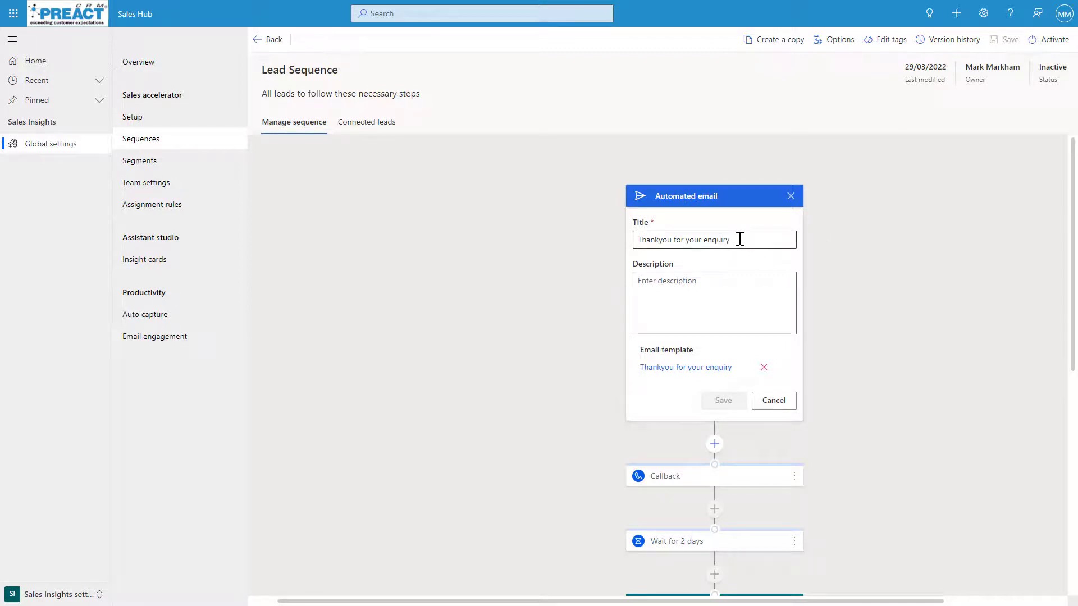
mouse_move(722, 361)
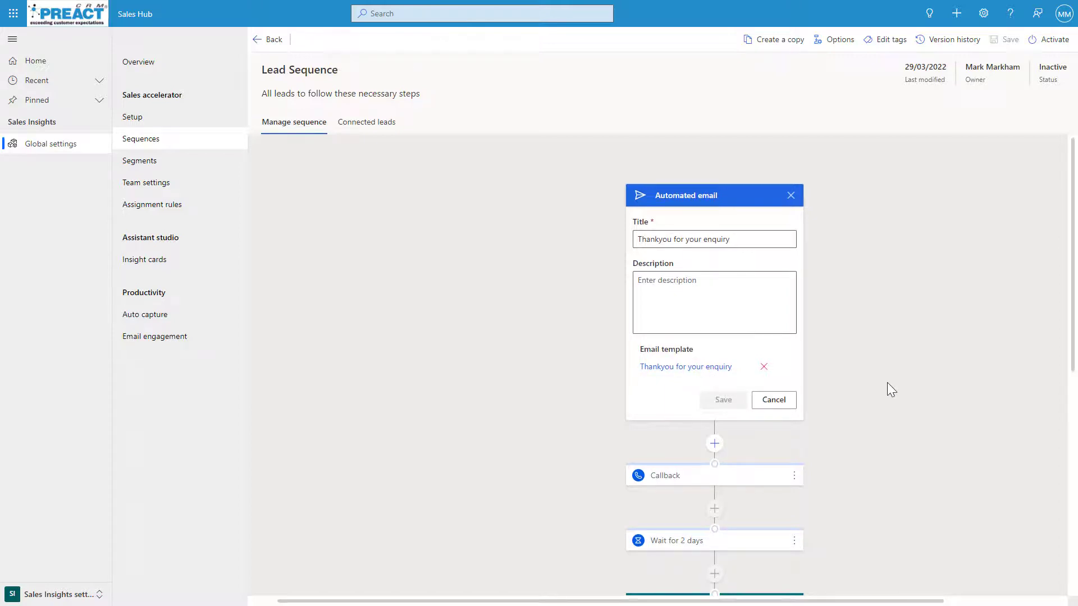
scroll("down", 3)
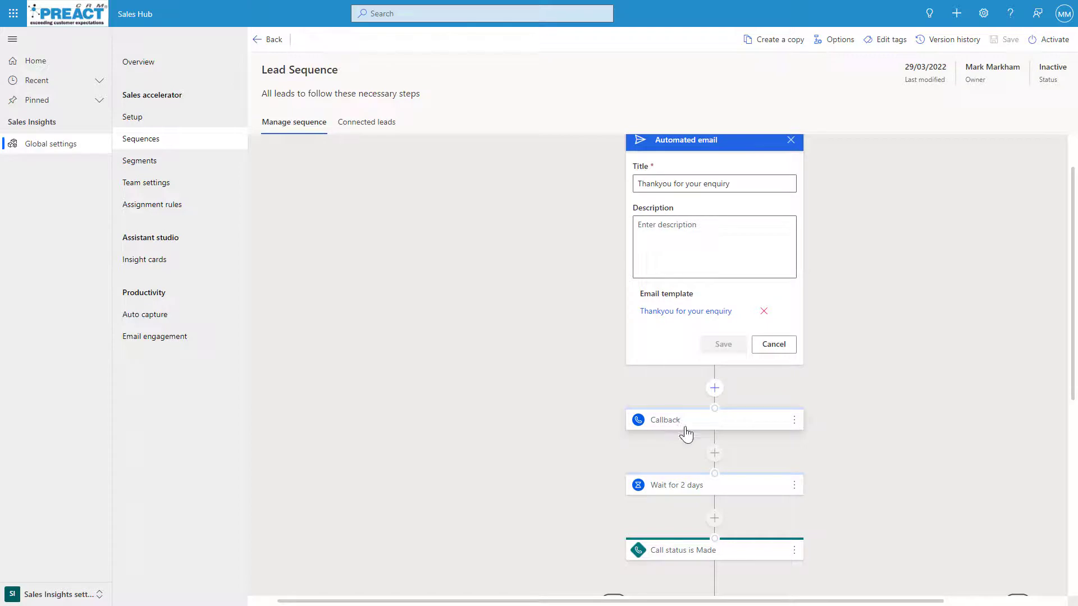
Expand the Callback phone call step and the 'Wait for 2 days' step details
left_click(664, 420)
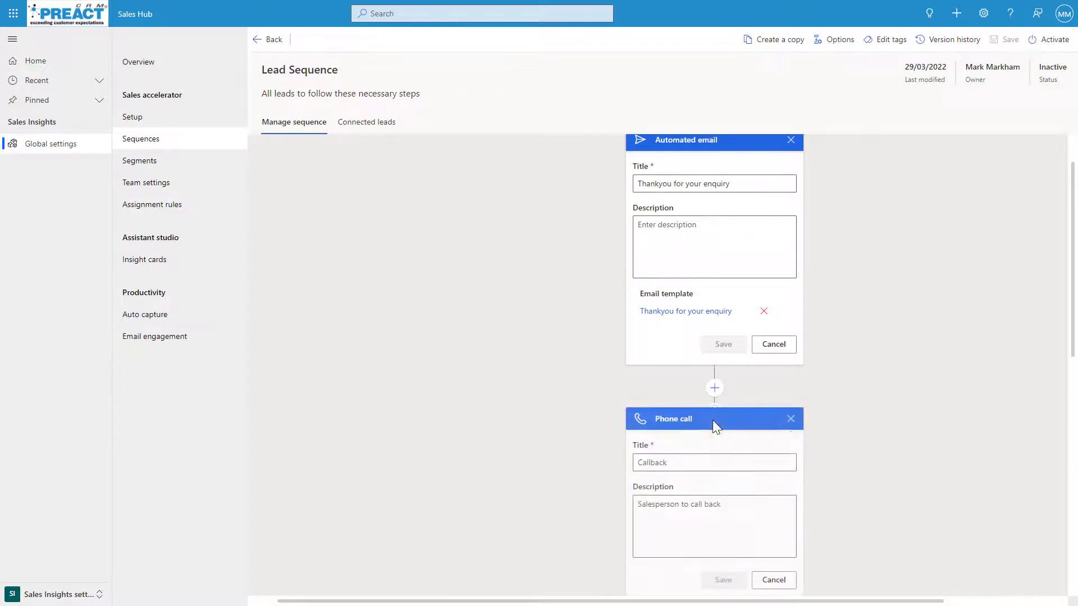
scroll("down", 3)
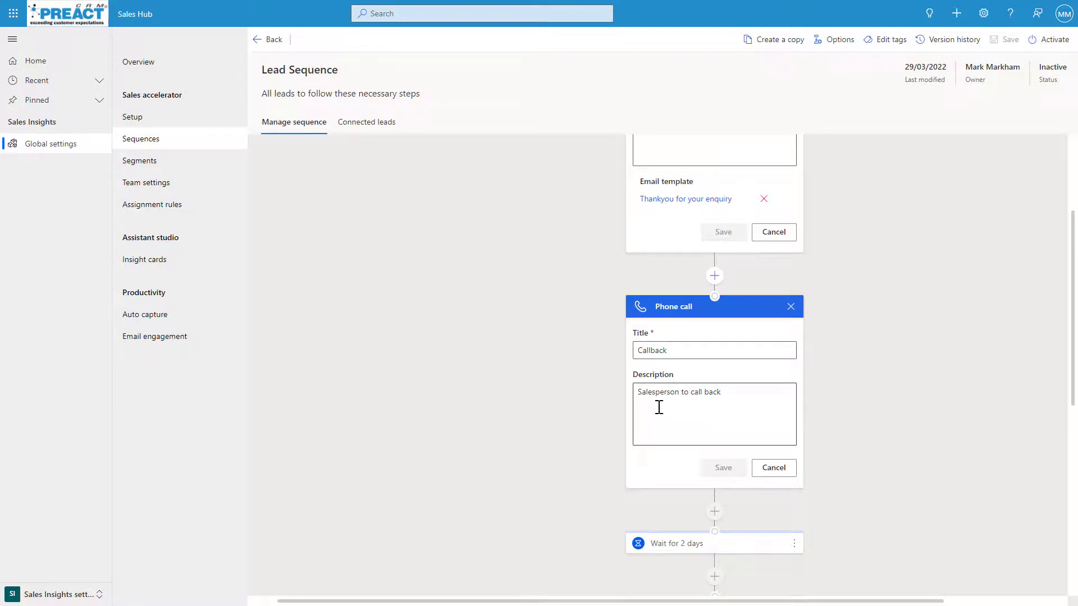
scroll("down", 3)
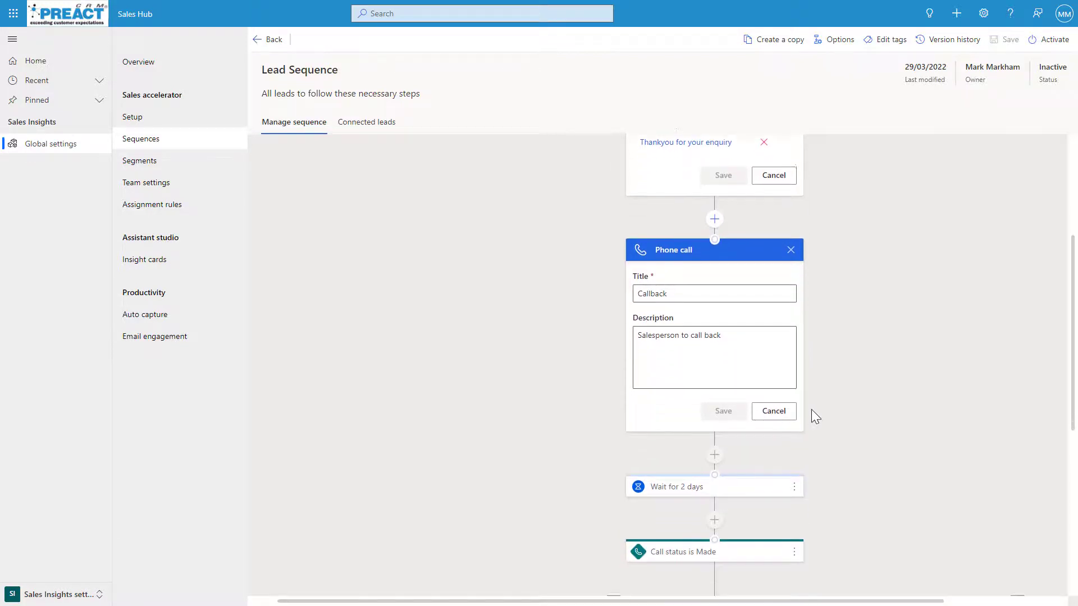
left_click(675, 486)
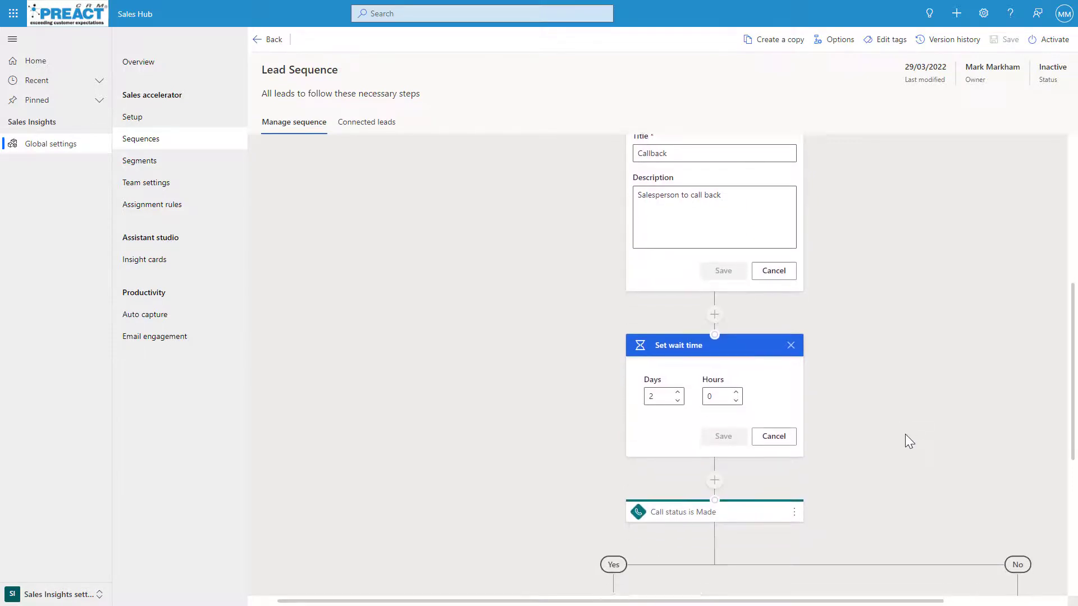
scroll("down", 3)
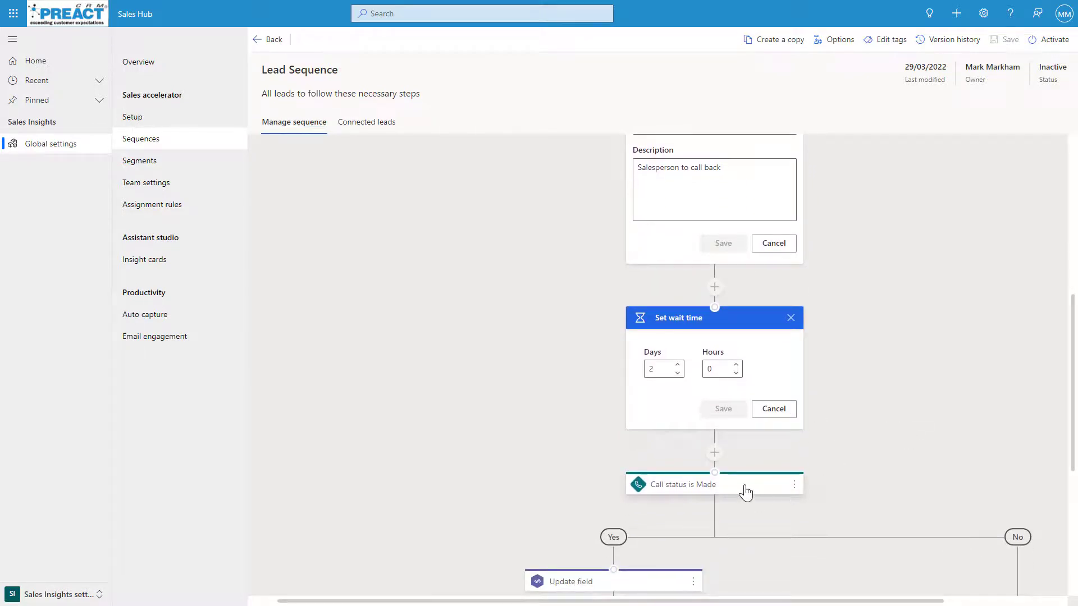
scroll("down", 3)
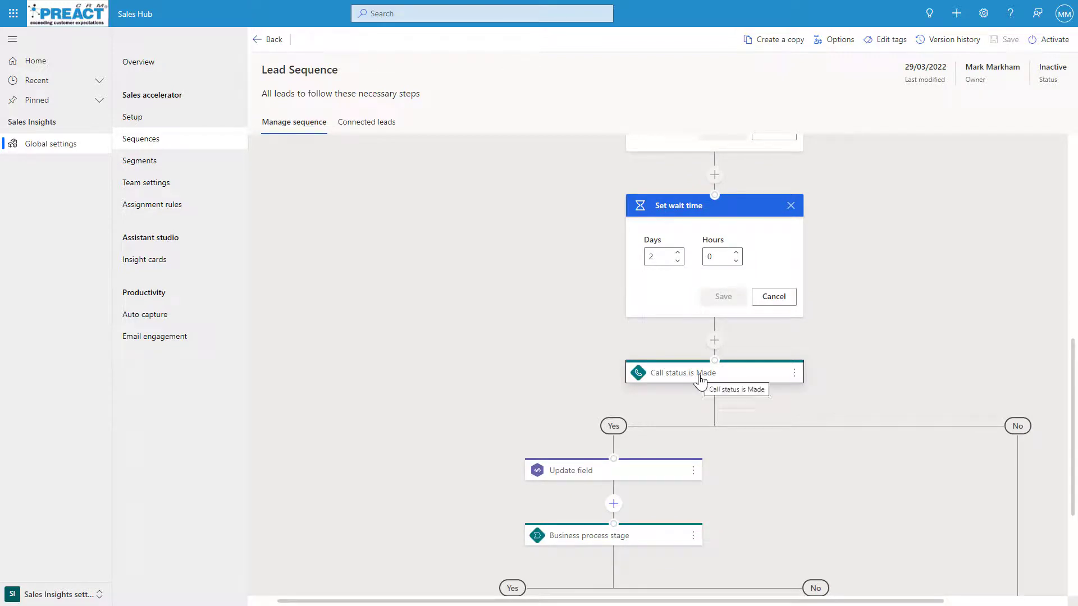
mouse_move(903, 377)
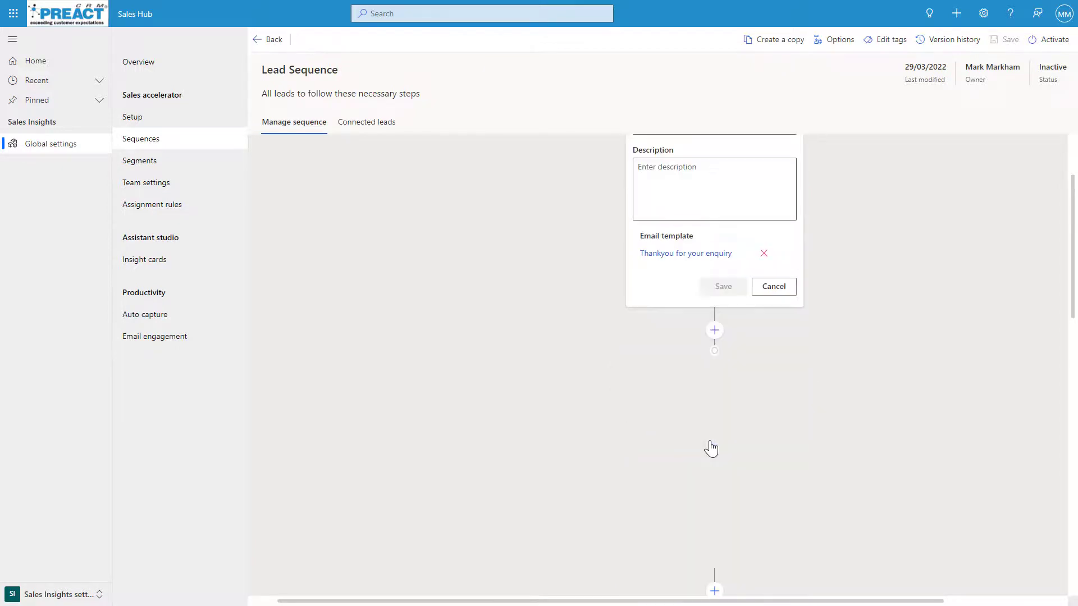
left_click(714, 330)
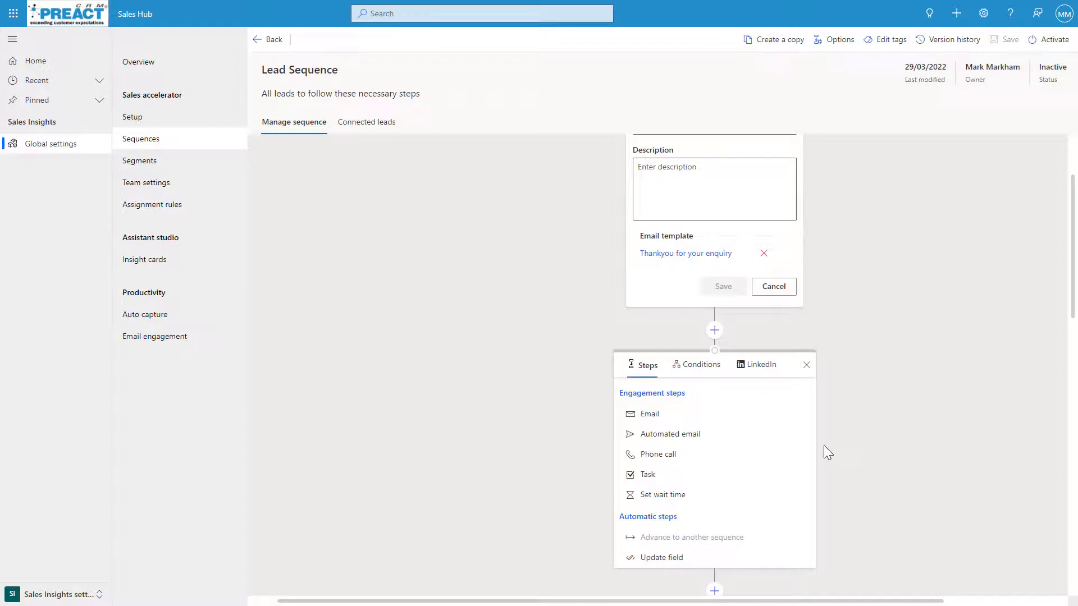
mouse_move(751, 494)
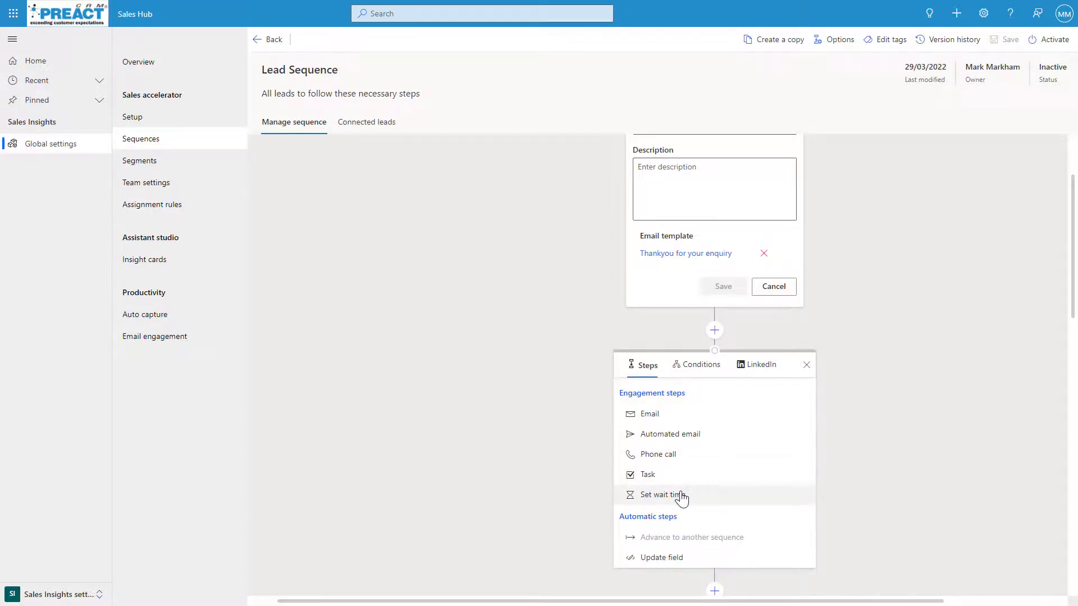
mouse_move(734, 478)
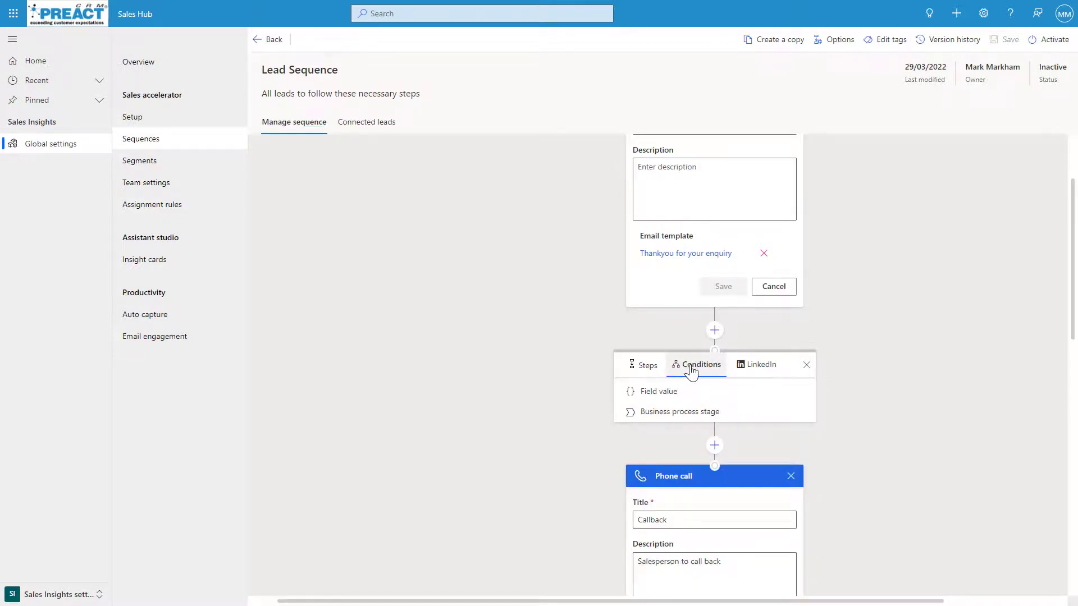
mouse_move(657, 391)
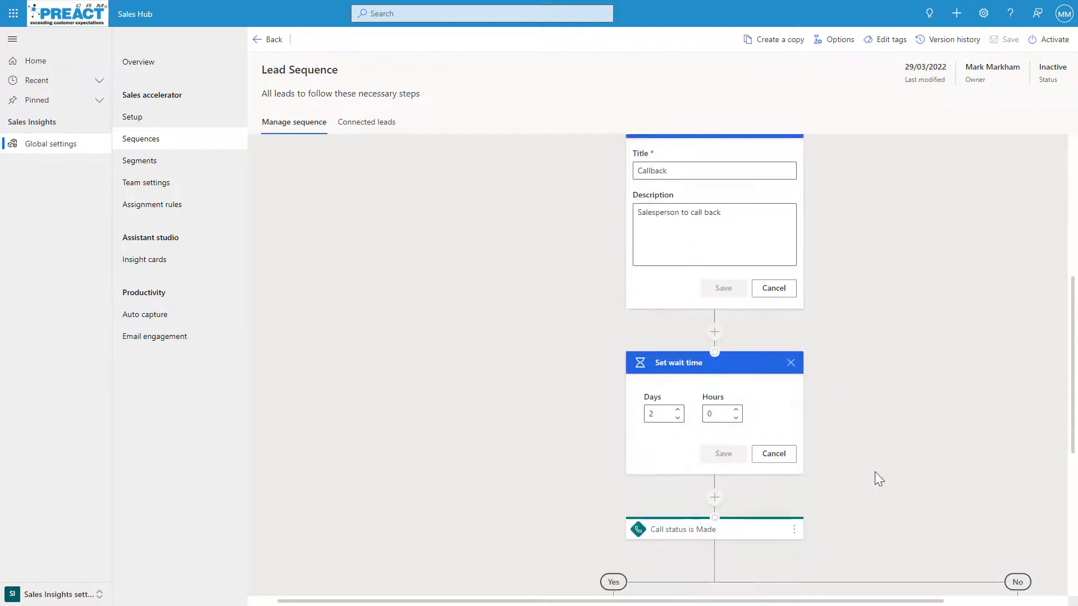
Scroll the designer to reveal the Initial Communication Update field cards and the Qualify stage condition
scroll("down", 3)
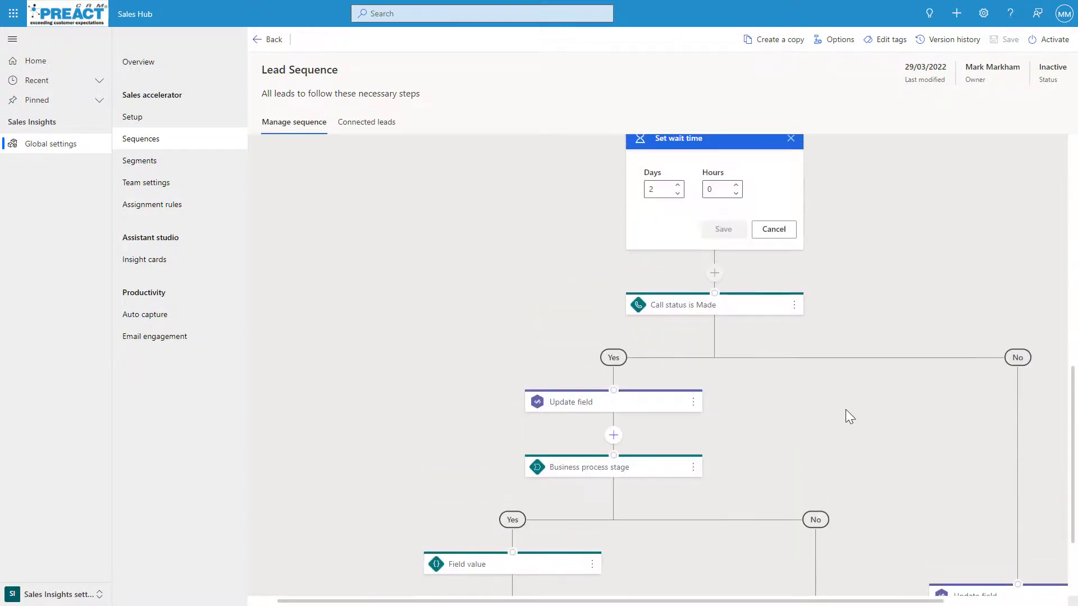
mouse_move(745, 301)
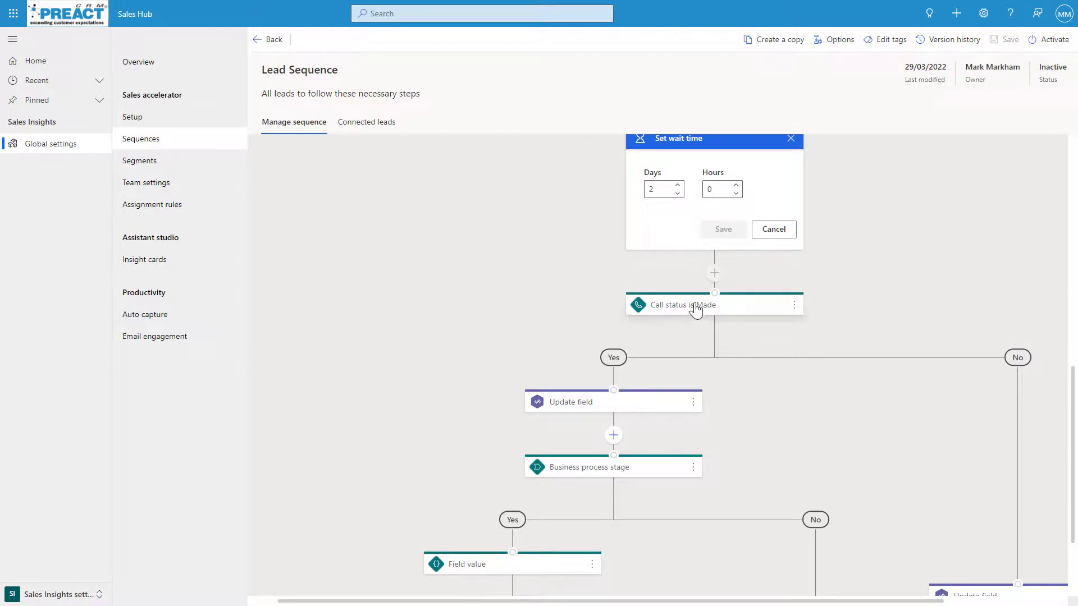
mouse_move(697, 310)
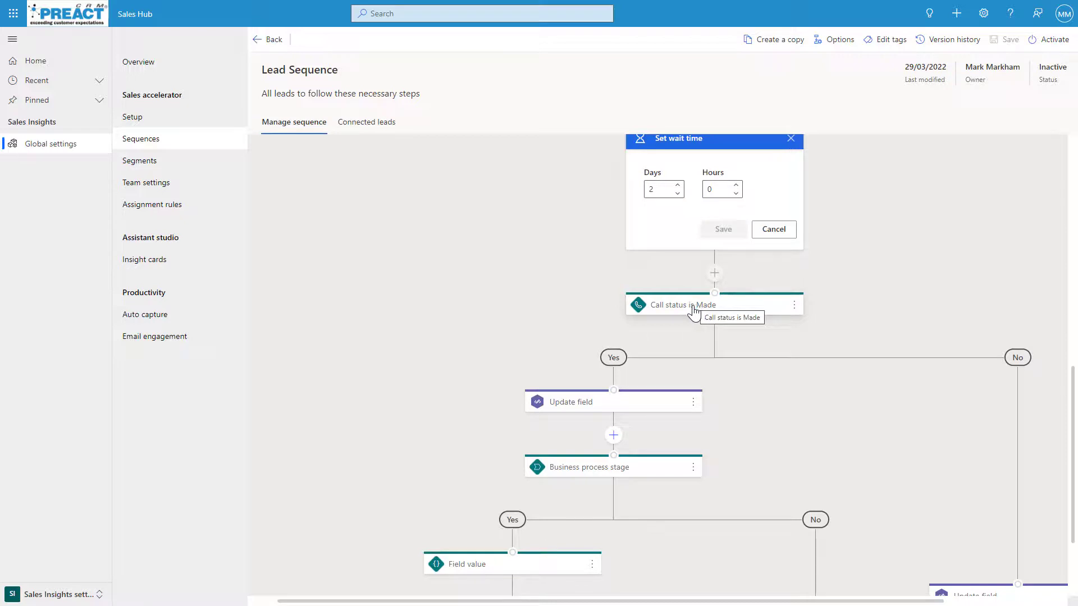
mouse_move(682, 326)
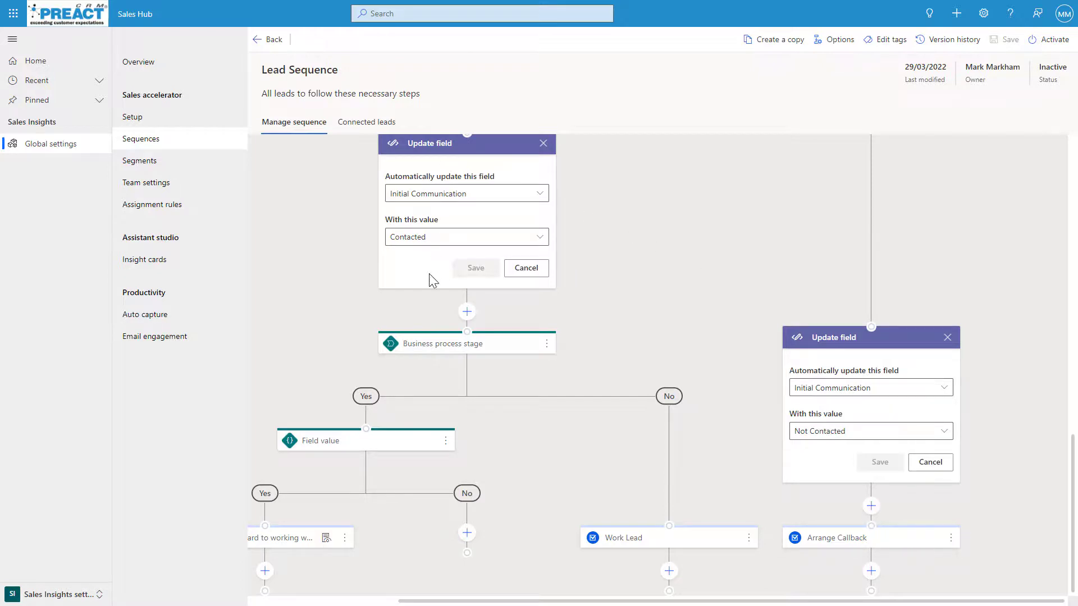
mouse_move(435, 354)
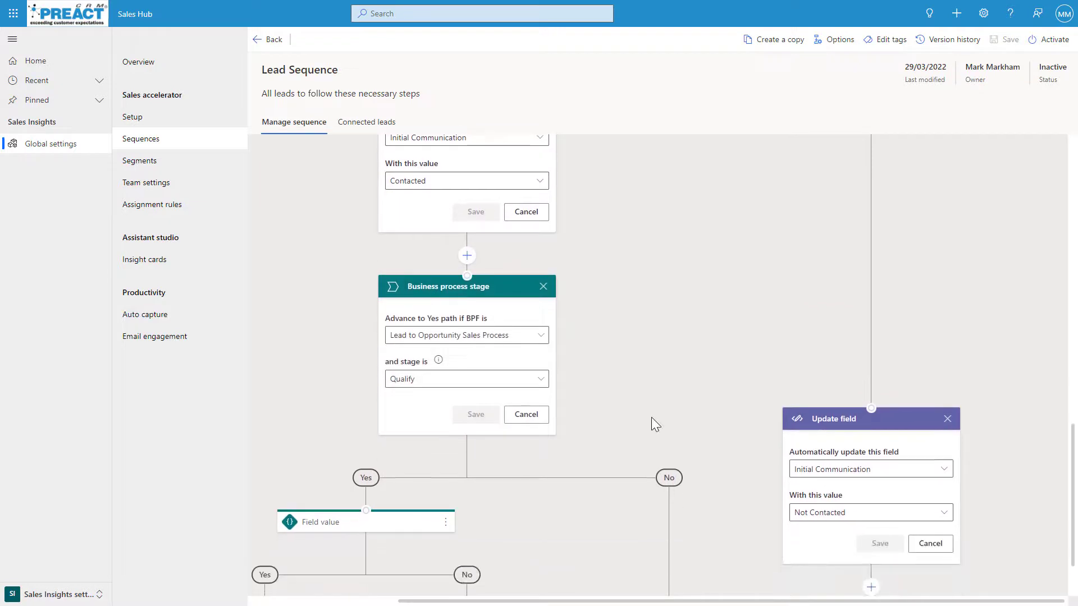
mouse_move(472, 347)
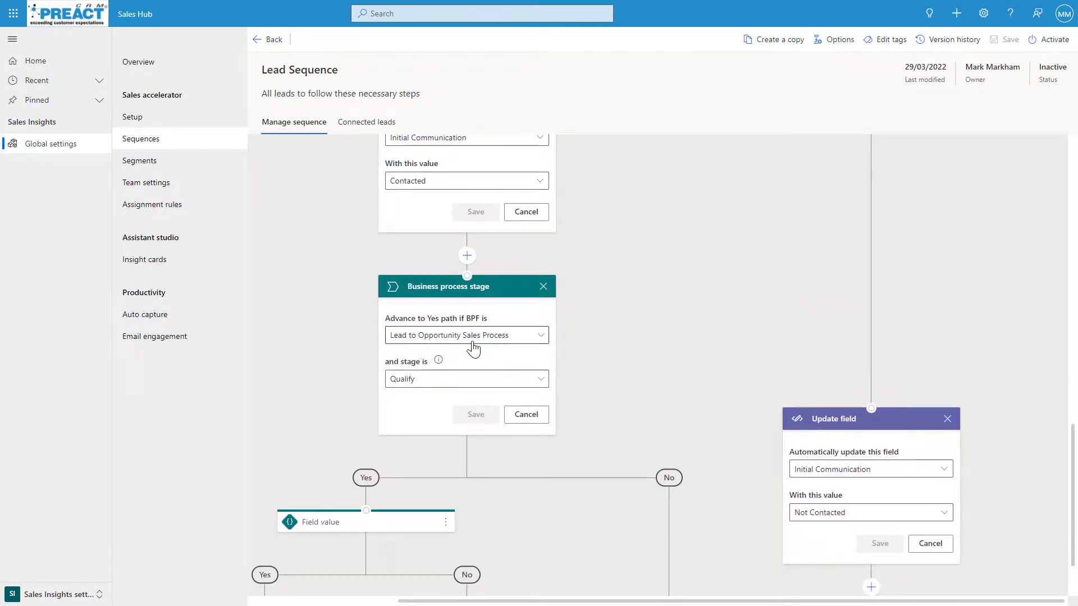
mouse_move(449, 383)
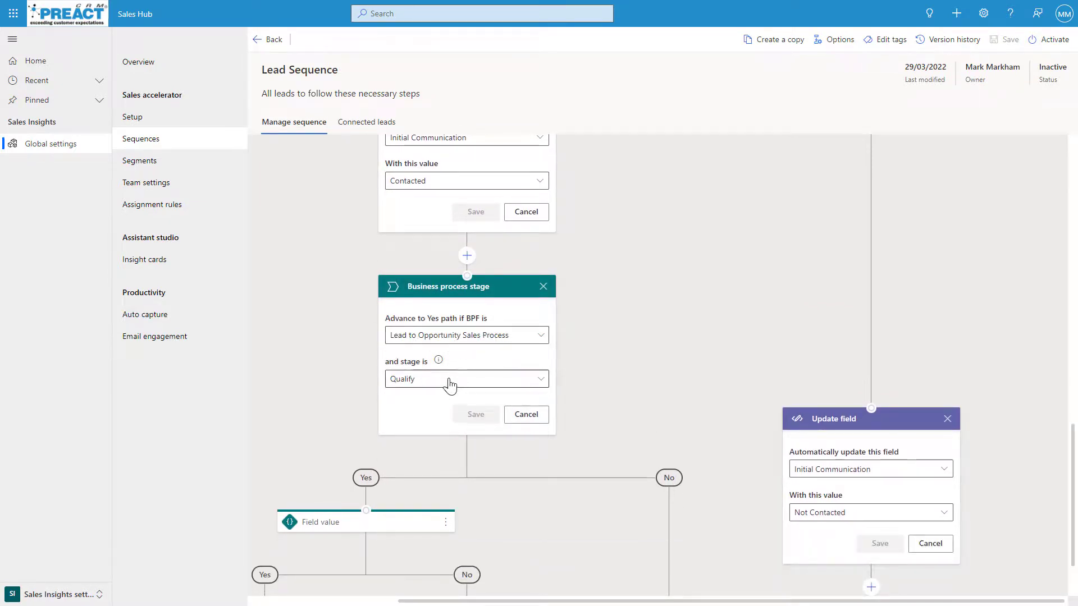
scroll("down", 3)
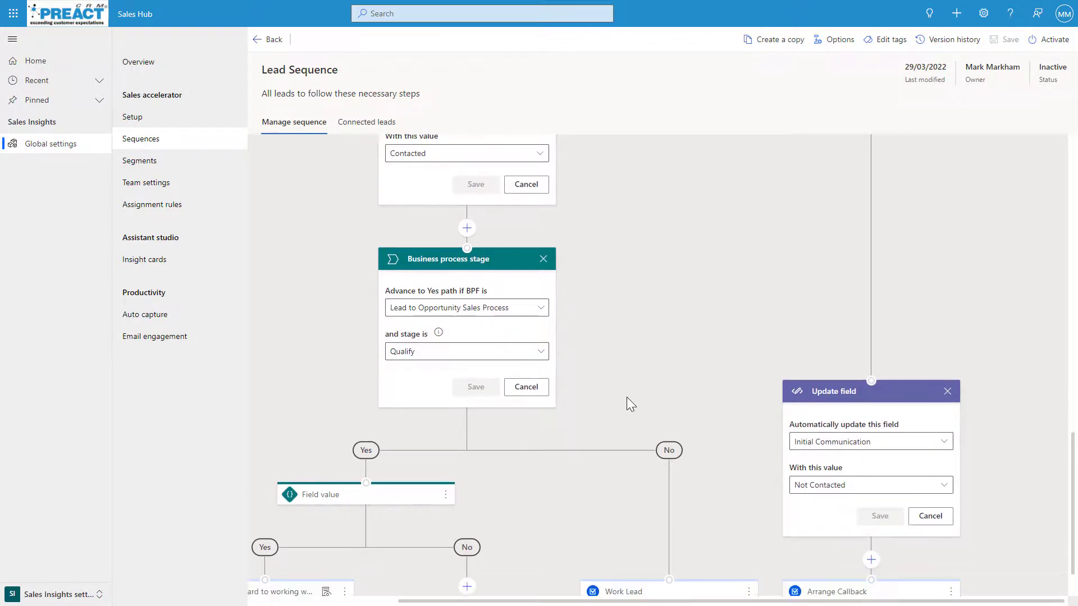
scroll("down", 3)
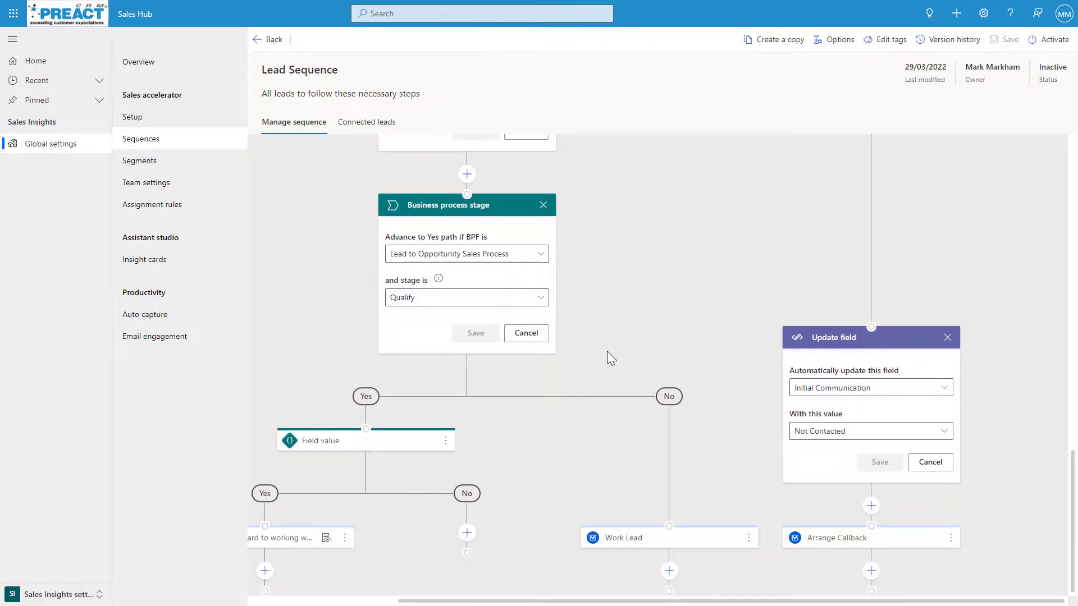
mouse_move(639, 403)
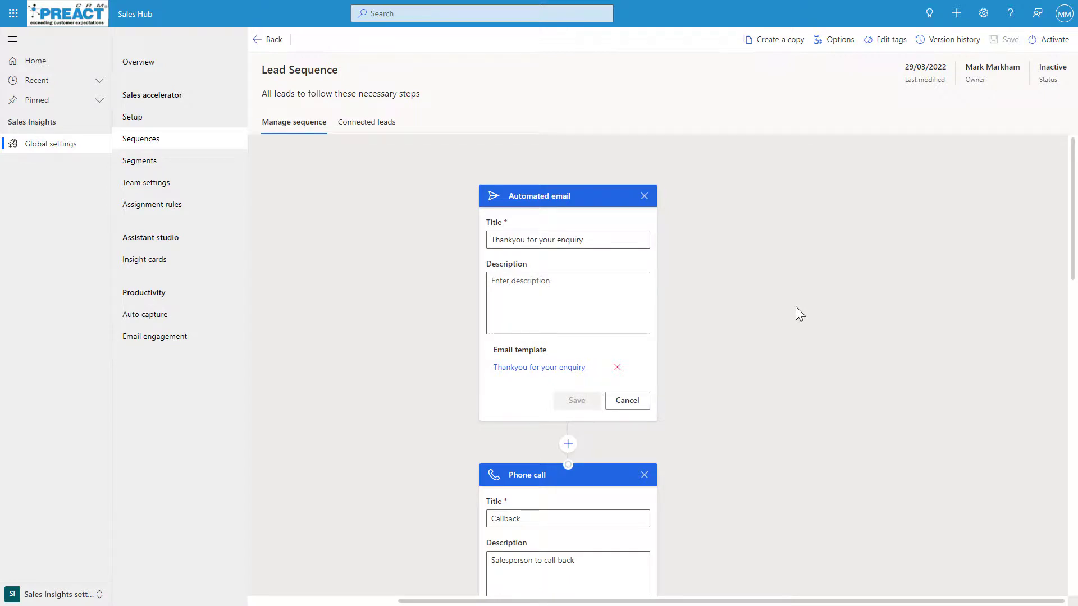
mouse_move(623, 276)
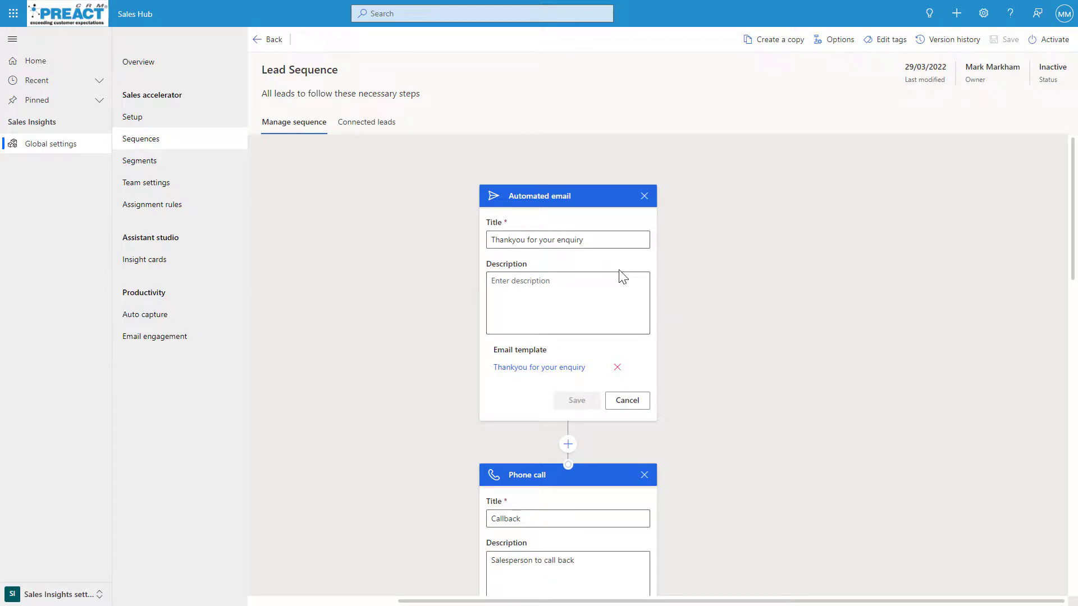
mouse_move(681, 435)
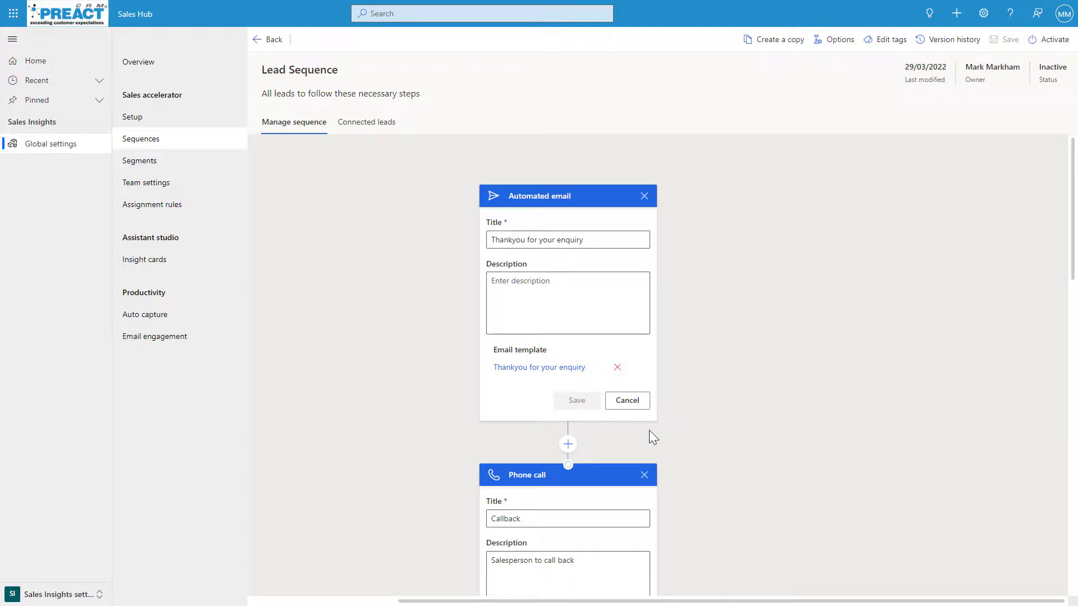
mouse_move(621, 421)
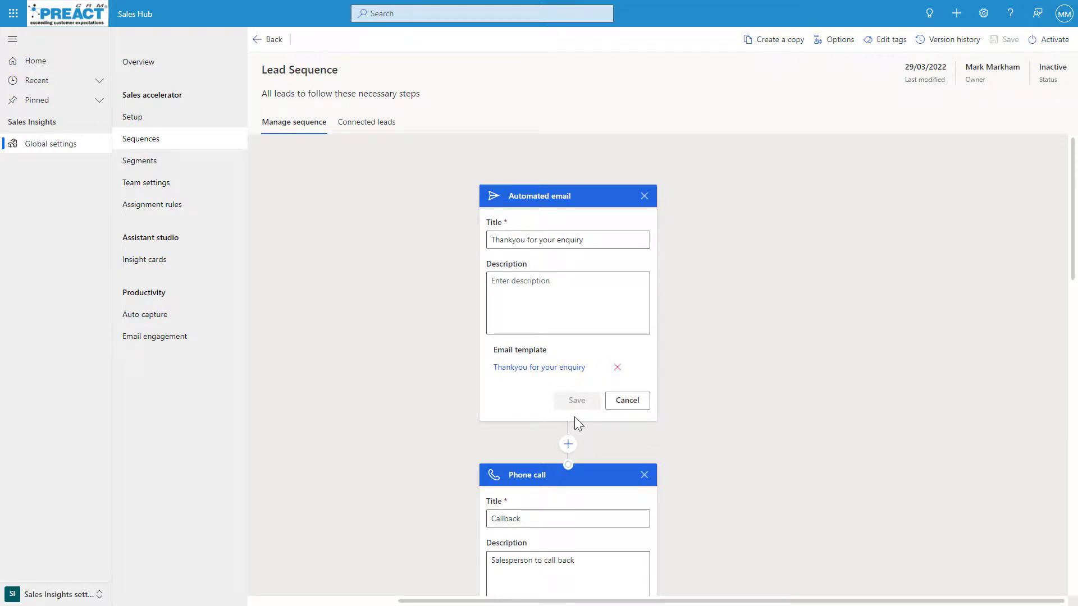
mouse_move(366, 121)
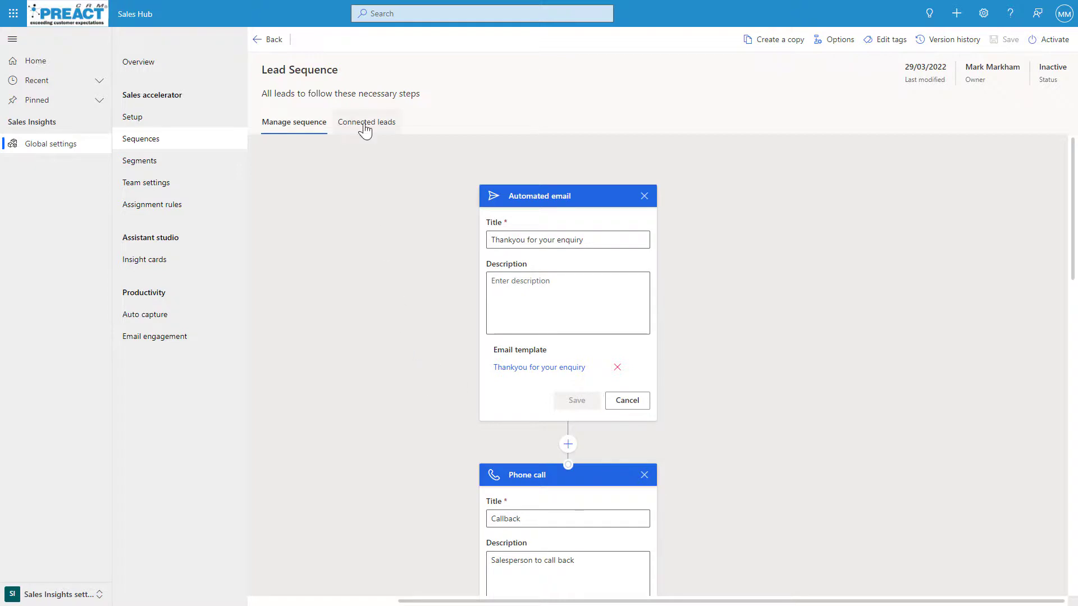
Show the Connected leads view of the Lead Sequence with the All leads - default segment
left_click(366, 122)
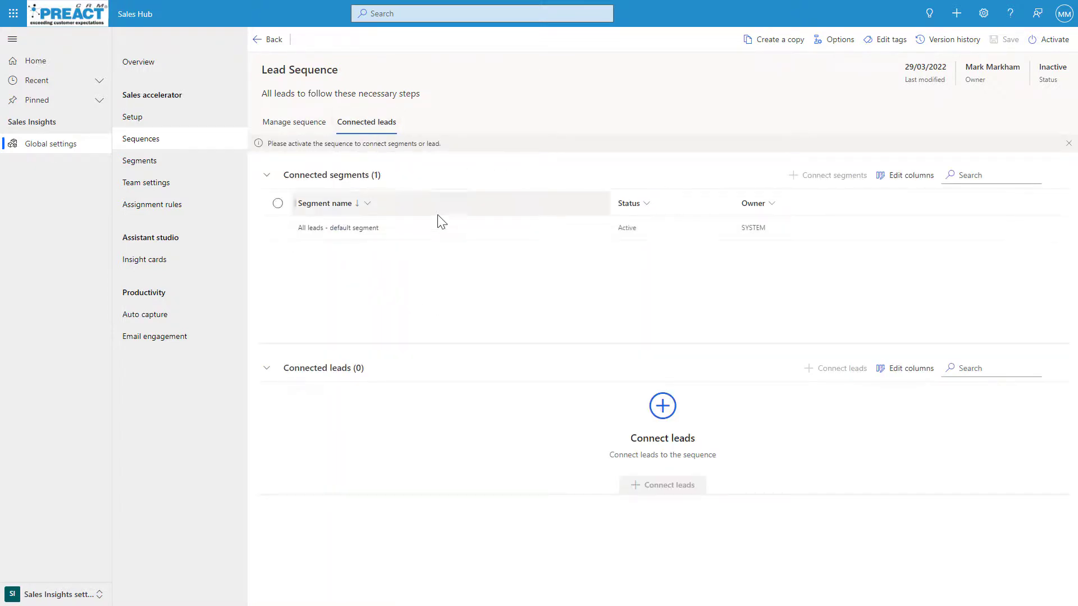
mouse_move(501, 169)
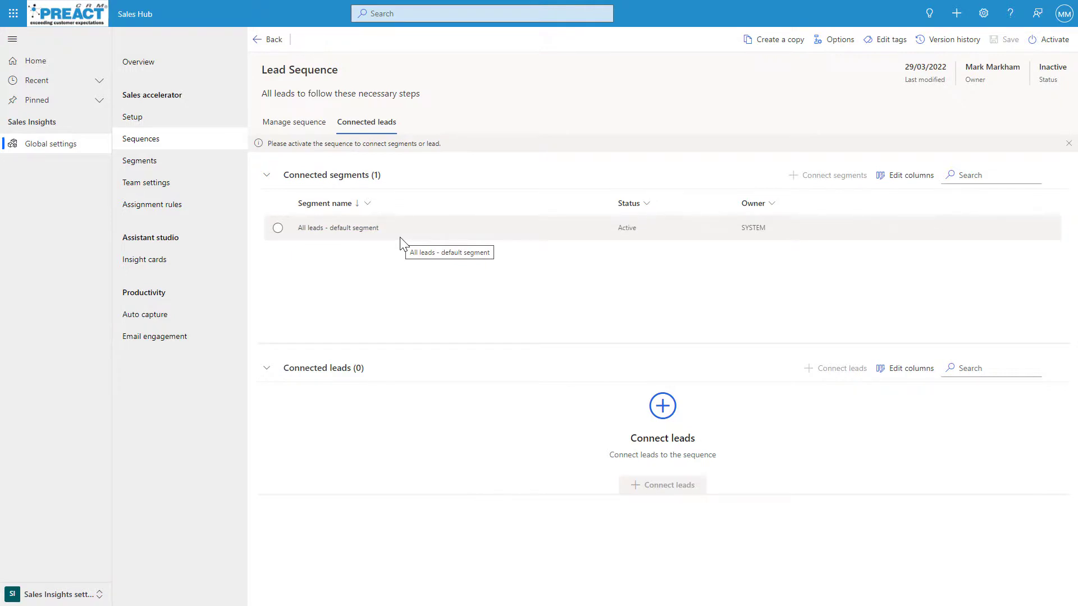
mouse_move(361, 241)
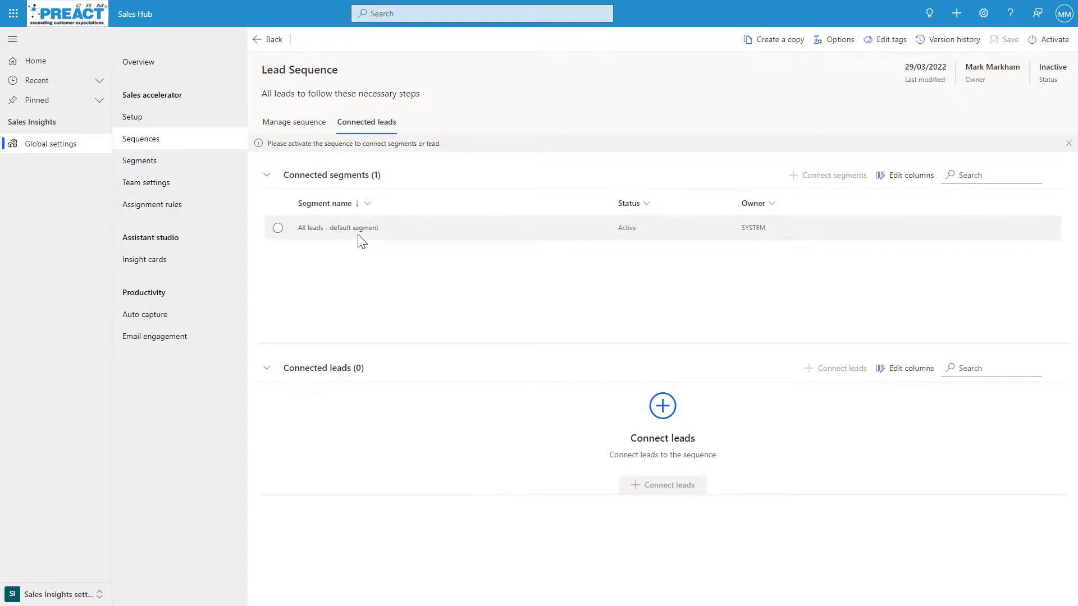
mouse_move(347, 448)
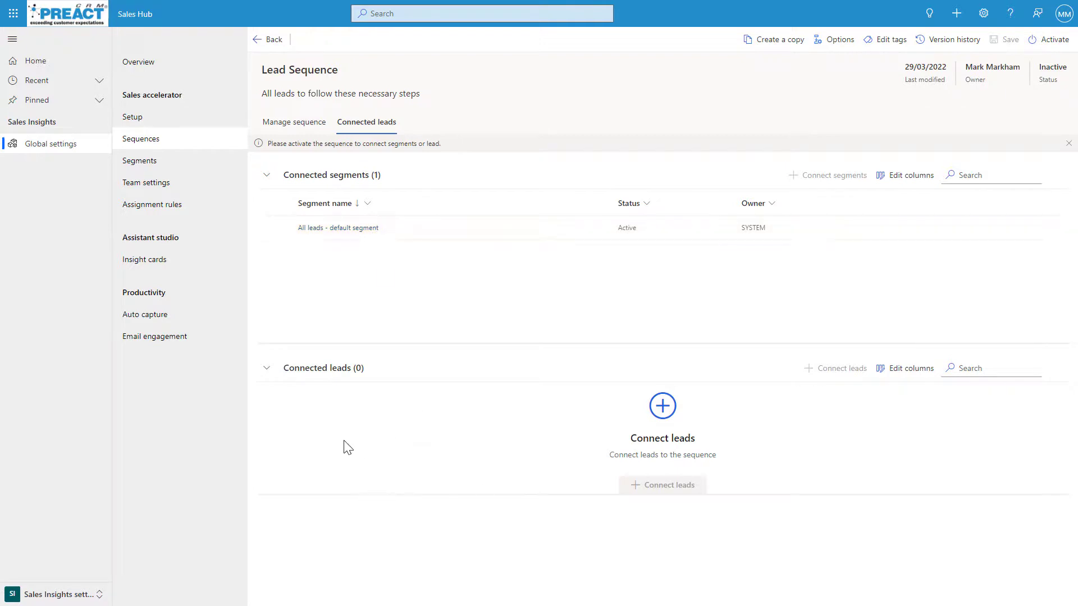
mouse_move(453, 452)
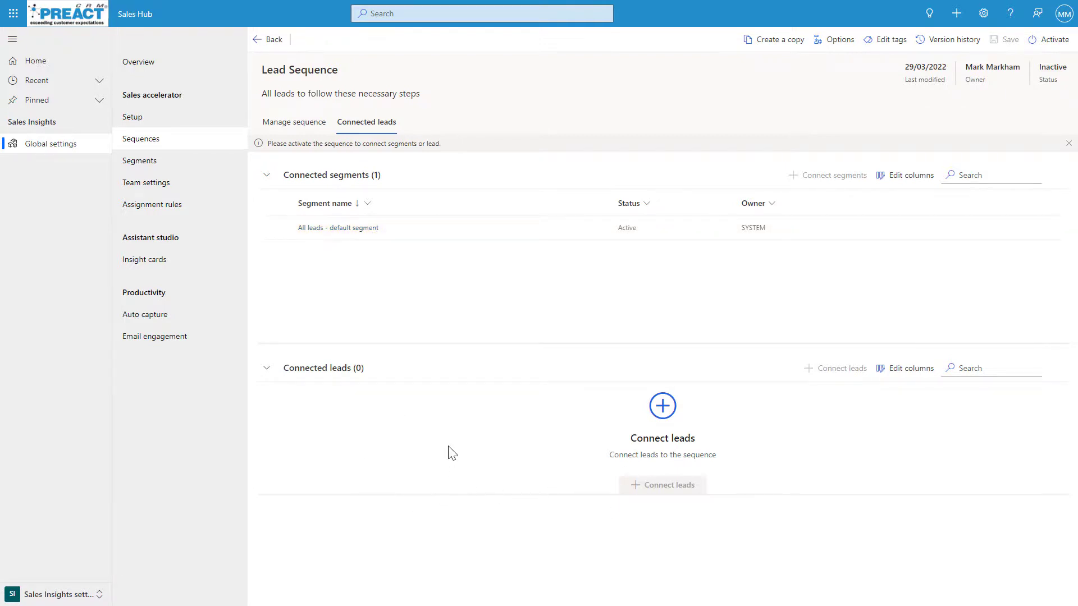
mouse_move(454, 444)
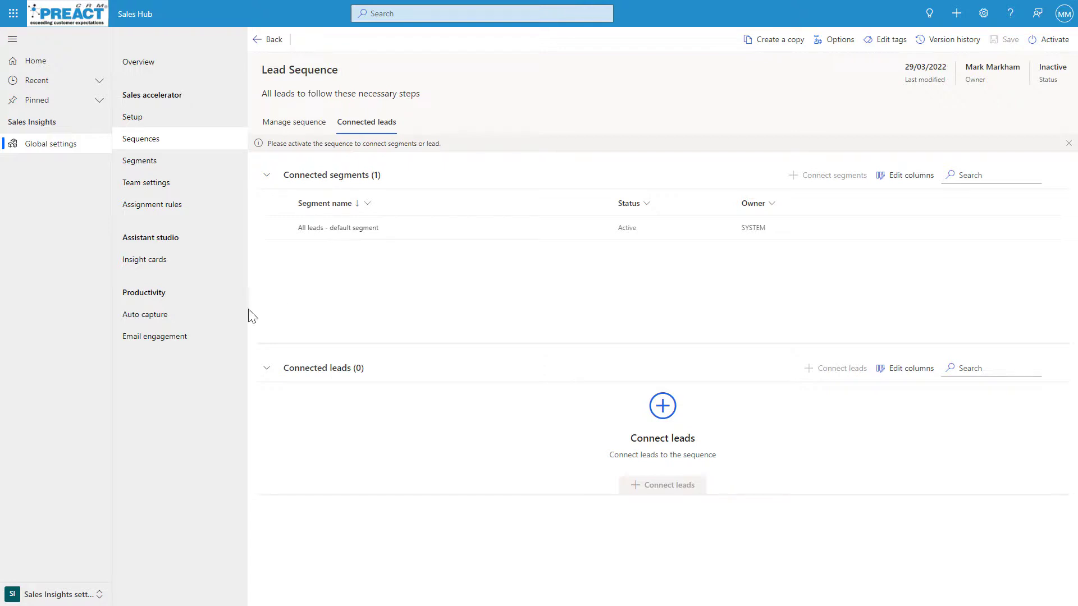
mouse_move(55, 573)
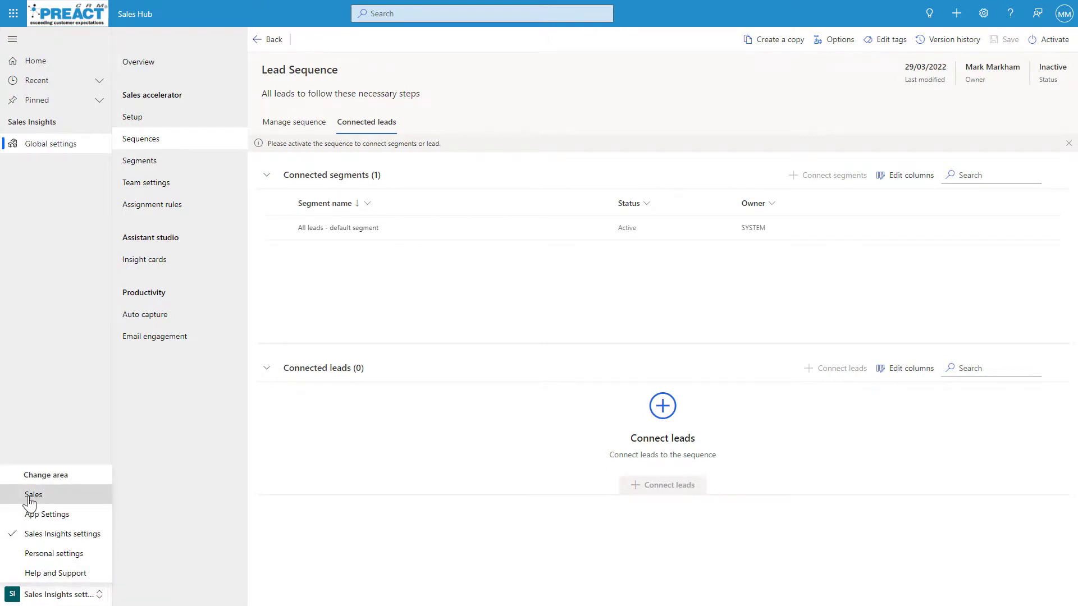
Switch to the Sales area's Sales accelerator and select the Contract Renewal/Support Usage work item
left_click(32, 494)
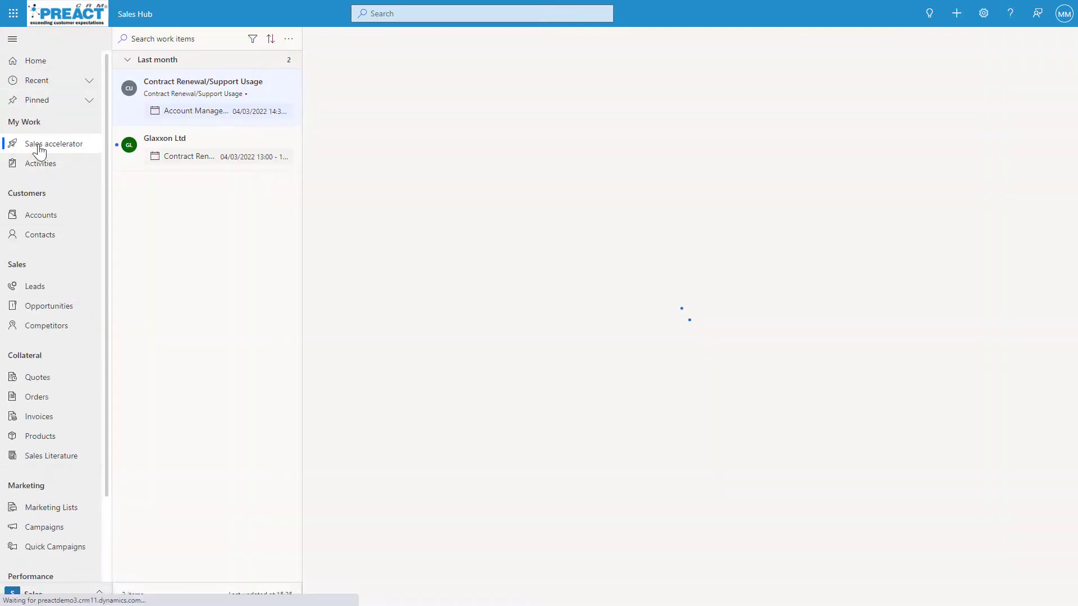
left_click(53, 144)
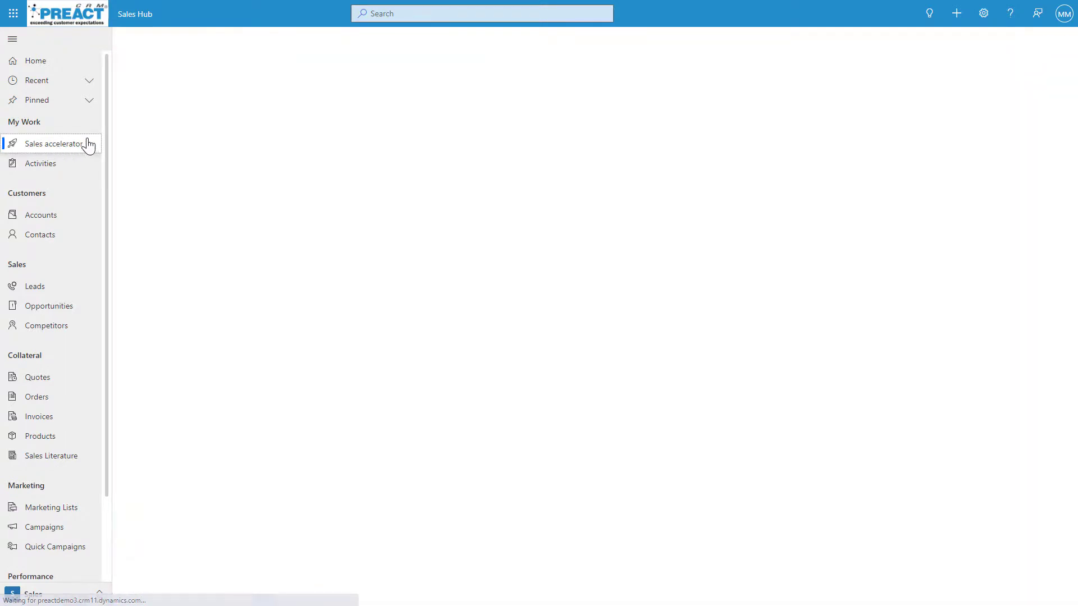
left_click(63, 144)
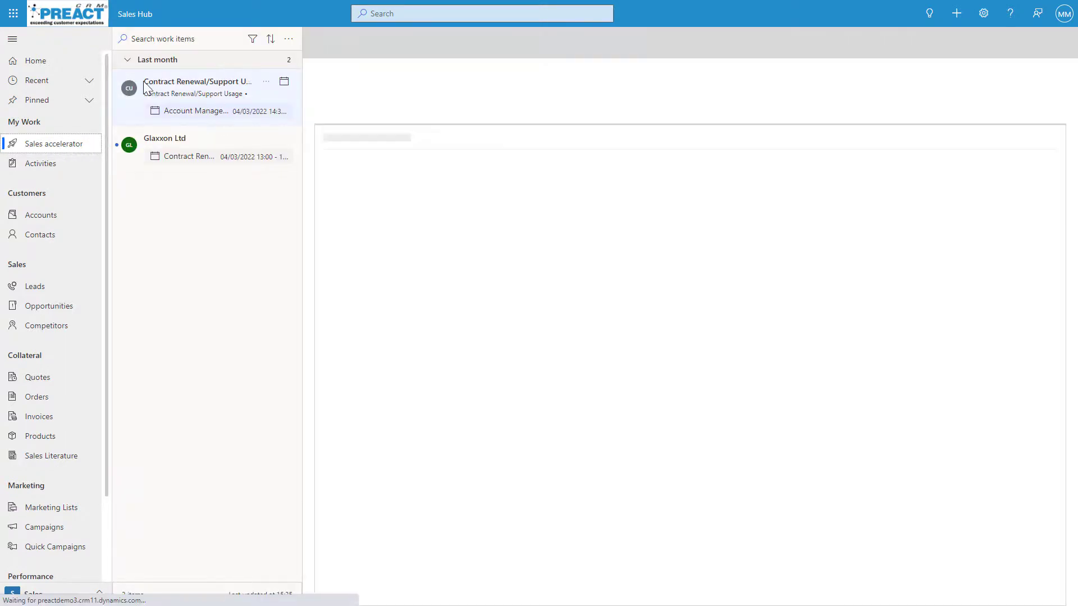
Review the Filter and Sort options available for the work list items
left_click(198, 81)
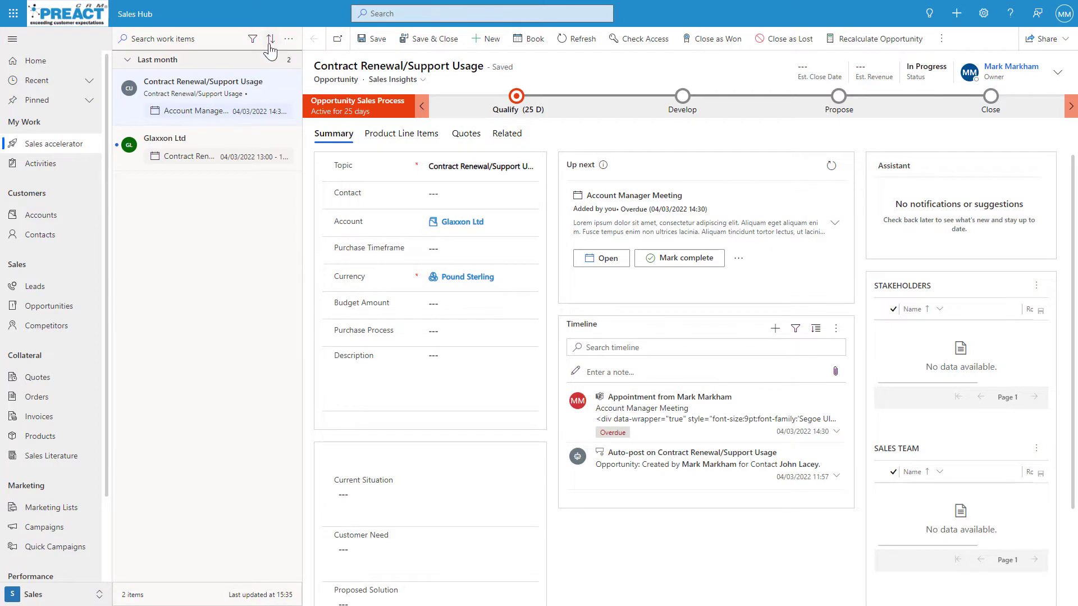
left_click(253, 38)
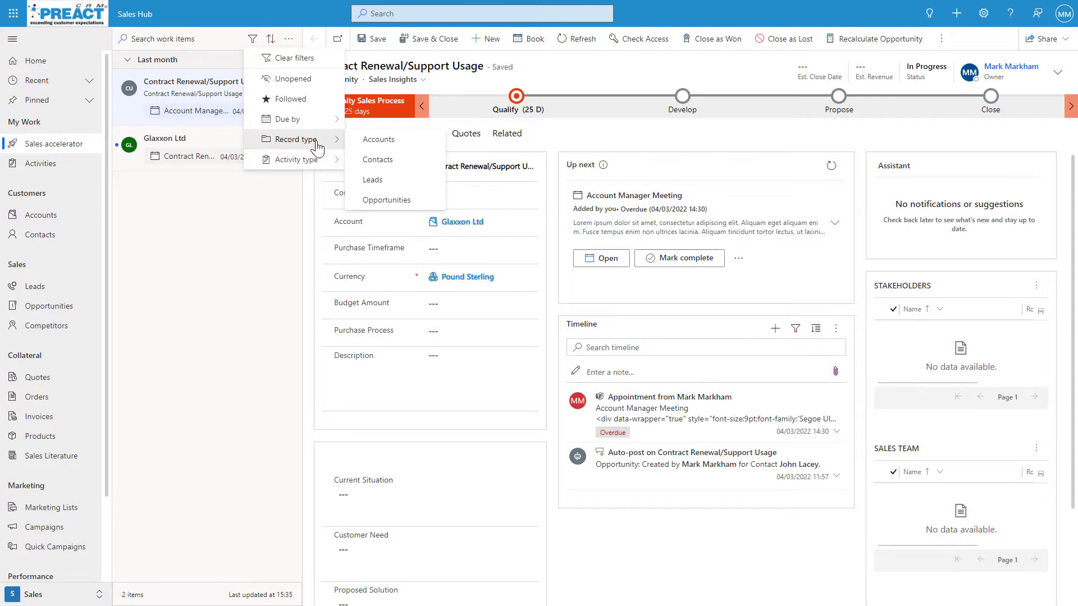
mouse_move(271, 38)
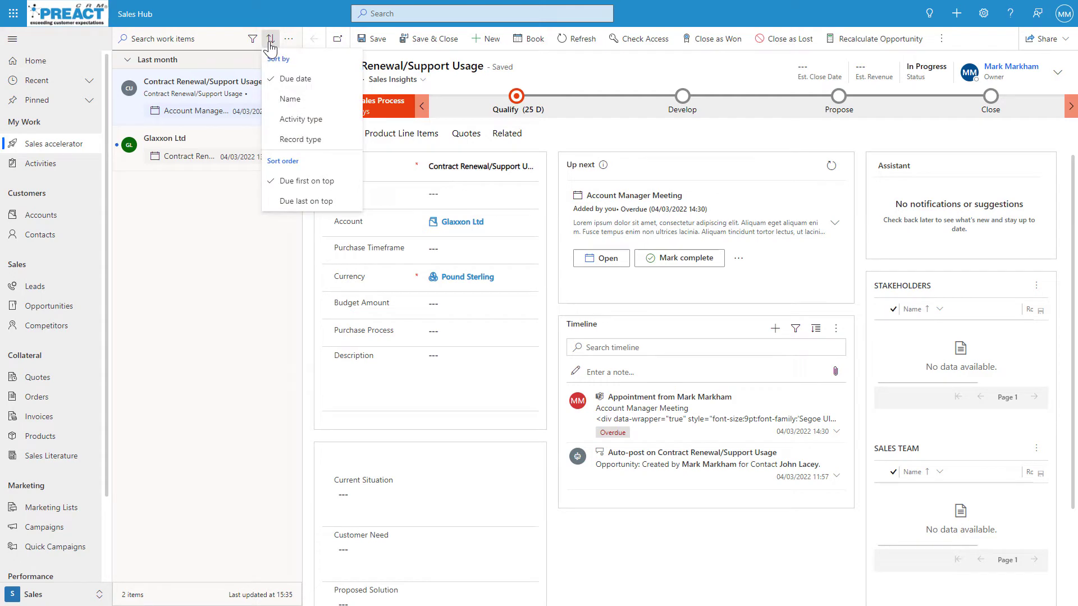
mouse_move(195, 162)
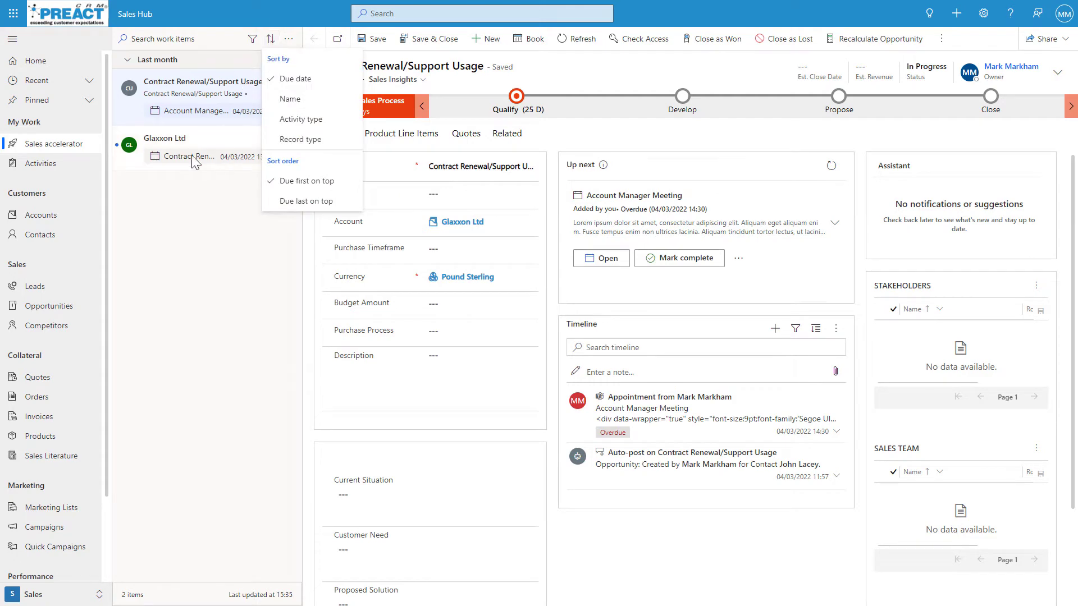
mouse_move(173, 145)
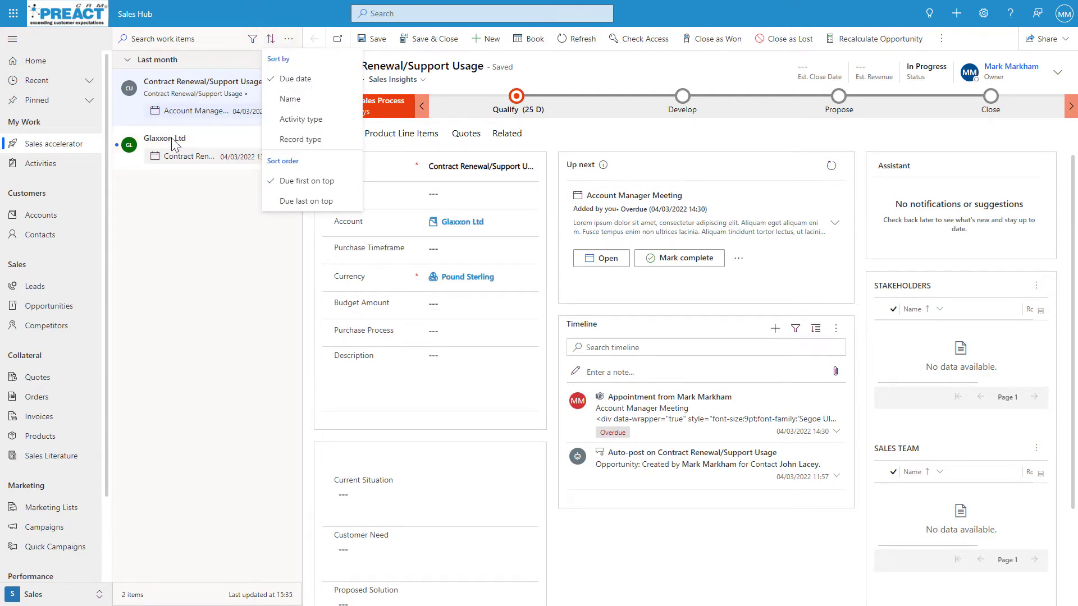
Review the sales accelerator personal settings: Availability, Auto advance, and Steps and activities
left_click(288, 38)
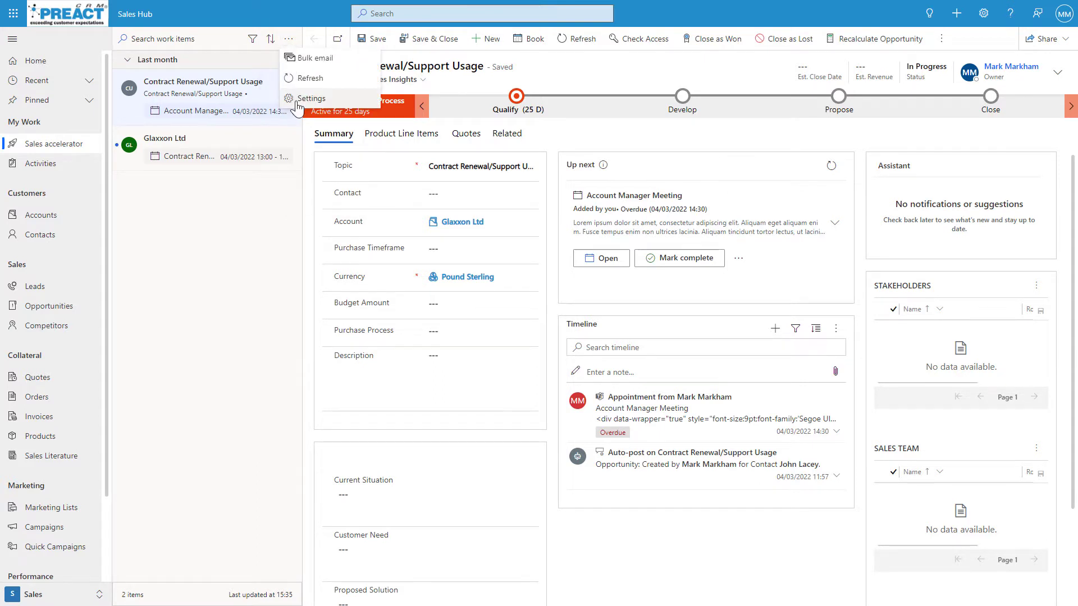
left_click(312, 98)
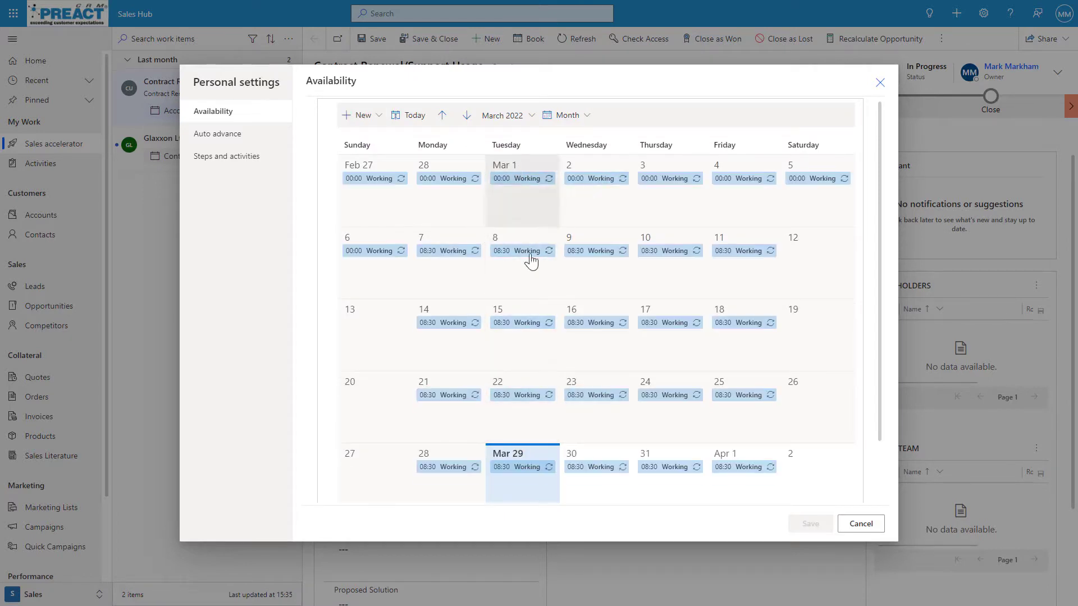
mouse_move(217, 133)
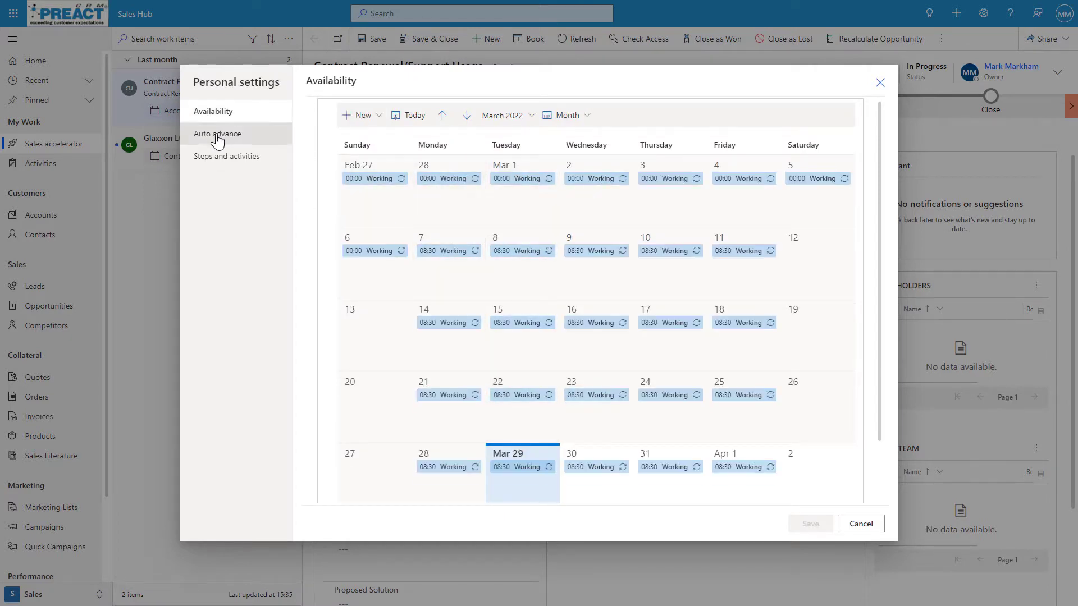
left_click(217, 134)
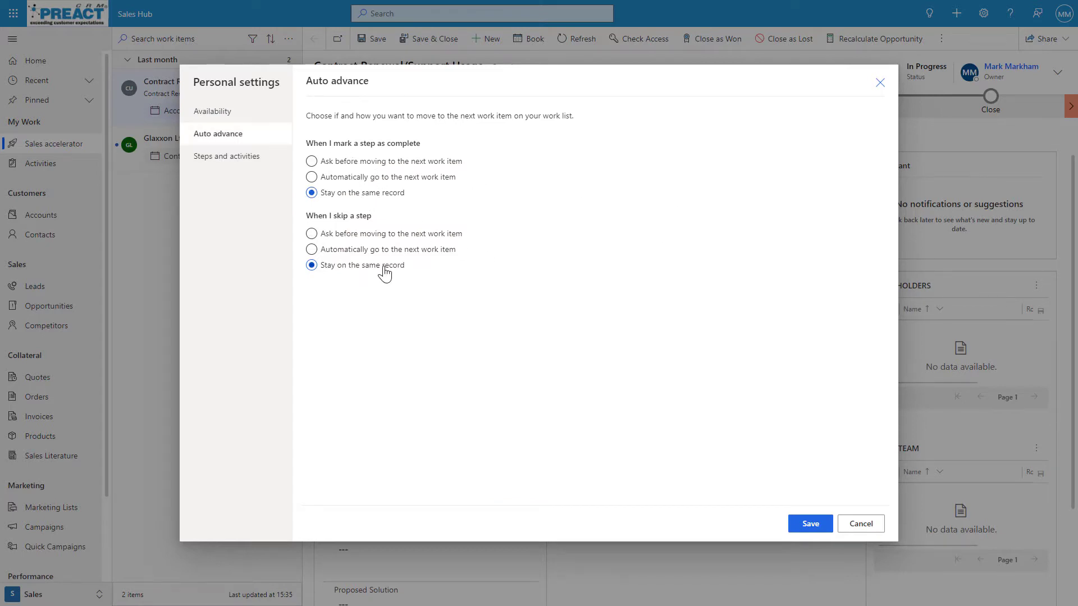
left_click(227, 157)
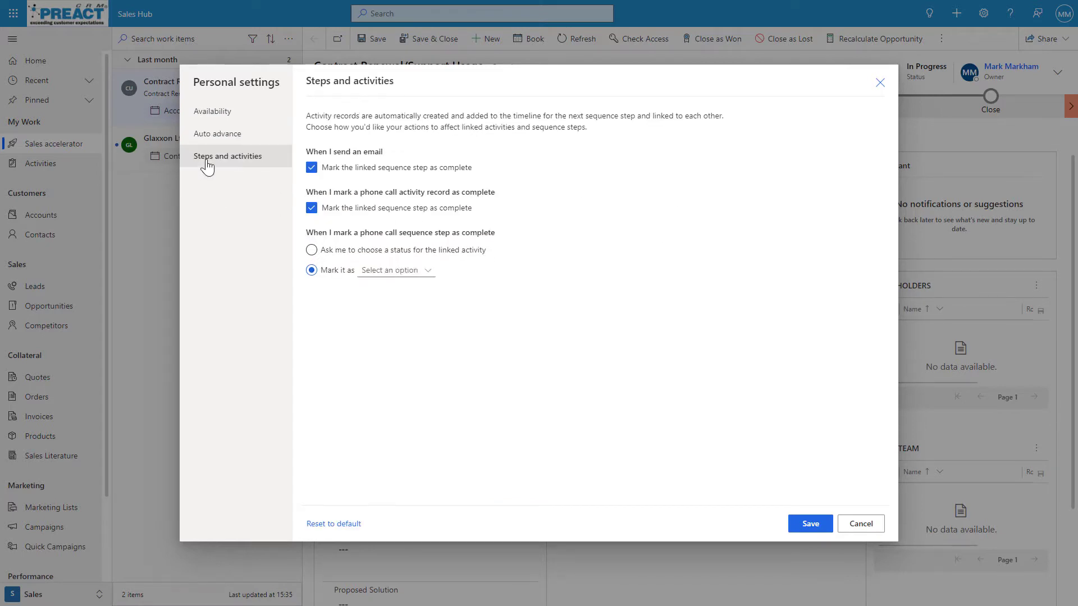
Mark completed phone call steps as Made and close the personal settings
left_click(396, 270)
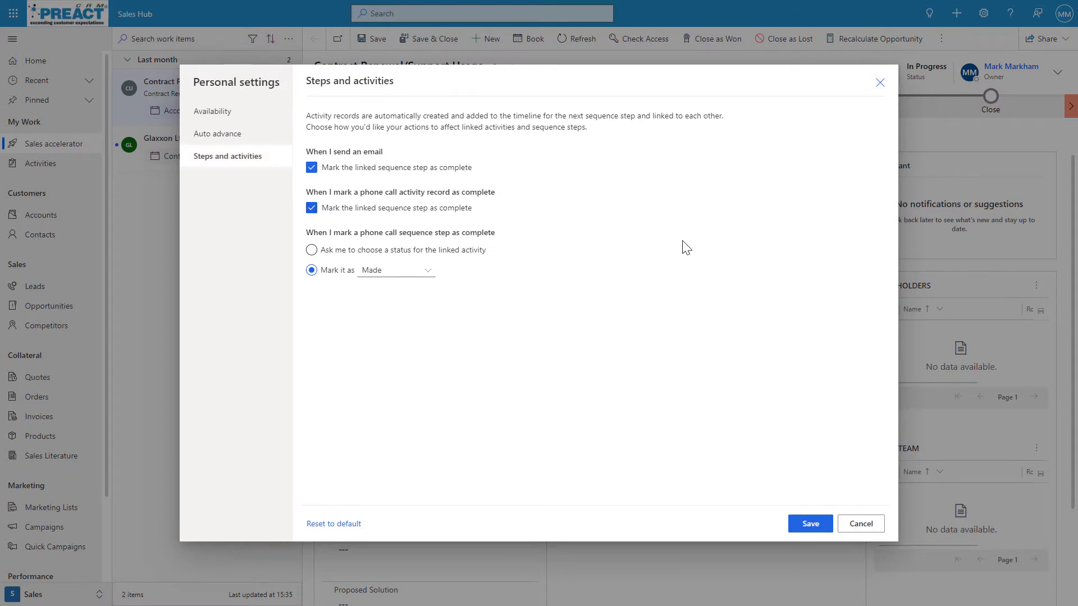
mouse_move(389, 274)
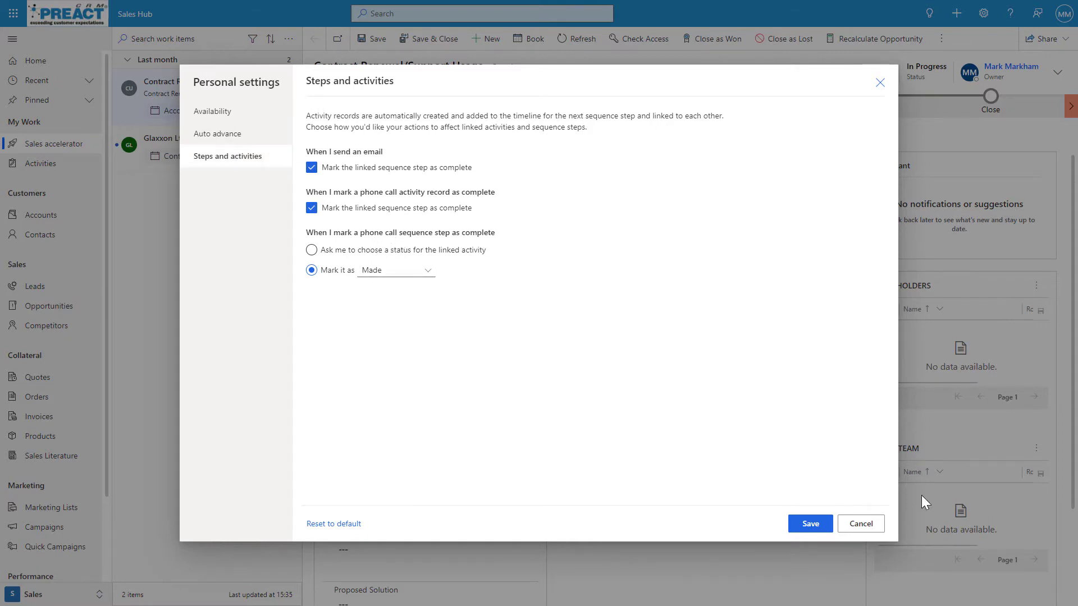
left_click(860, 525)
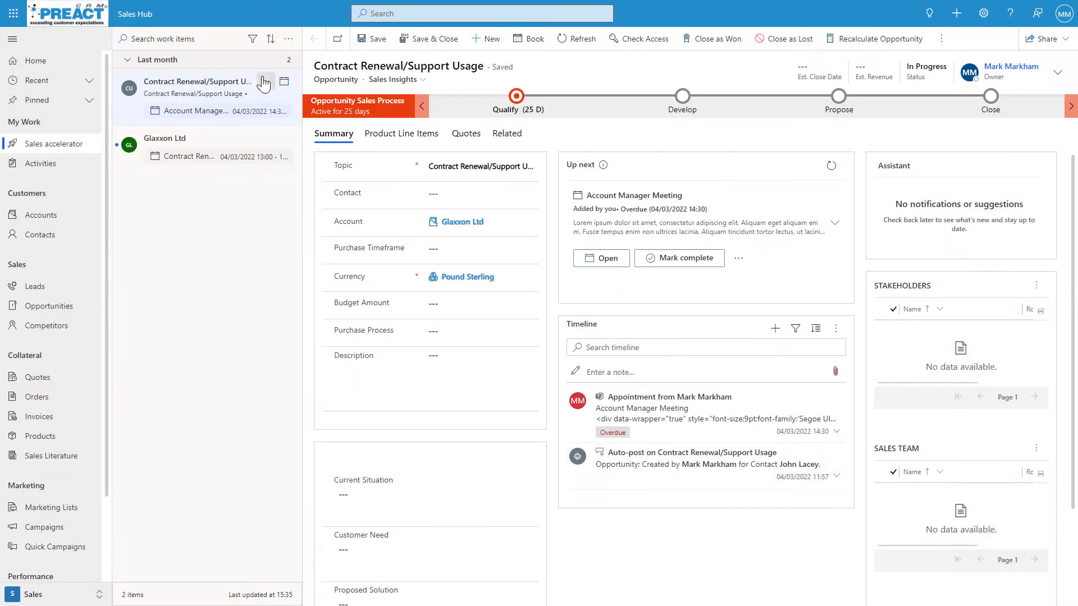
Reopen the work list's extra actions menu with bulk email, refresh and settings
left_click(289, 39)
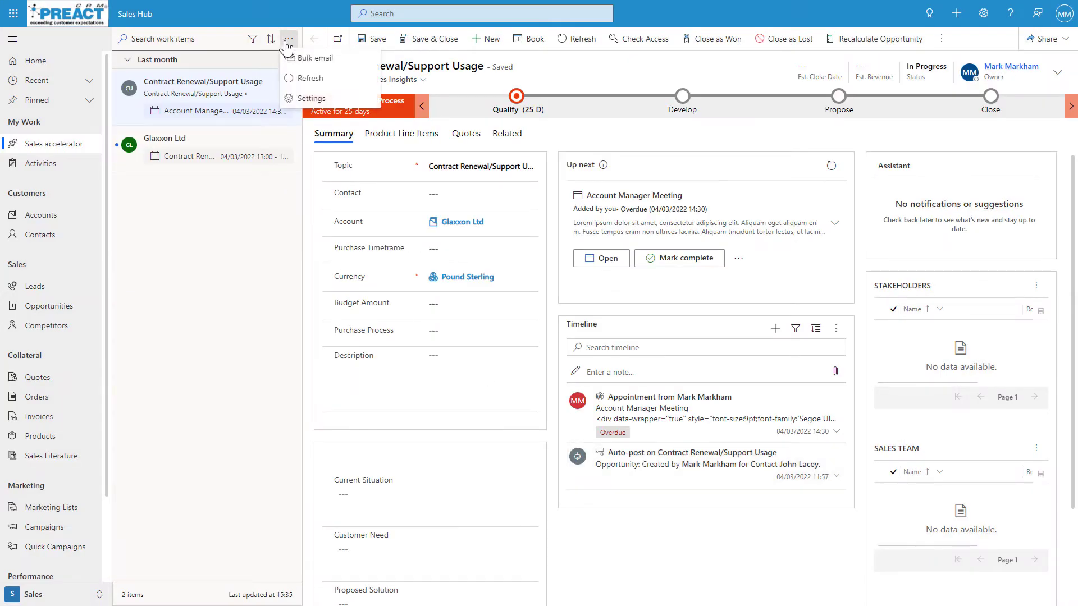
mouse_move(314, 57)
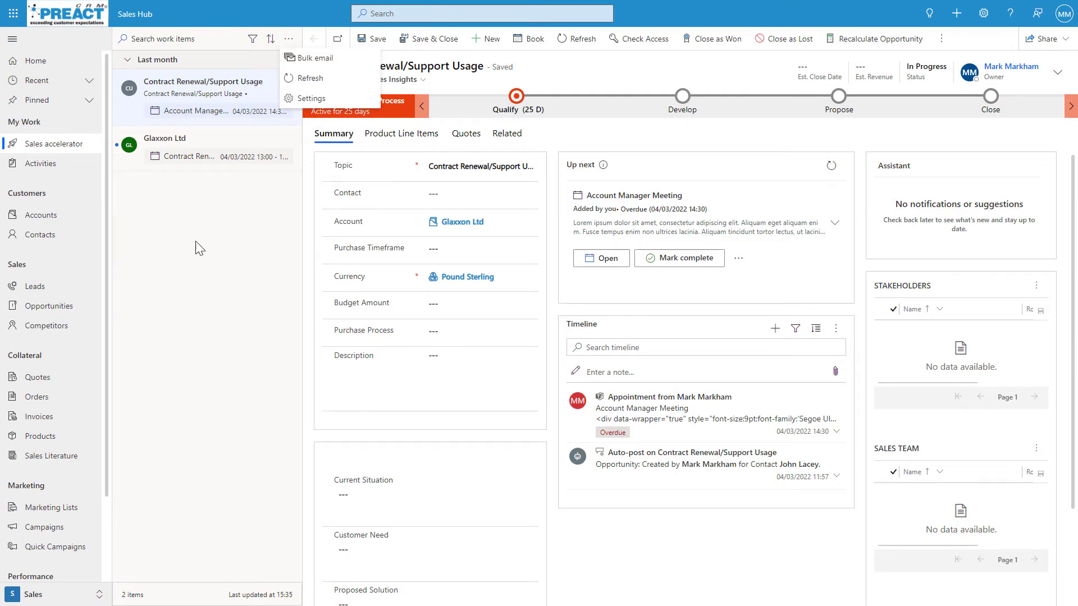
mouse_move(164, 327)
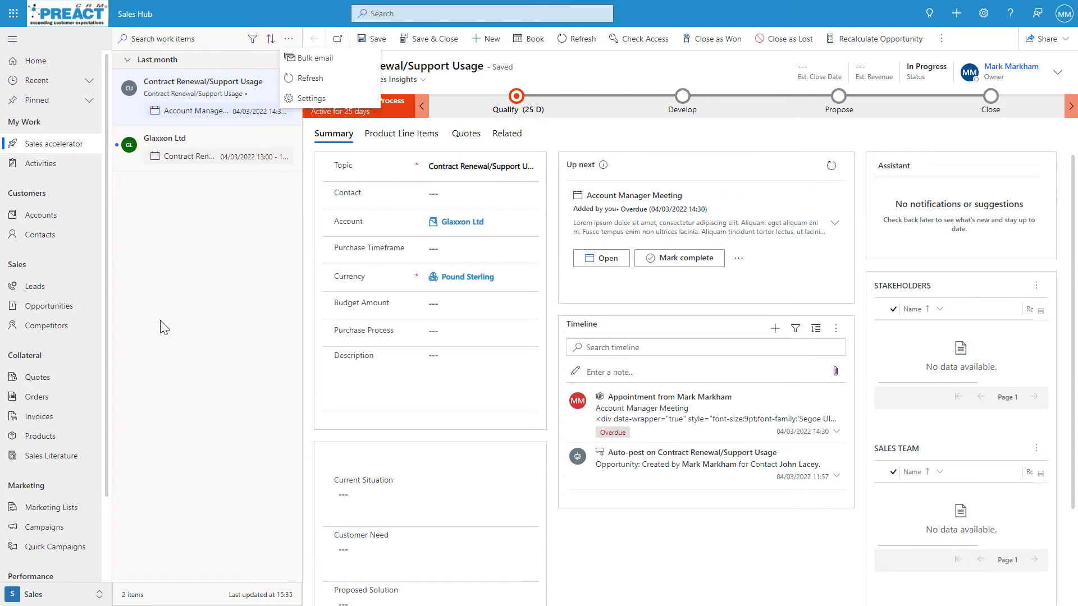